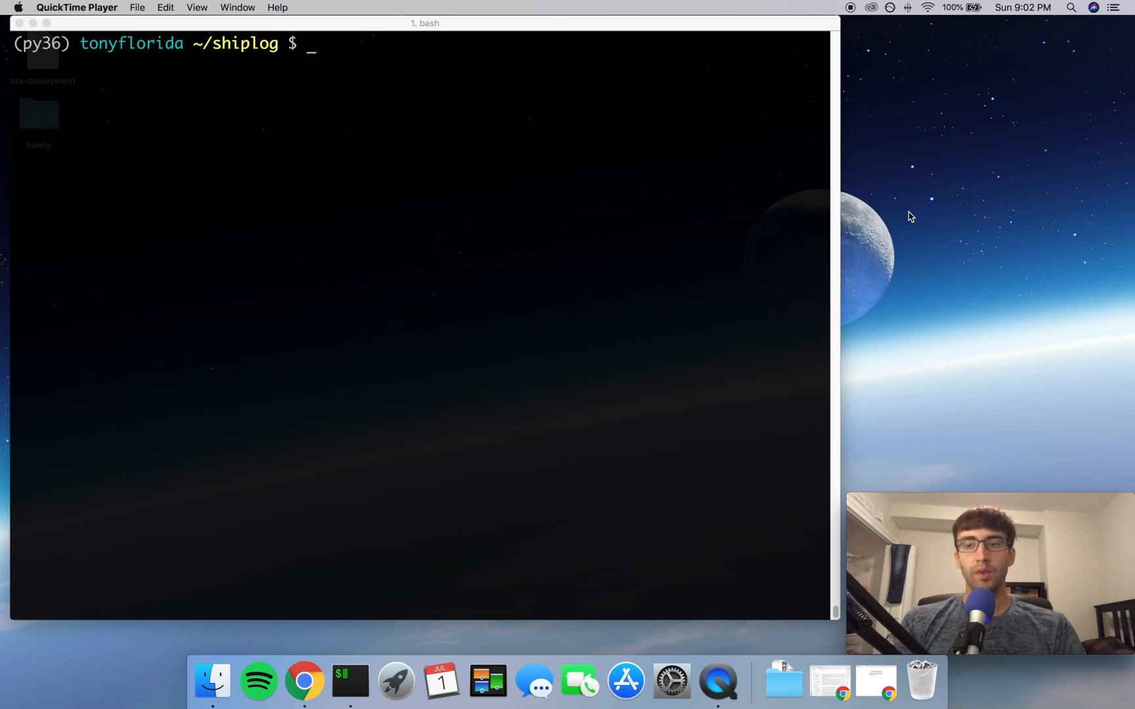
mouse_move(71, 140)
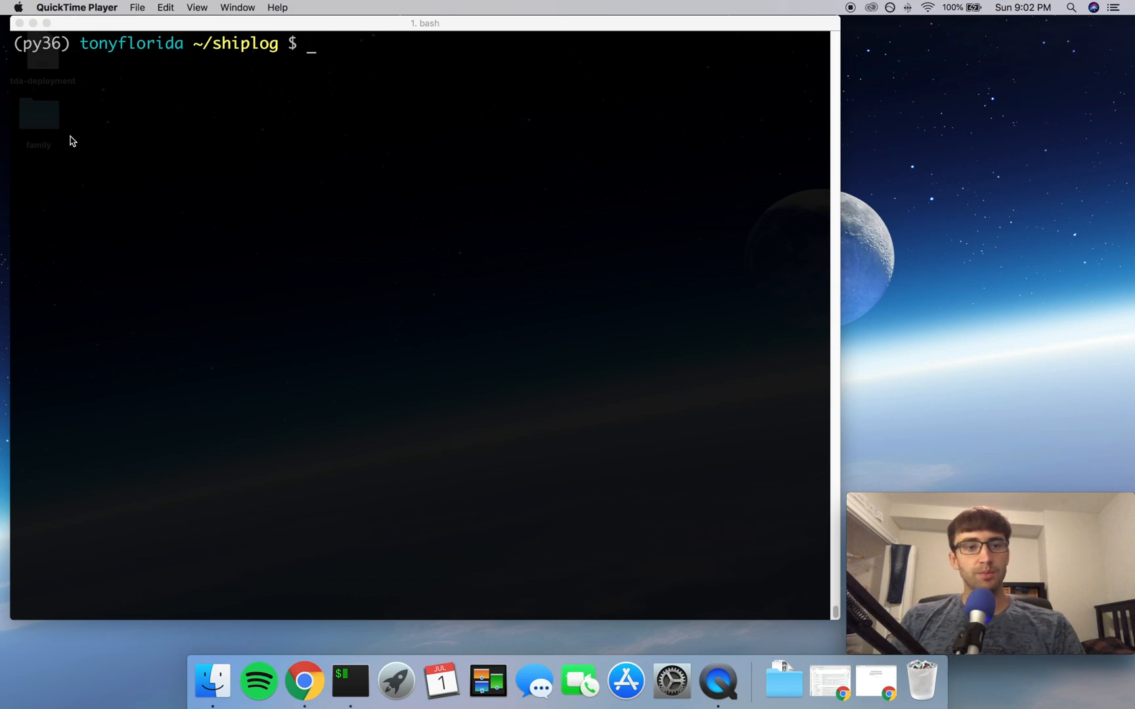
Step: Change into eventcapture/templates and start vim on index.html
left_click(369, 59)
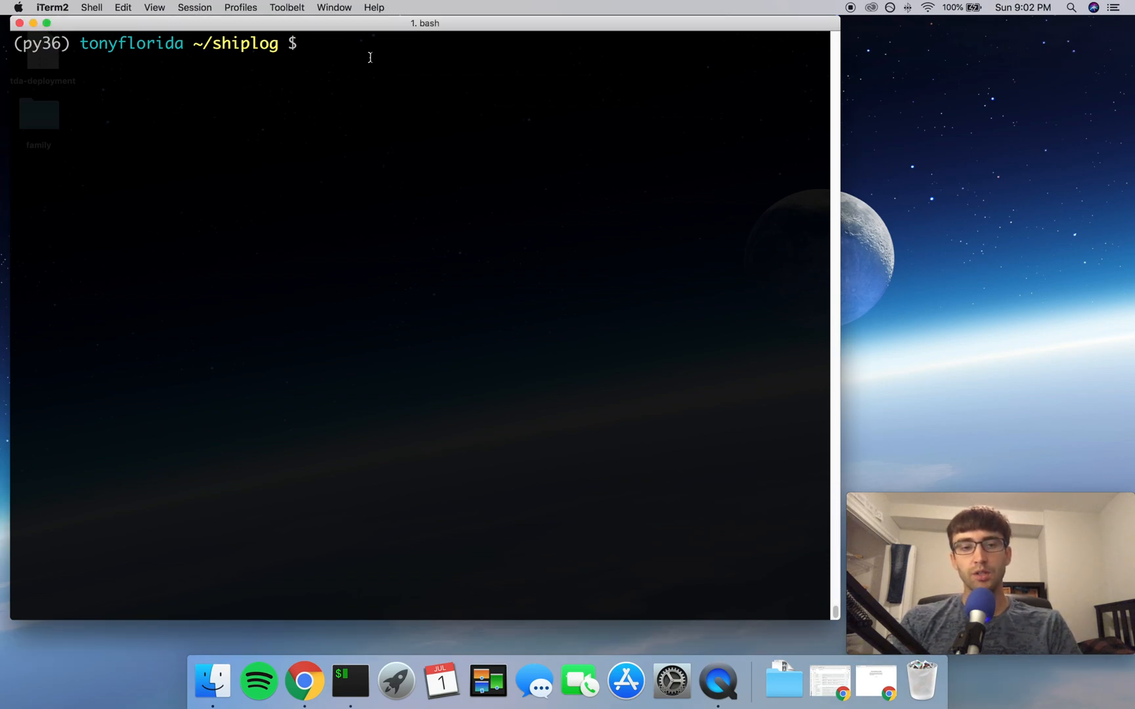
type("cd eventcapture/")
type("ls")
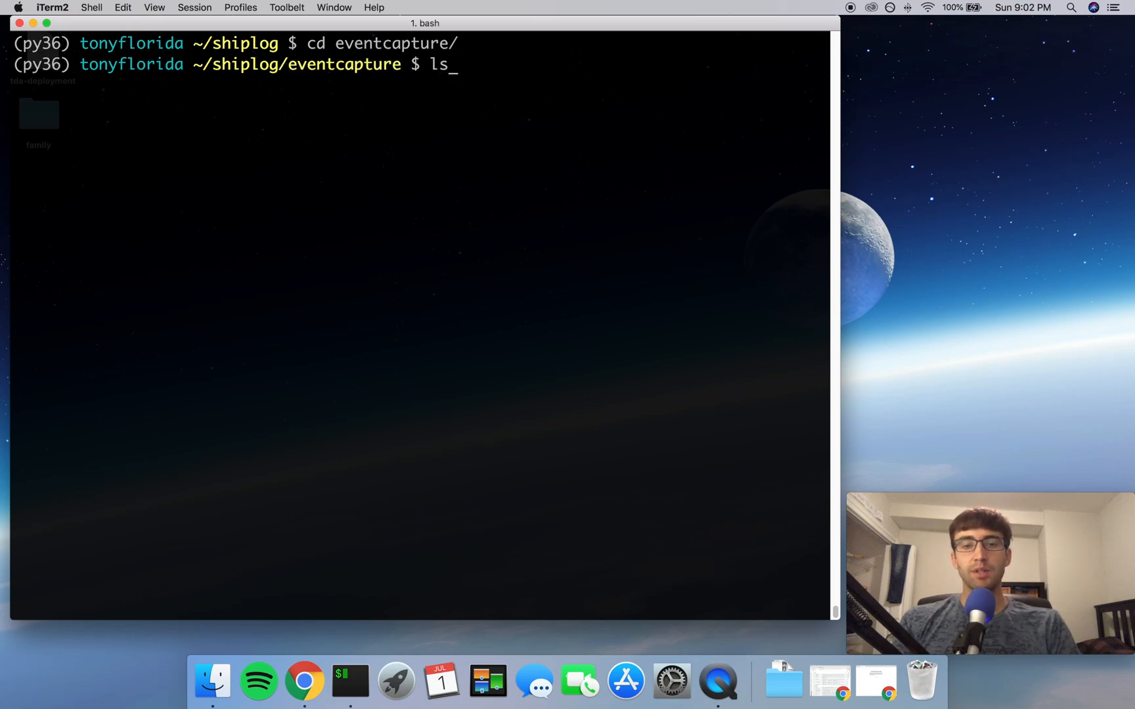
type("cd te")
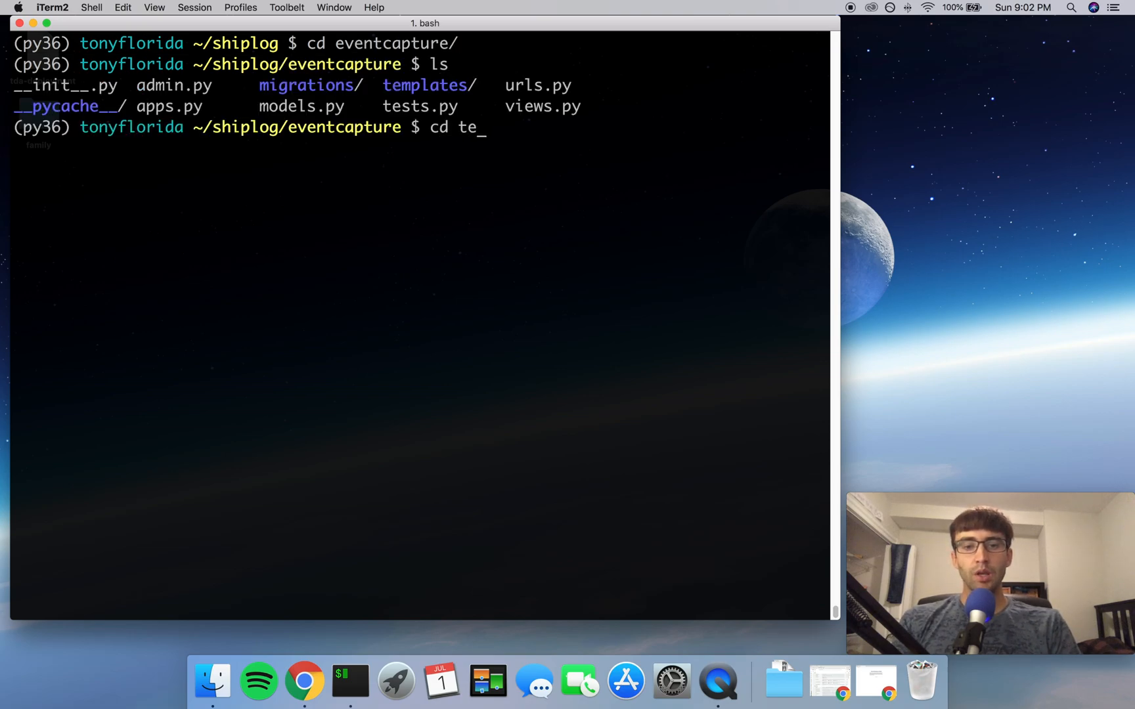
key("Return")
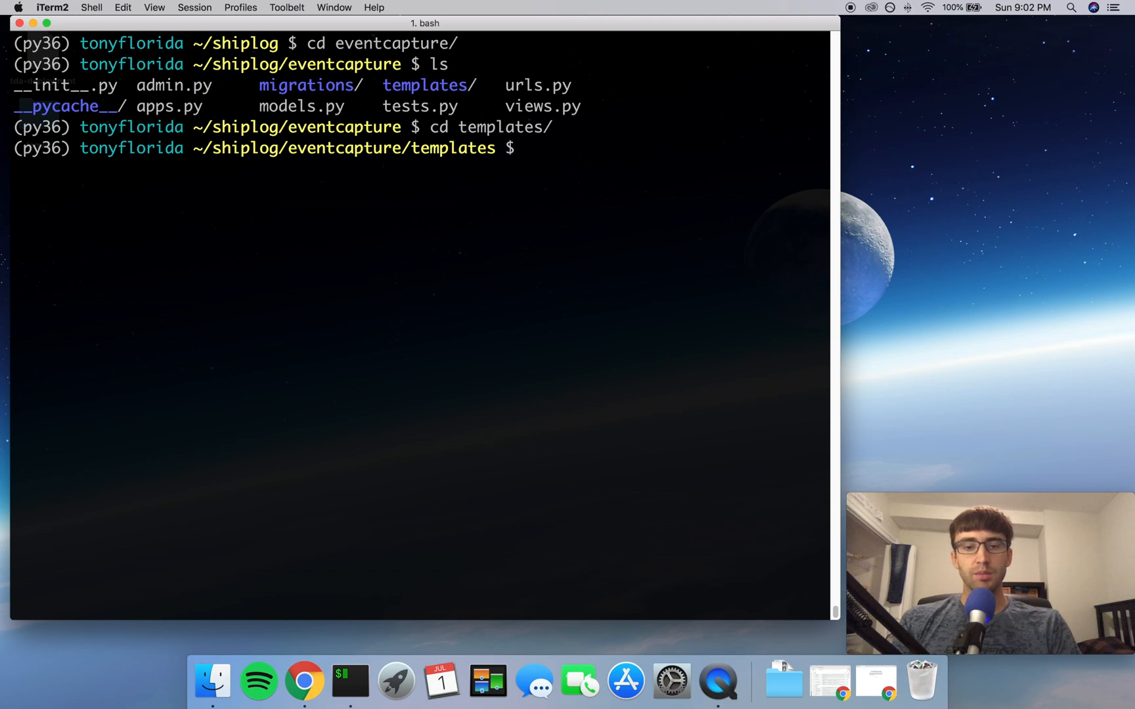
type("vim")
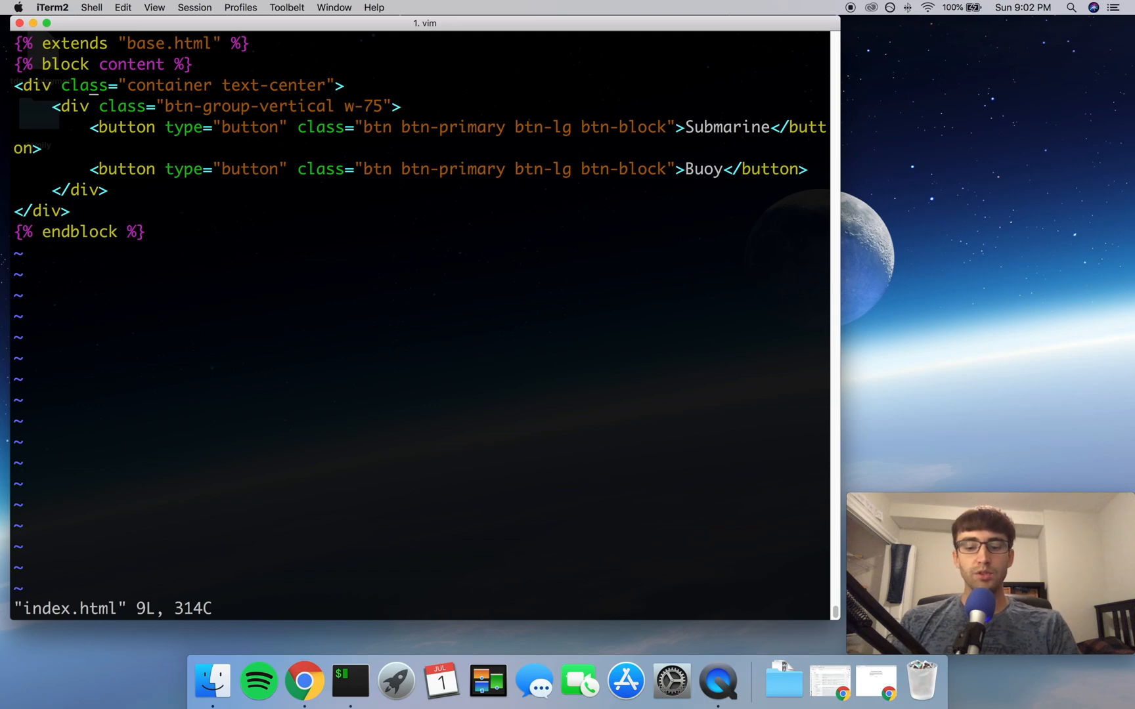
Step: Add <form action="/event/" method="post" id="systemForm"> below the container div
key("i")
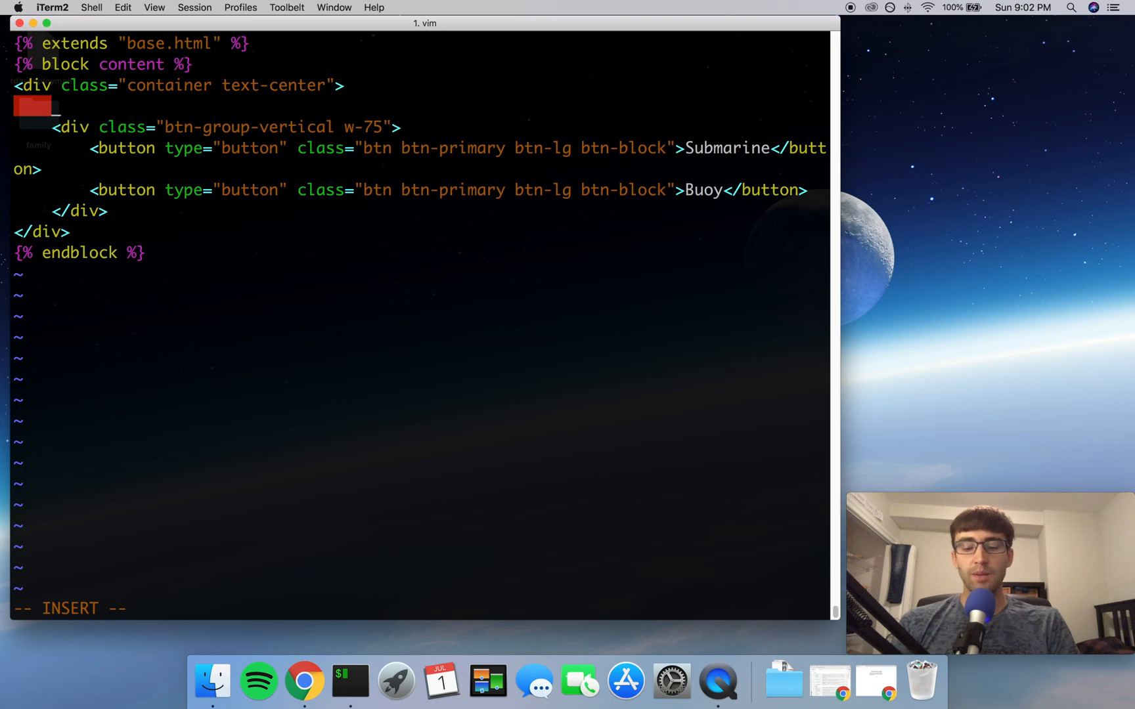
type("<form")
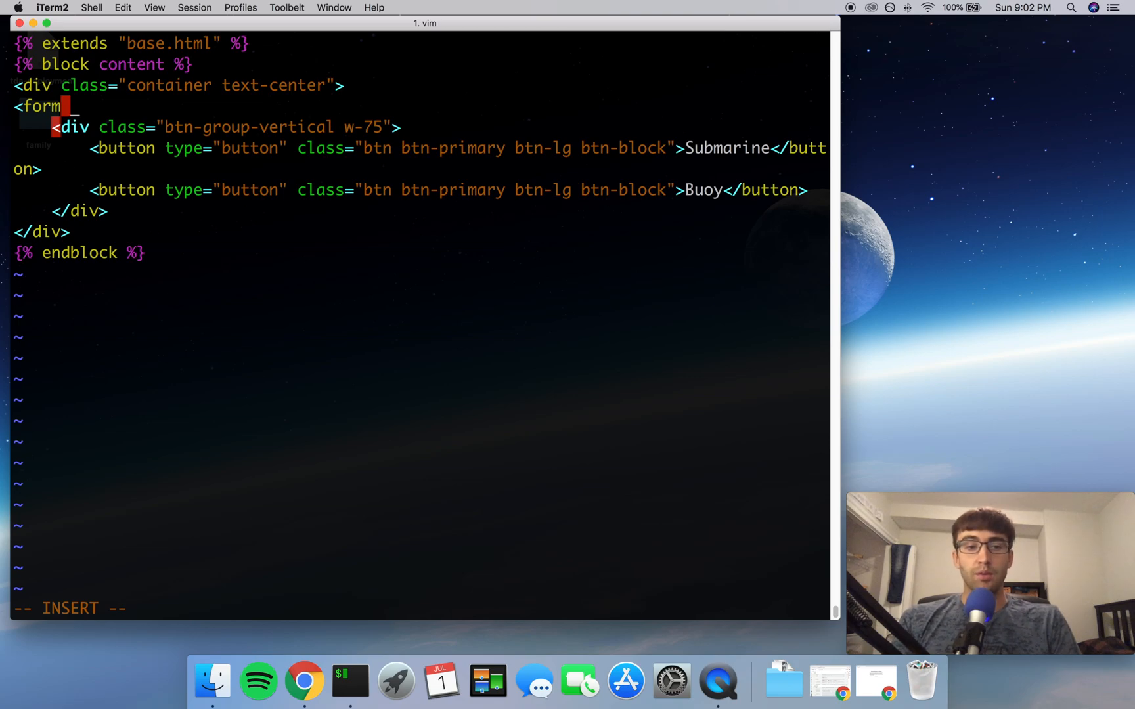
type("action")
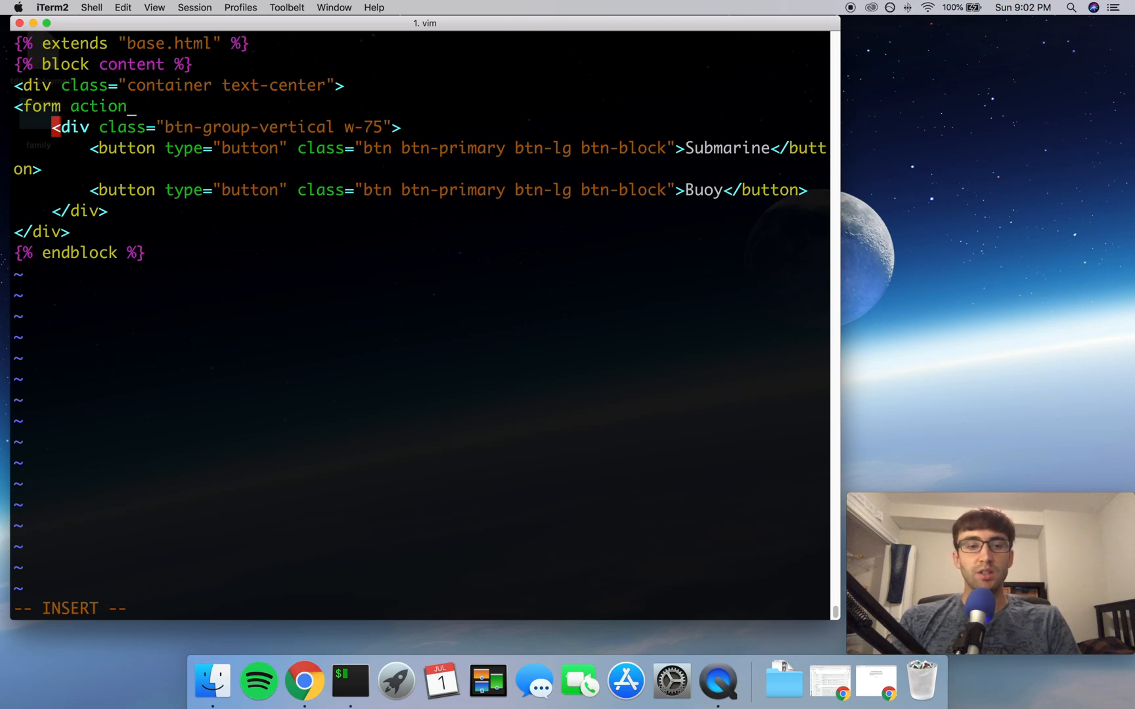
type("\"/eve")
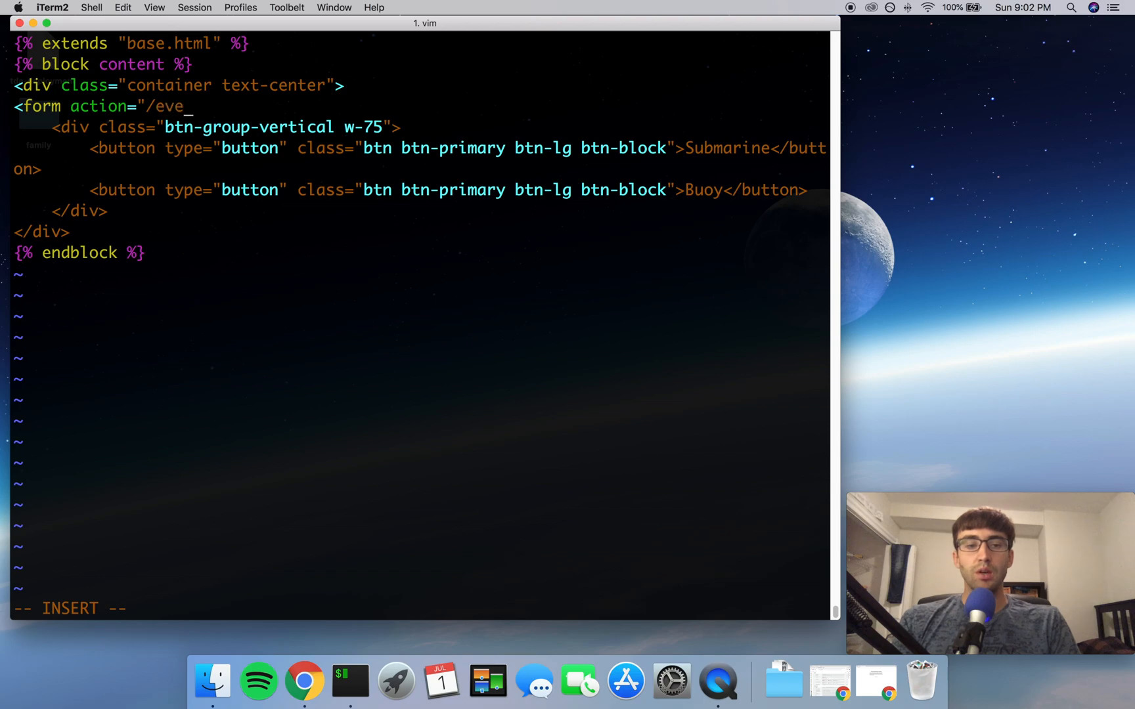
type("nt/\"")
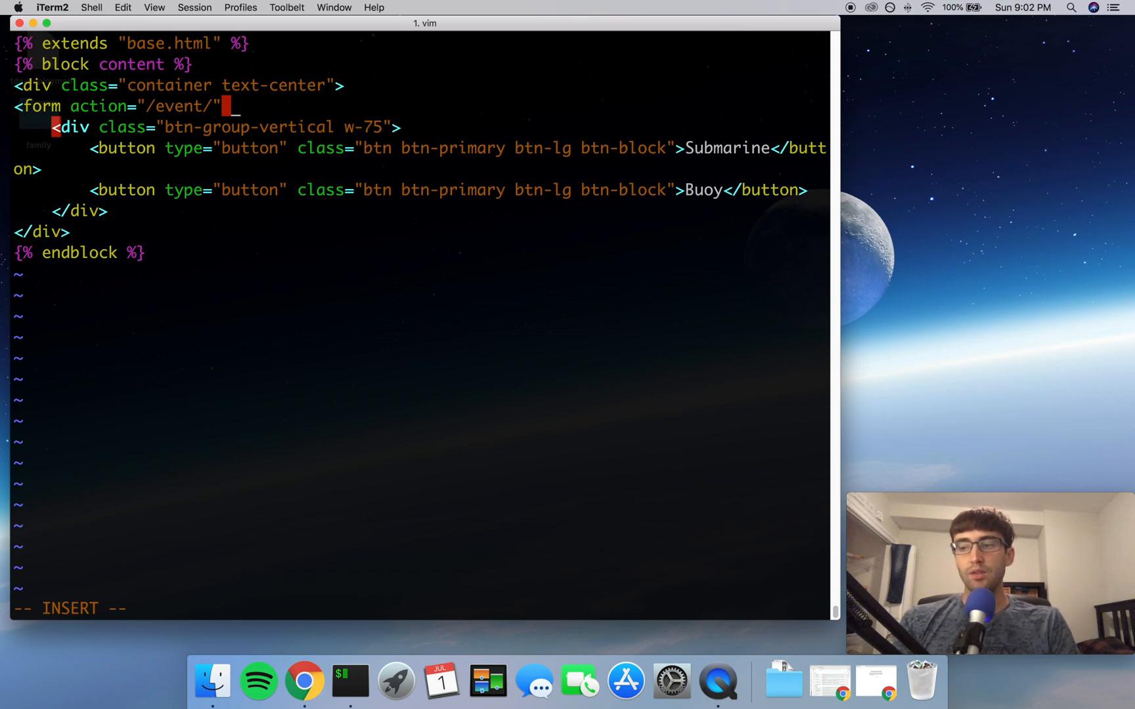
type("method=\"post\" id")
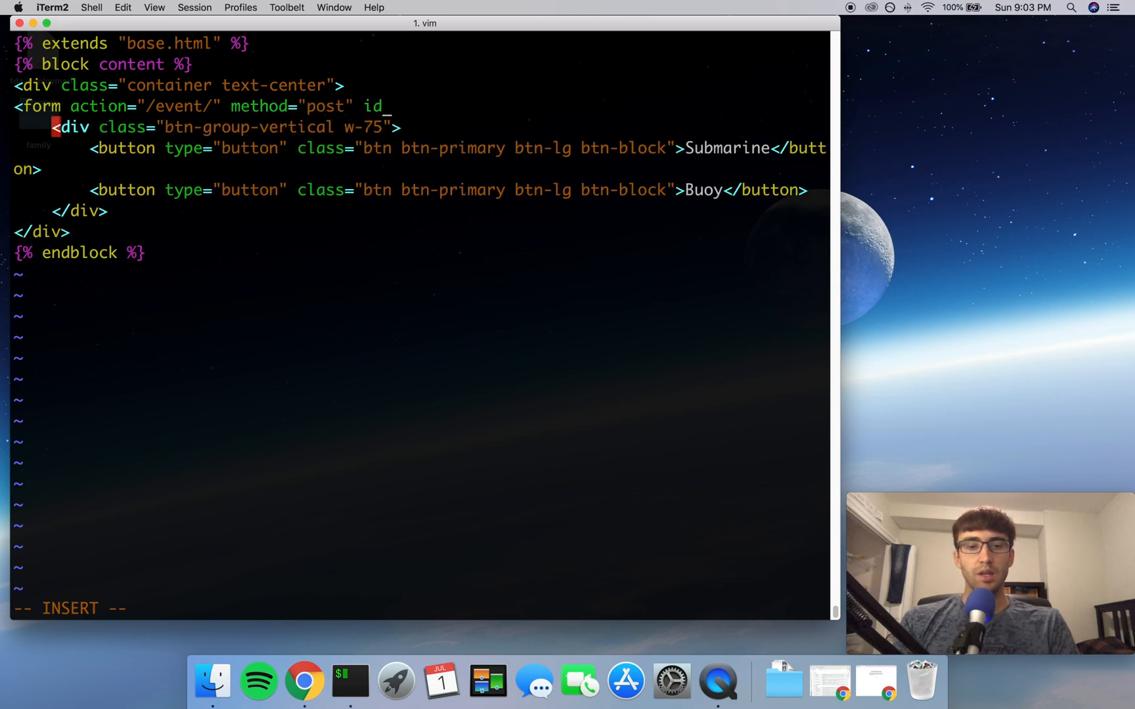
type("=\"\">")
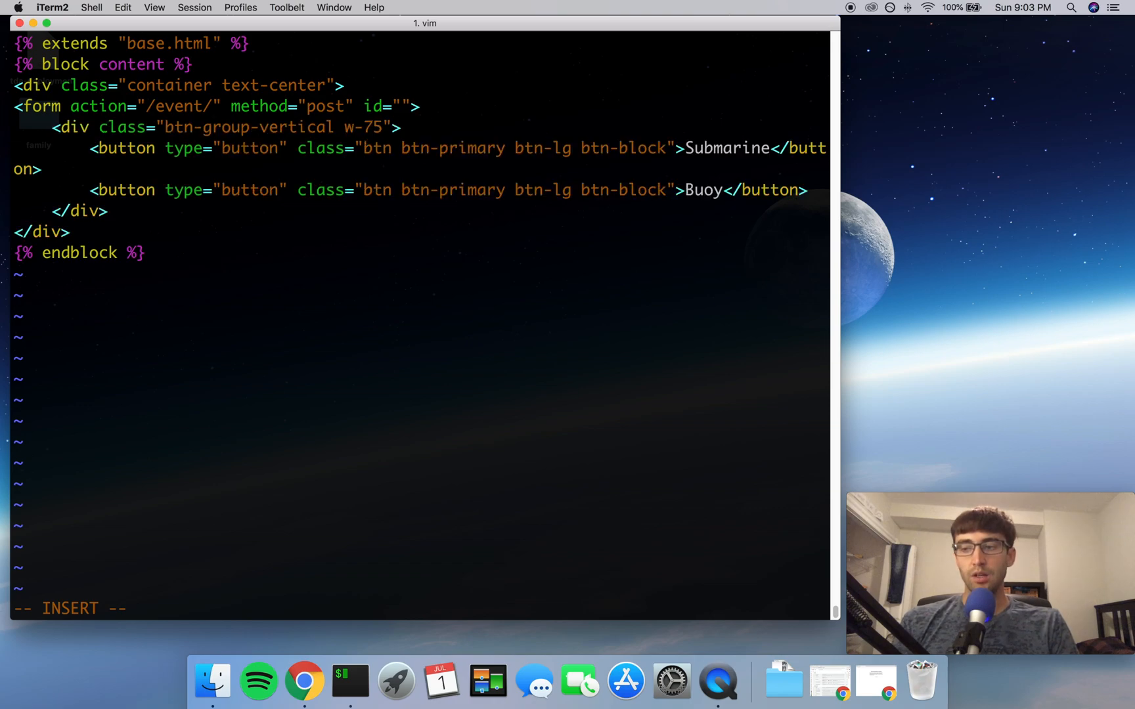
type("syst")
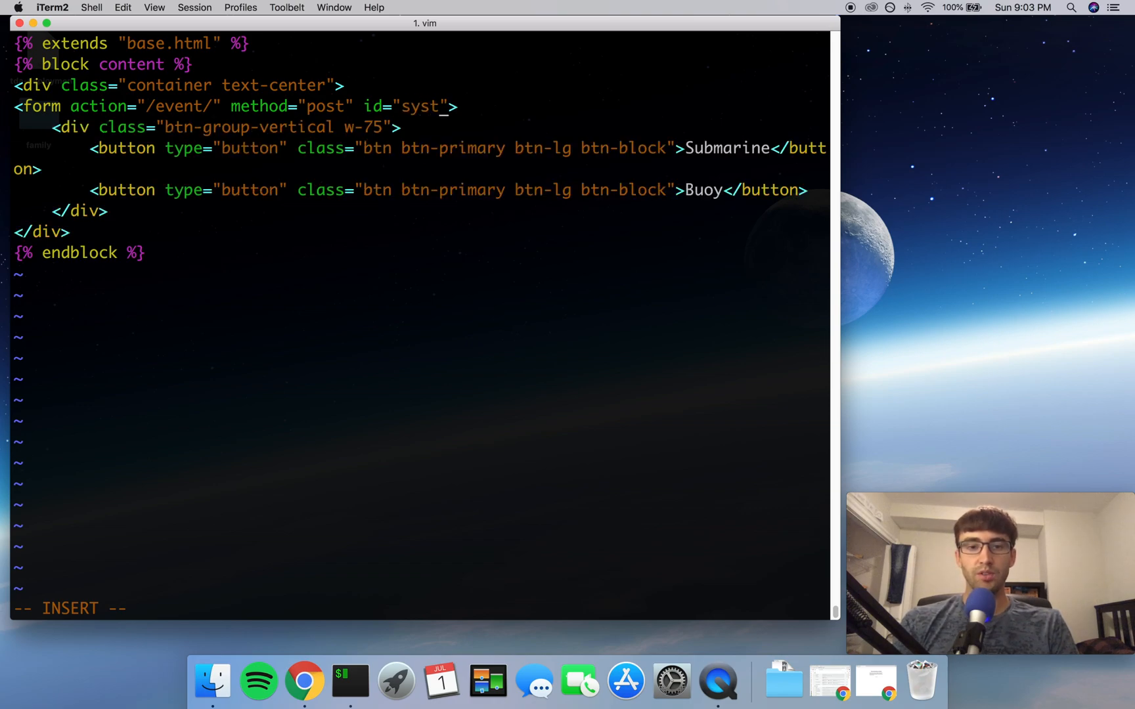
type("emForm")
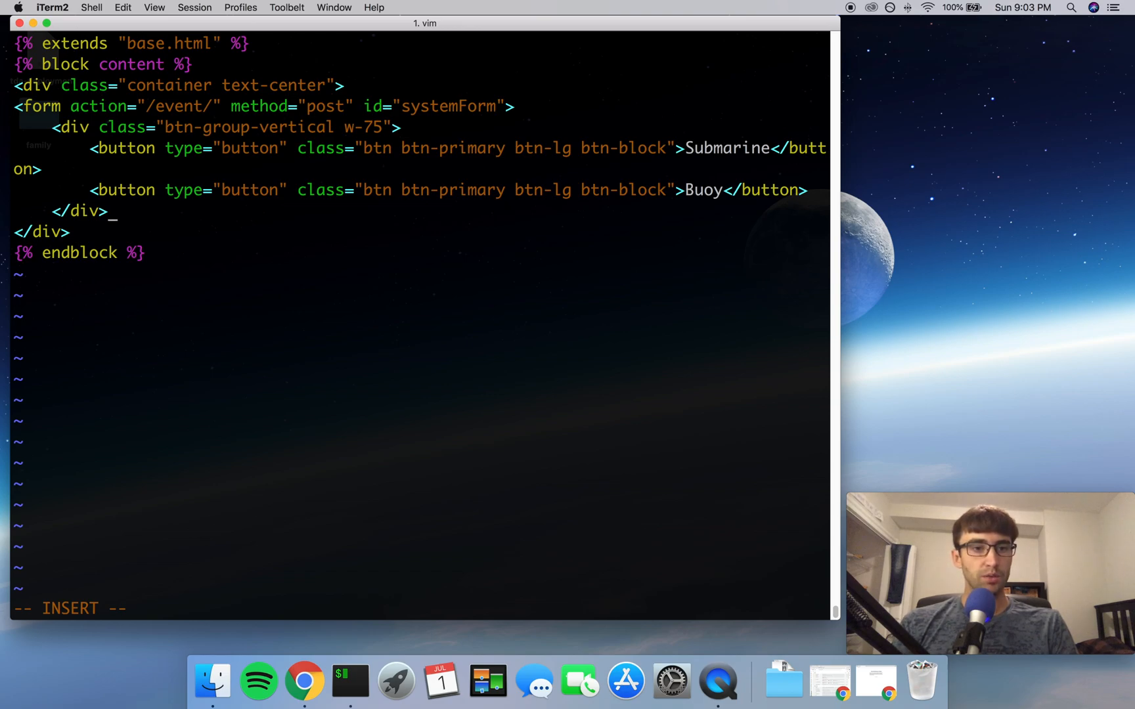
Step: Close the form with a </form> tag after the button group
type("</form>")
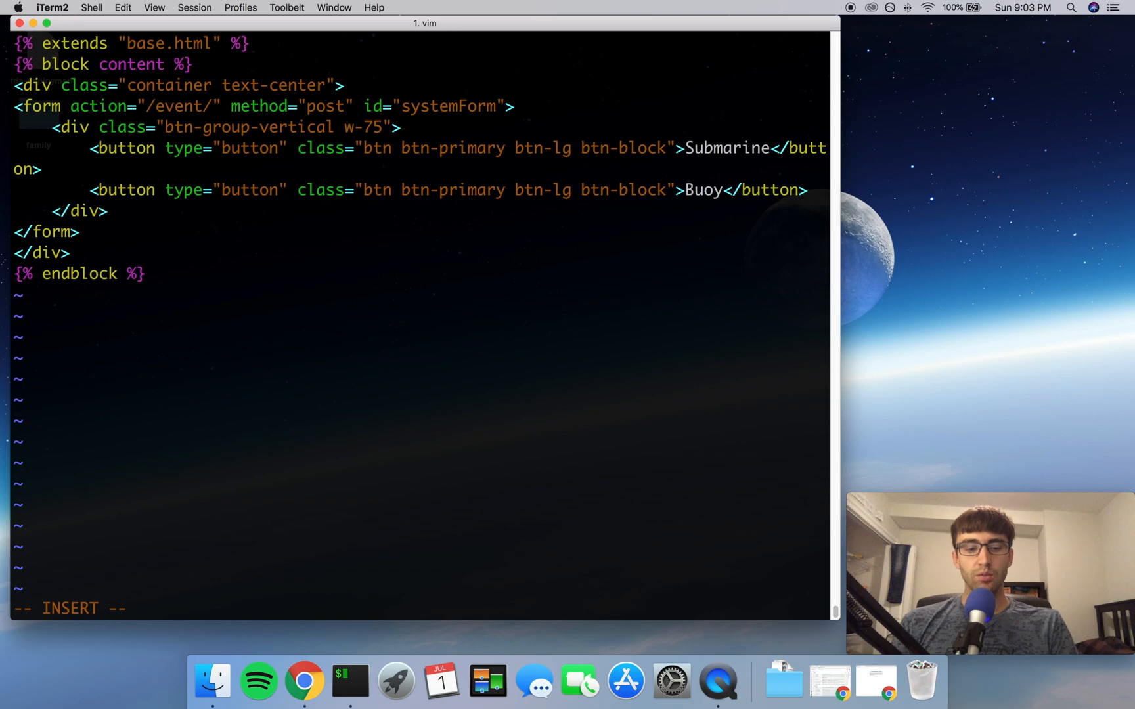
Step: Give the Submarine button type="submit", name="system", value="sub" and form="systemForm"
type("_")
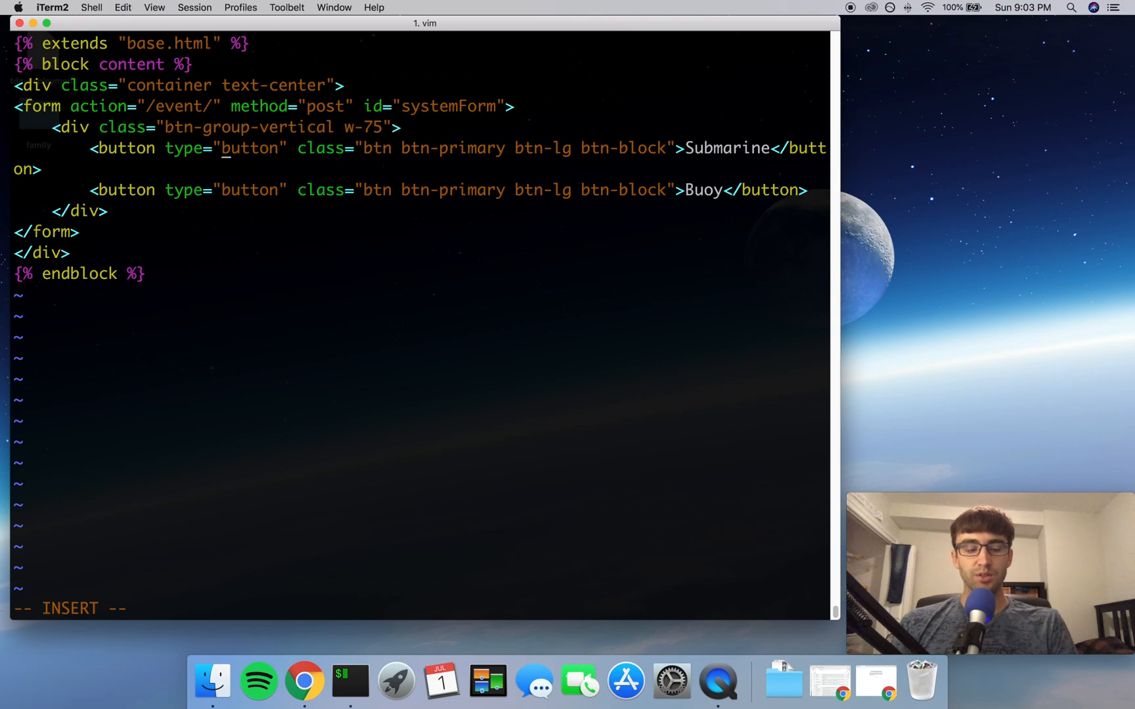
type("wq")
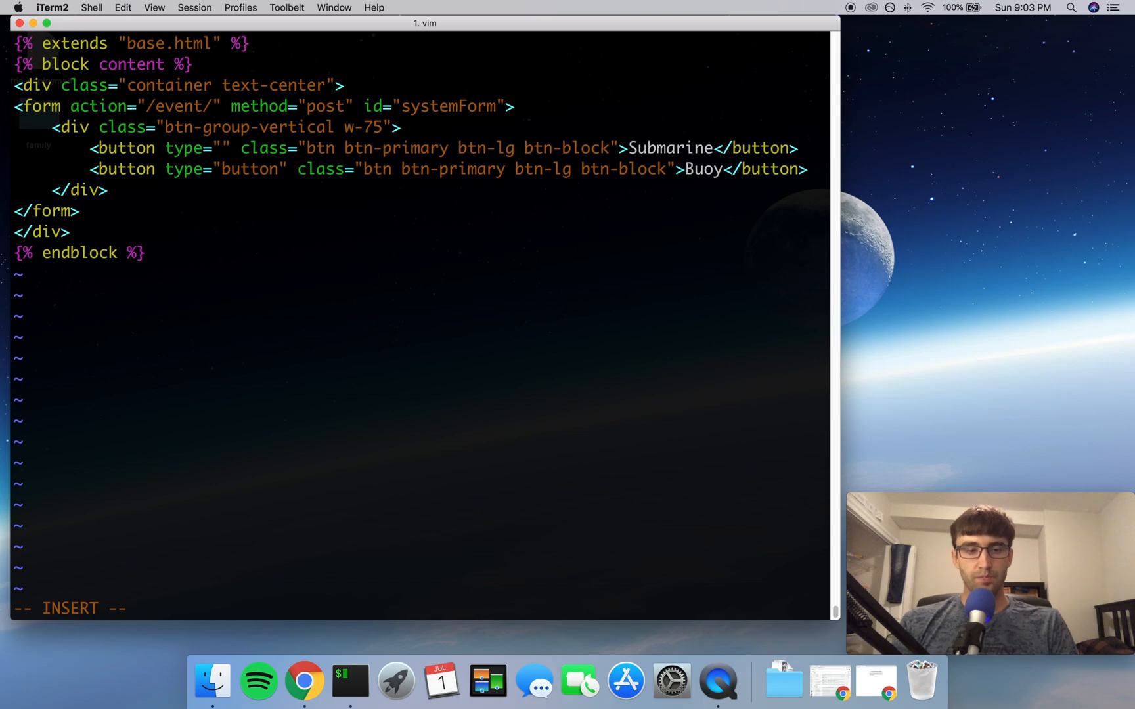
type("submit")
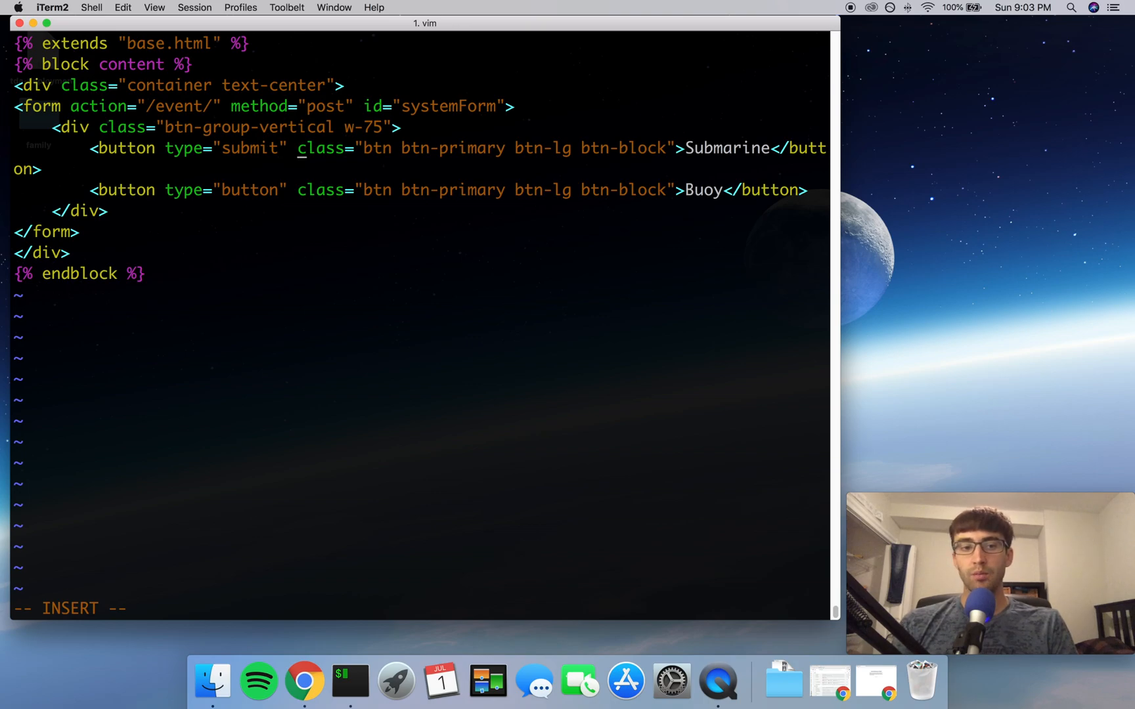
type("name=")
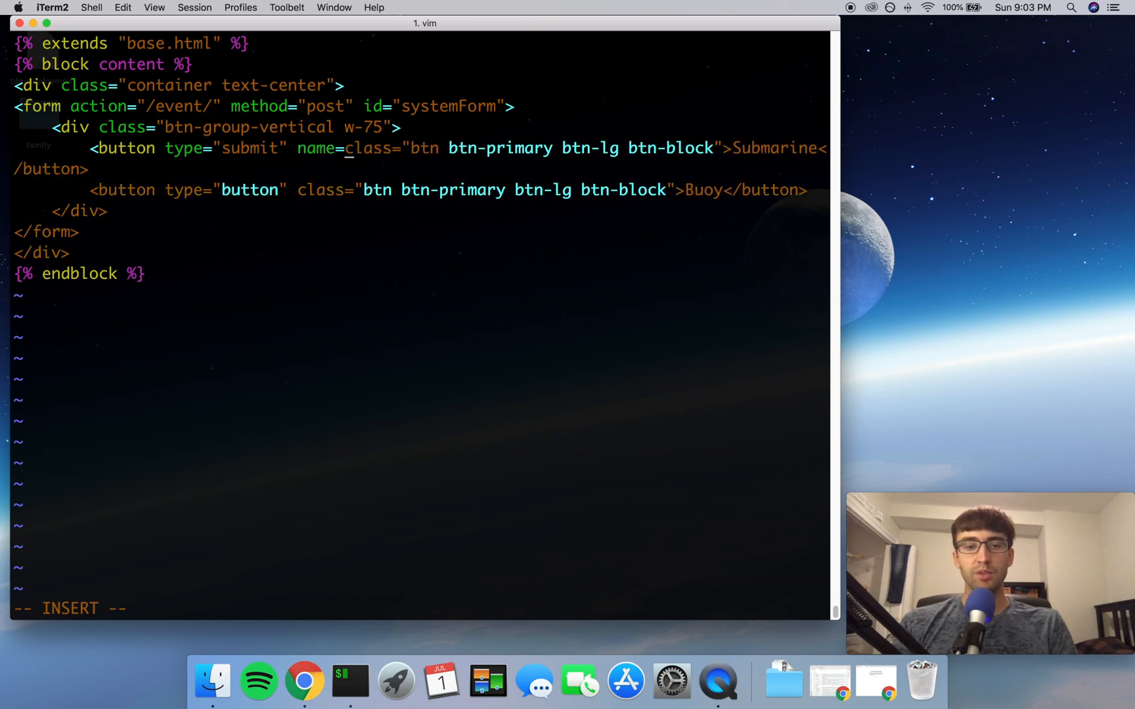
type("\"sytem")
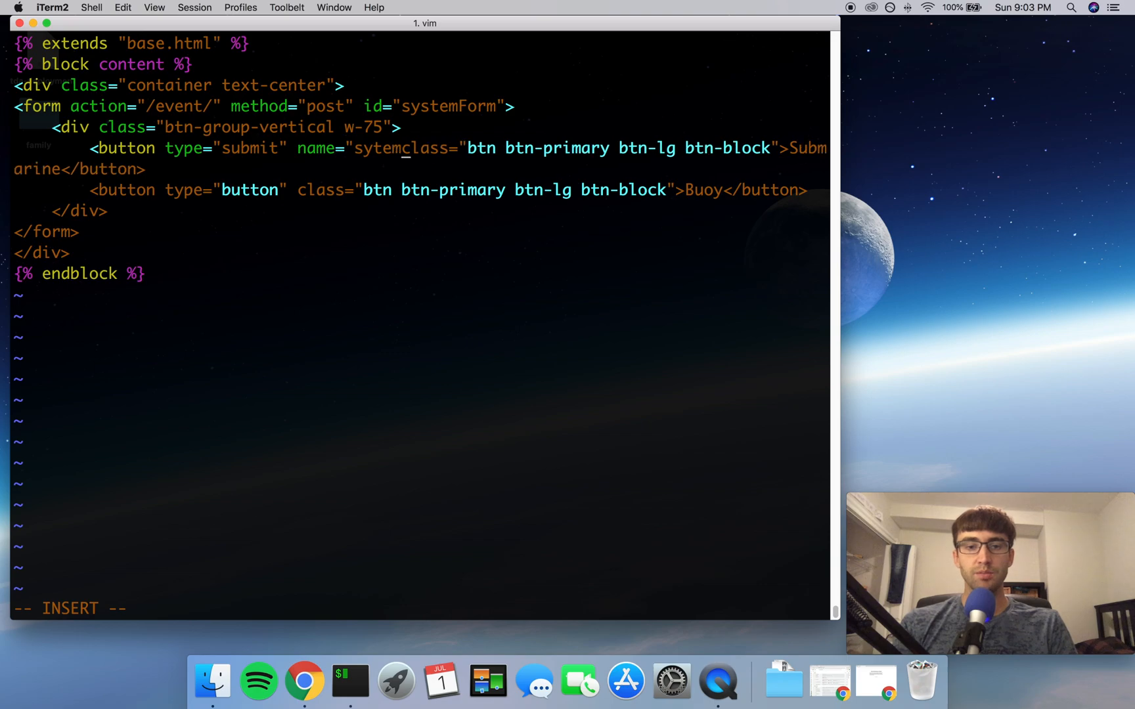
type("m")
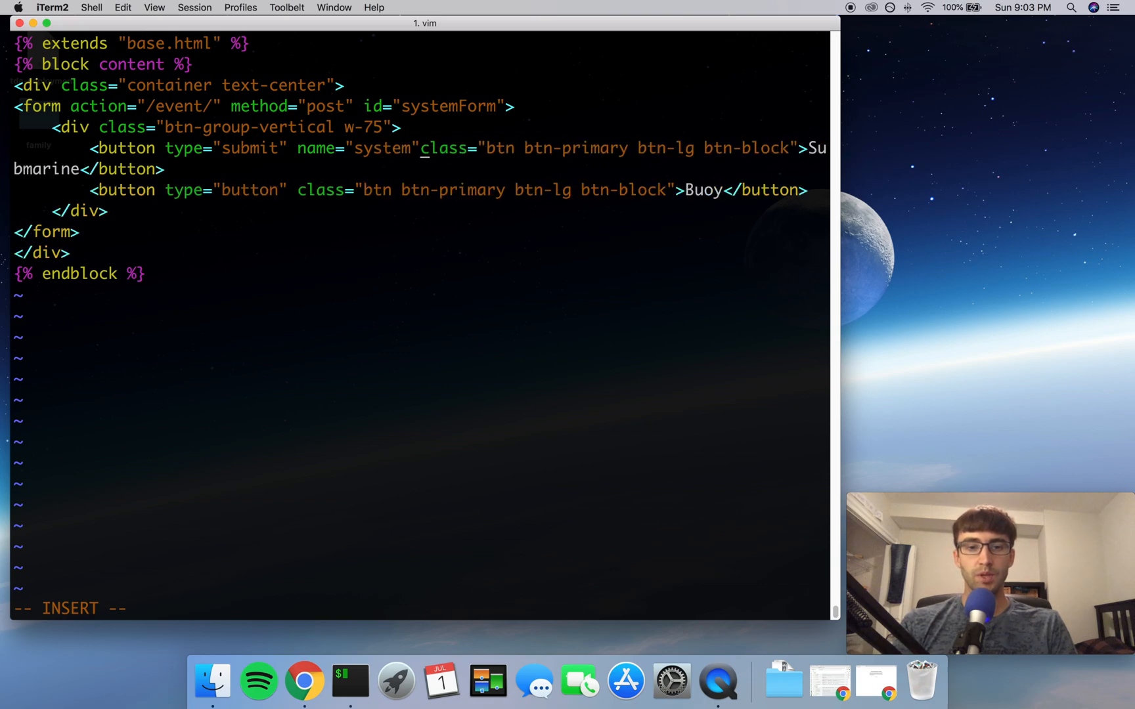
type("value")
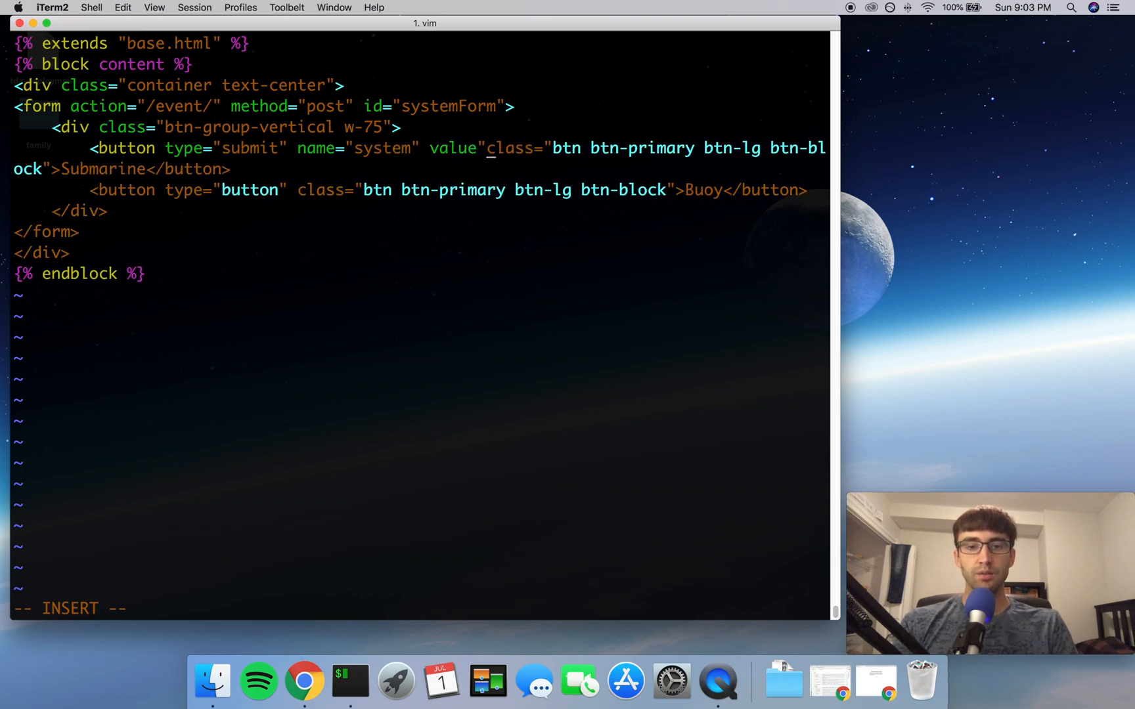
type("sub")
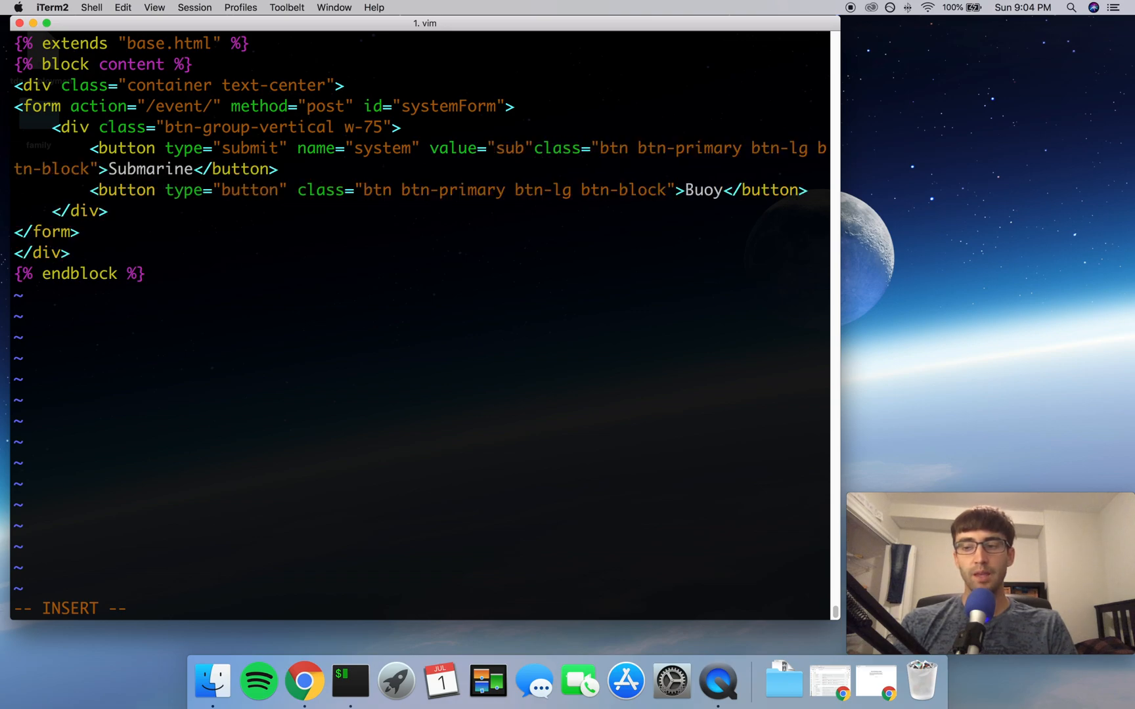
type("form=\"systemForm\"")
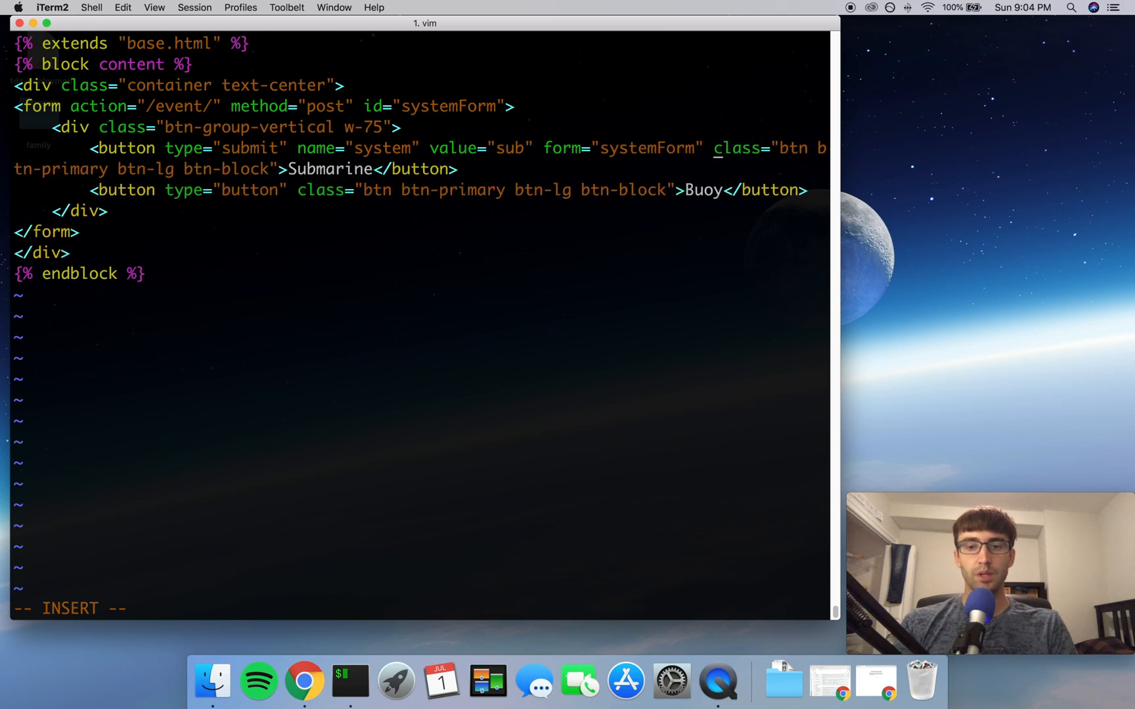
Step: Give the Buoy button type submit, name system, value="buoy" and form="systemForm"
key("Escape")
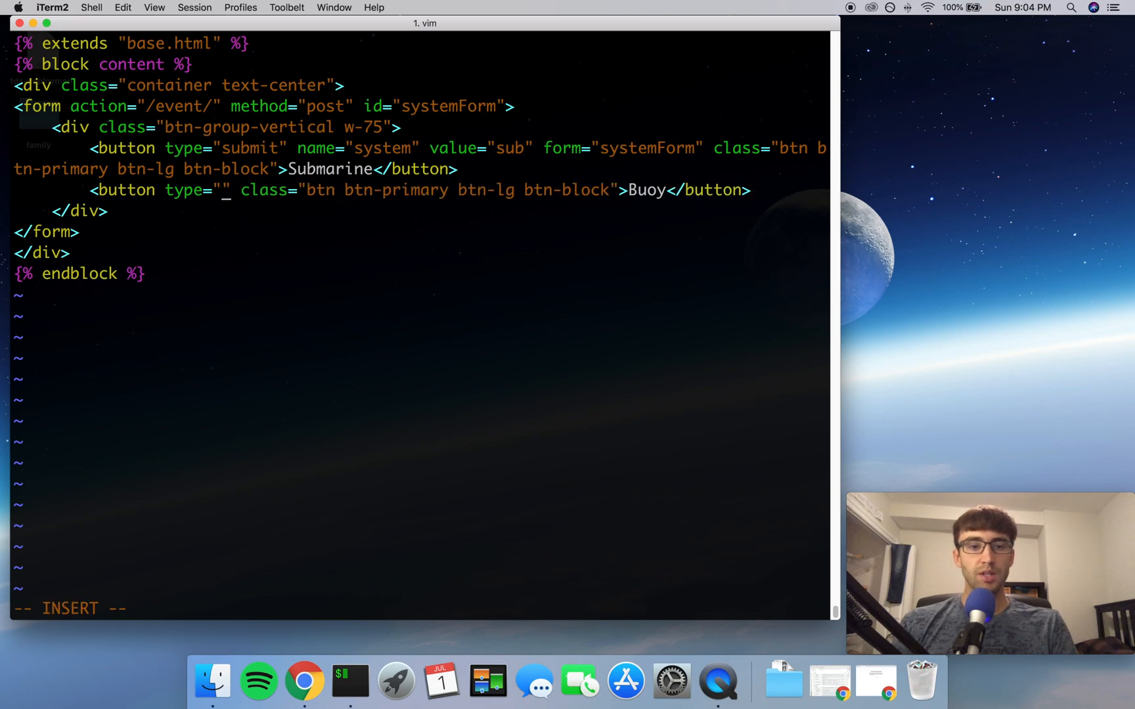
type("submit")
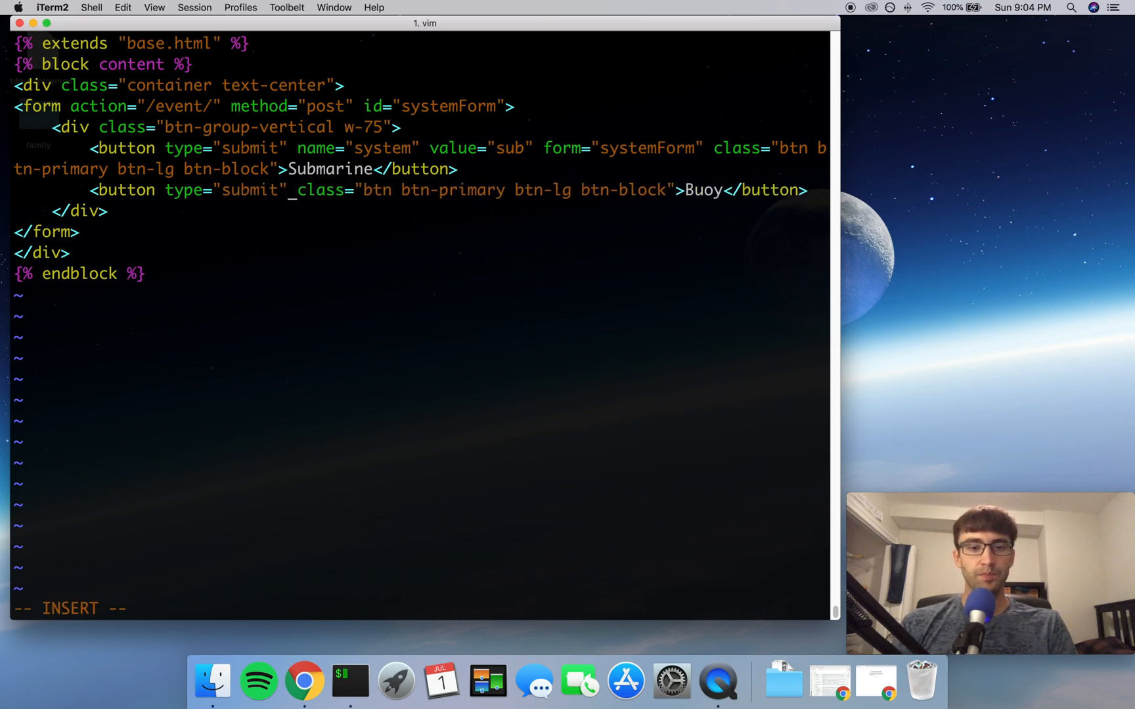
type("name=")
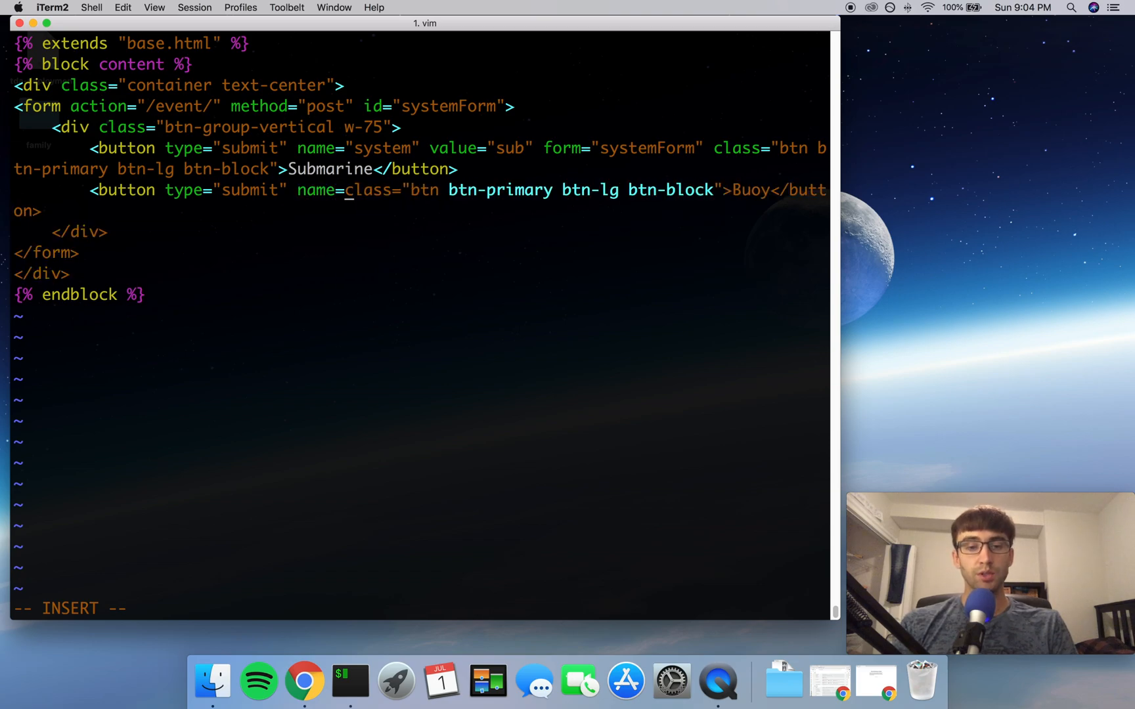
type("system\" value")
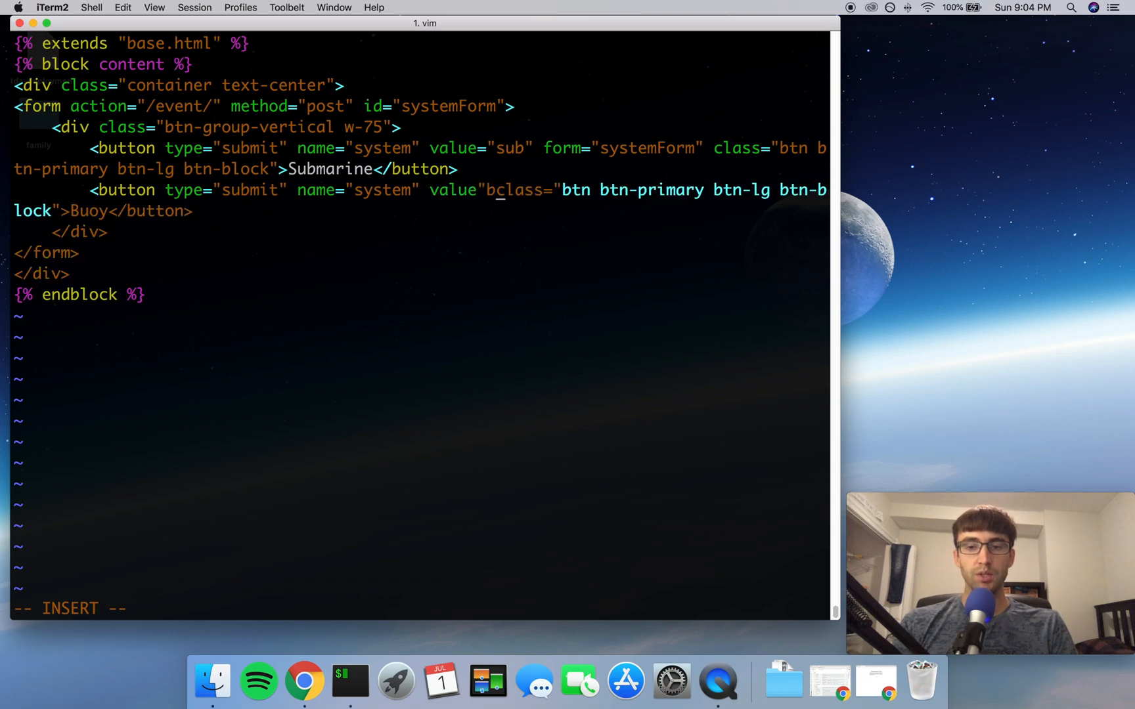
type("buoy\" form=\"systemForm\"")
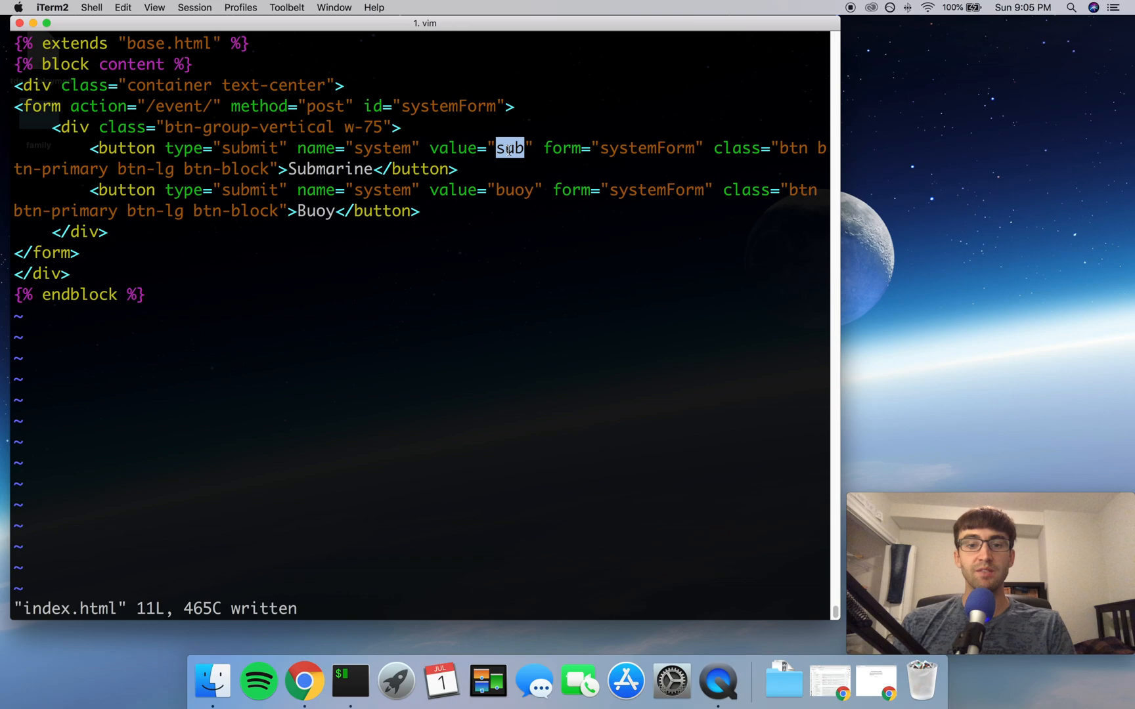
mouse_move(747, 136)
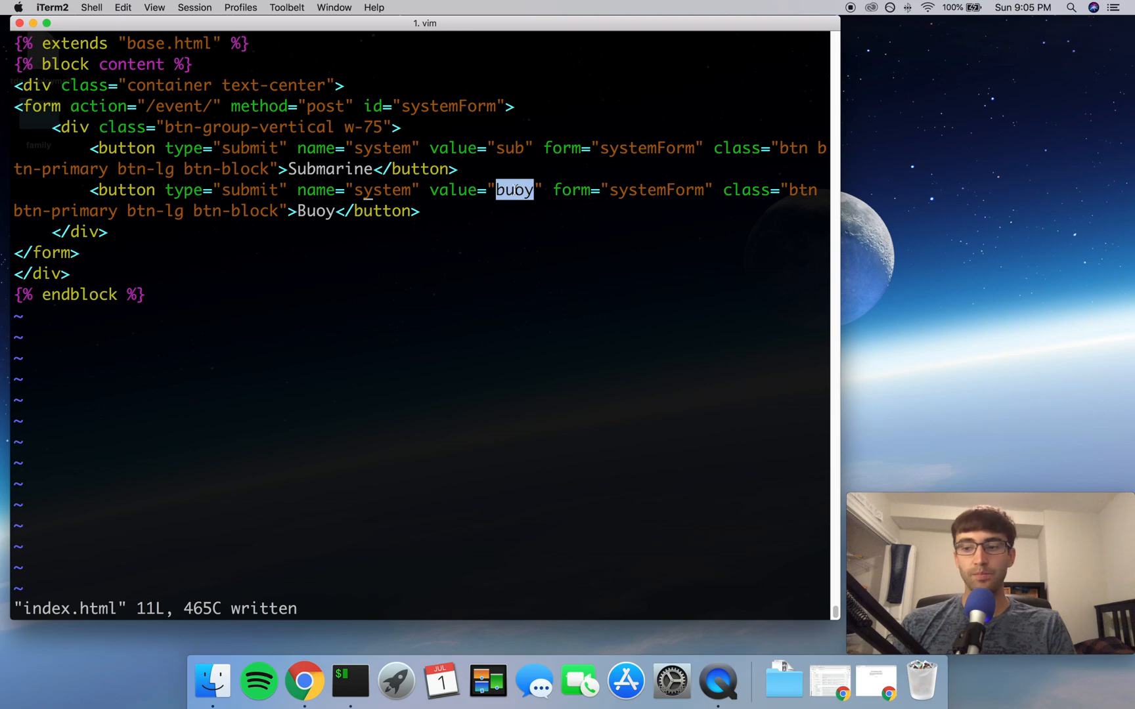
Step: Save index.html and quit vim with :wq
key("Escape")
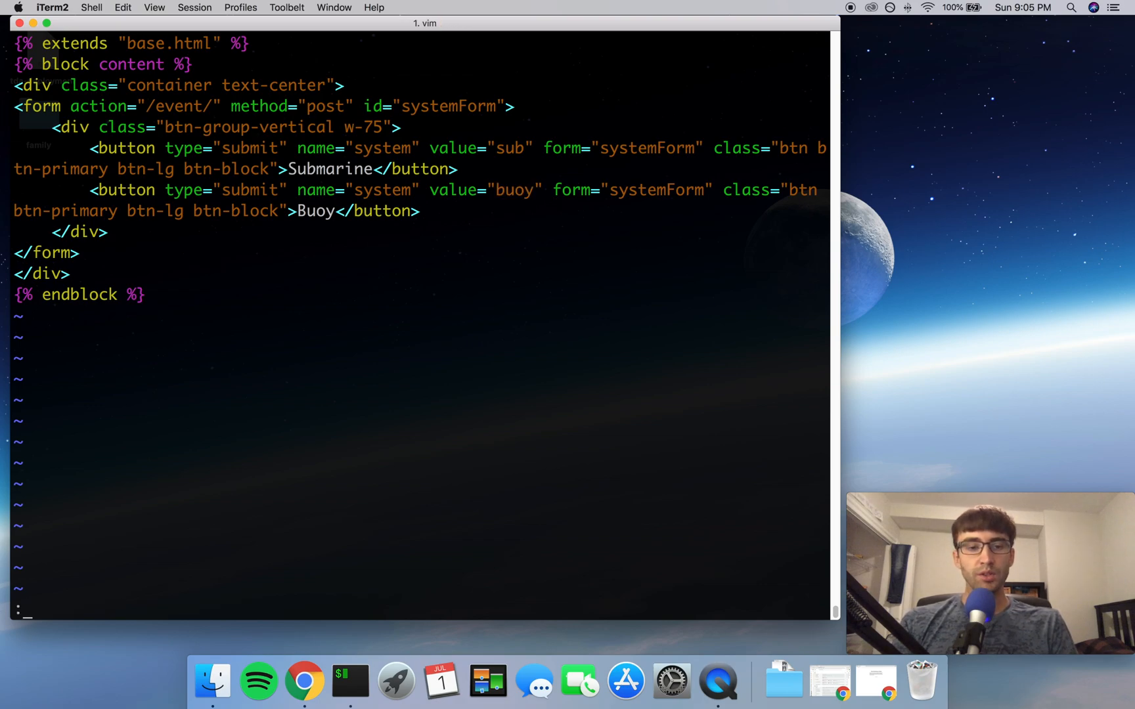
type(":wq")
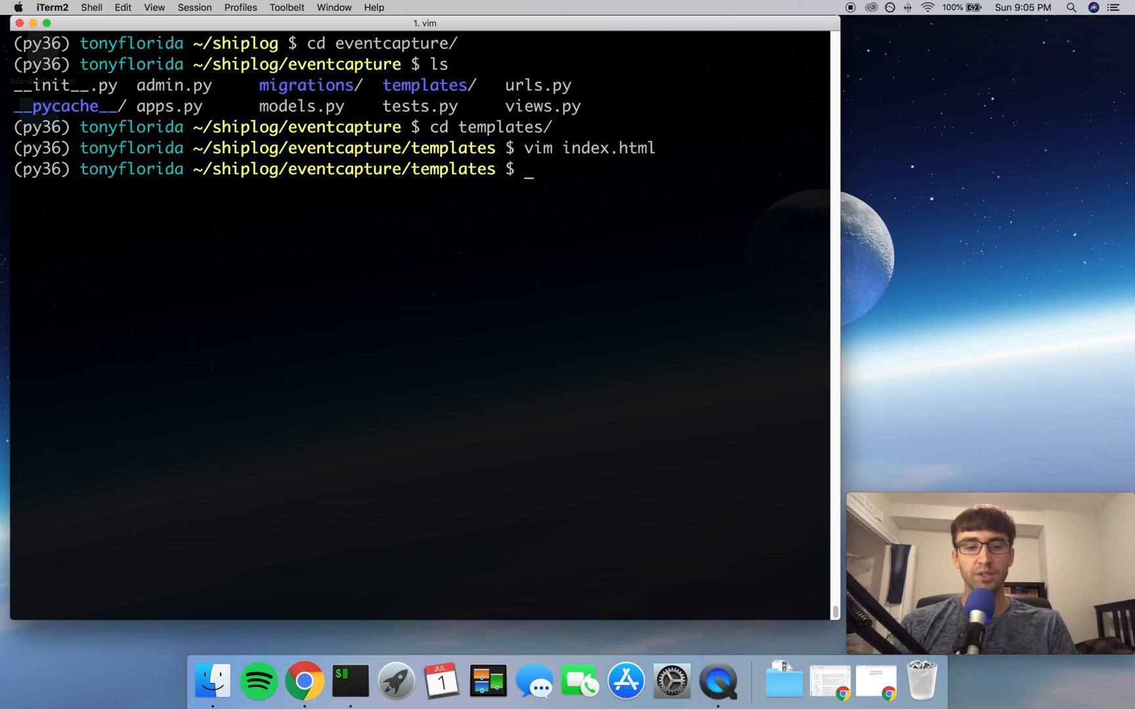
Step: In urls.py, change the event route to 'event/' and save
type("vim ur")
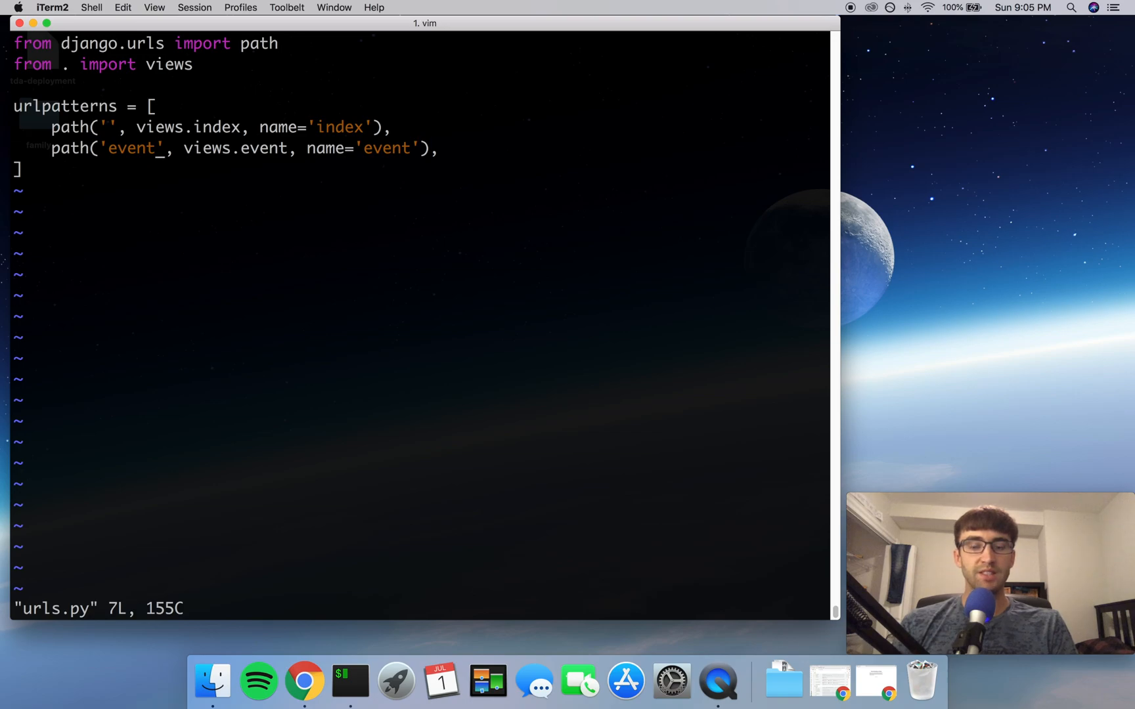
type("/")
left_click(421, 608)
type(":w")
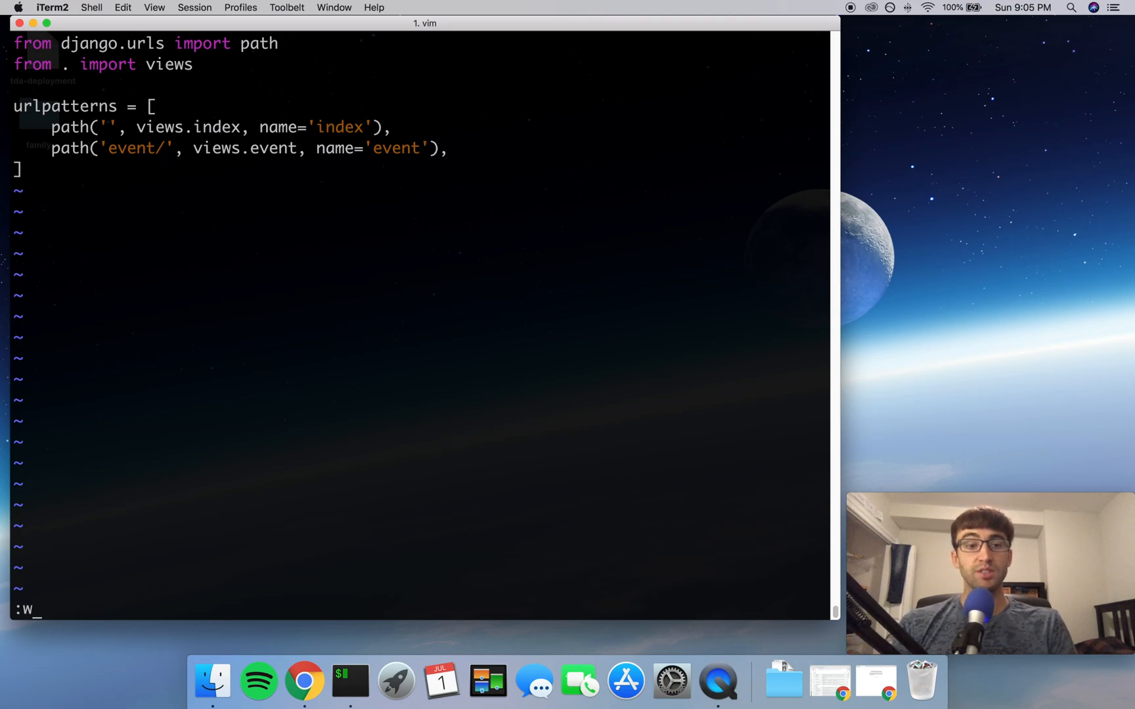
key("Return")
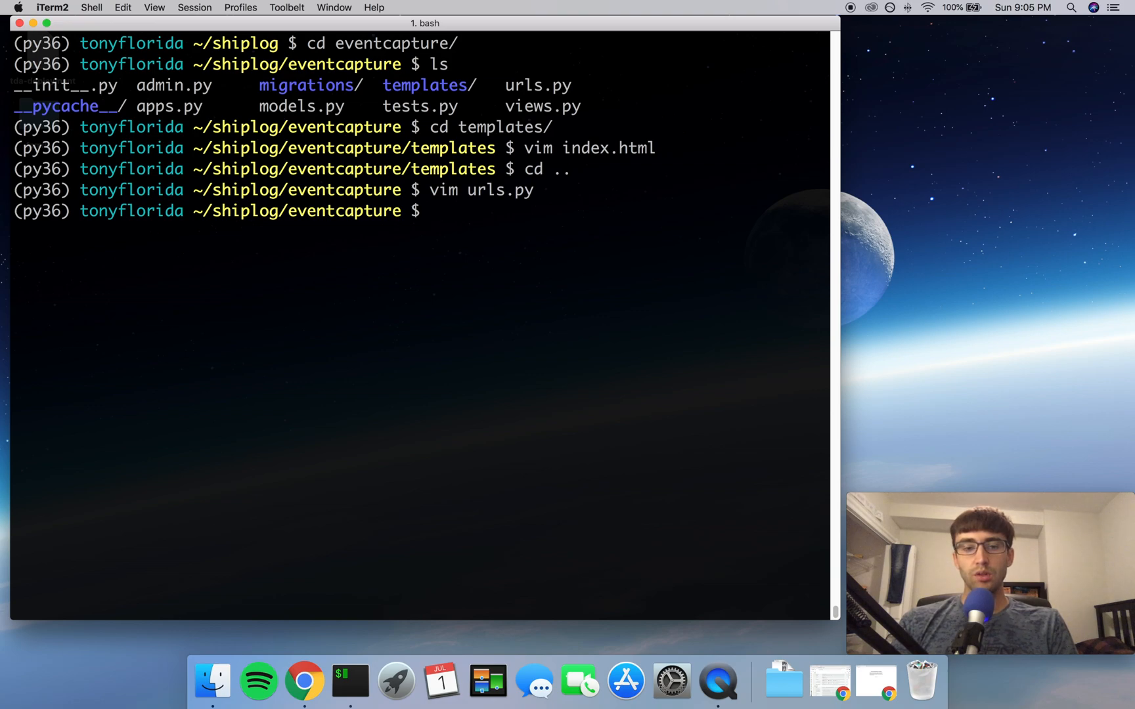
Step: In views.py, add context = {} at the start of the event view
type("vim")
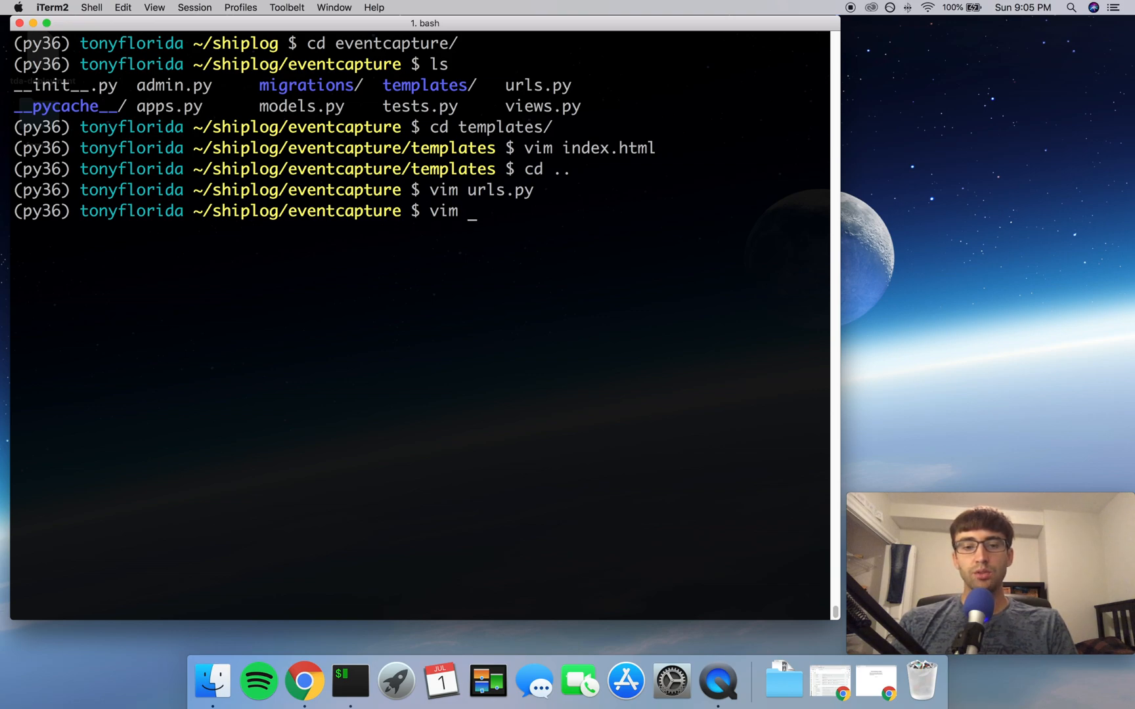
type("views.py")
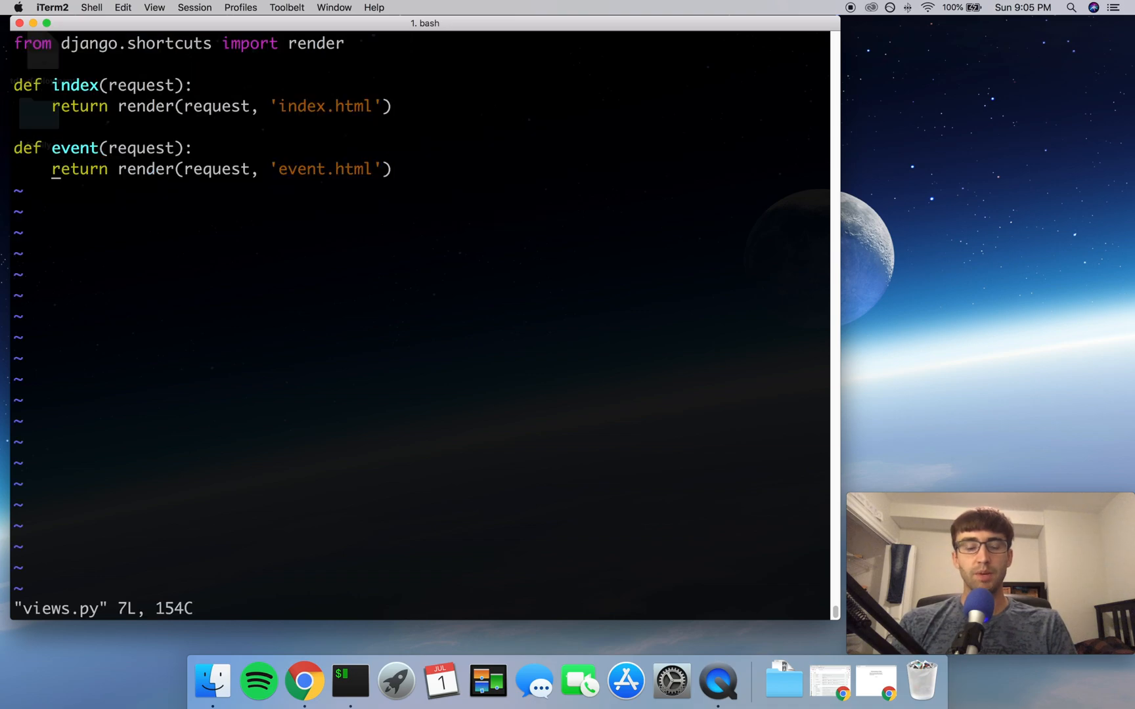
key("i")
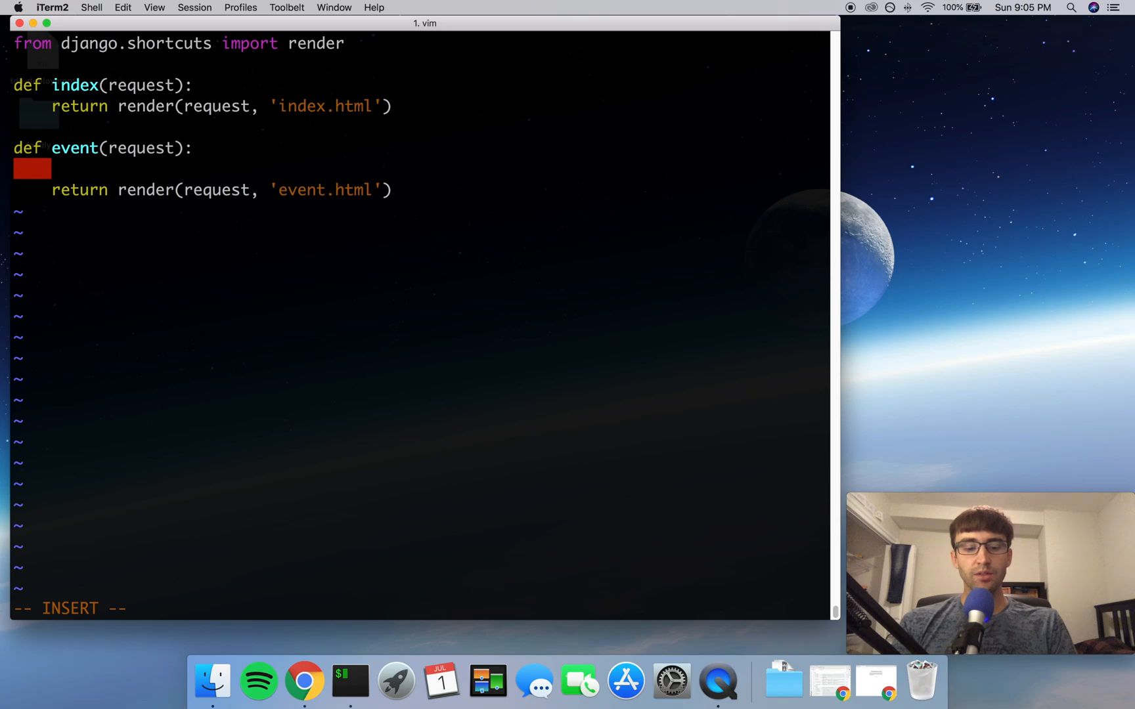
type("c")
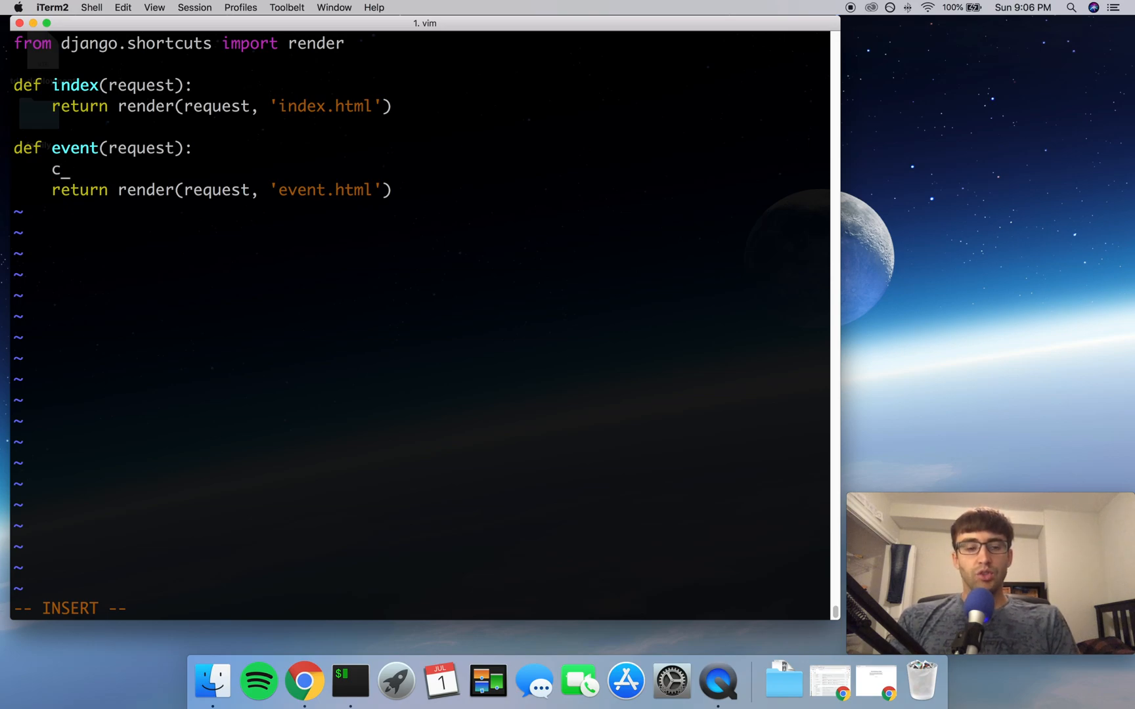
type("ontext =")
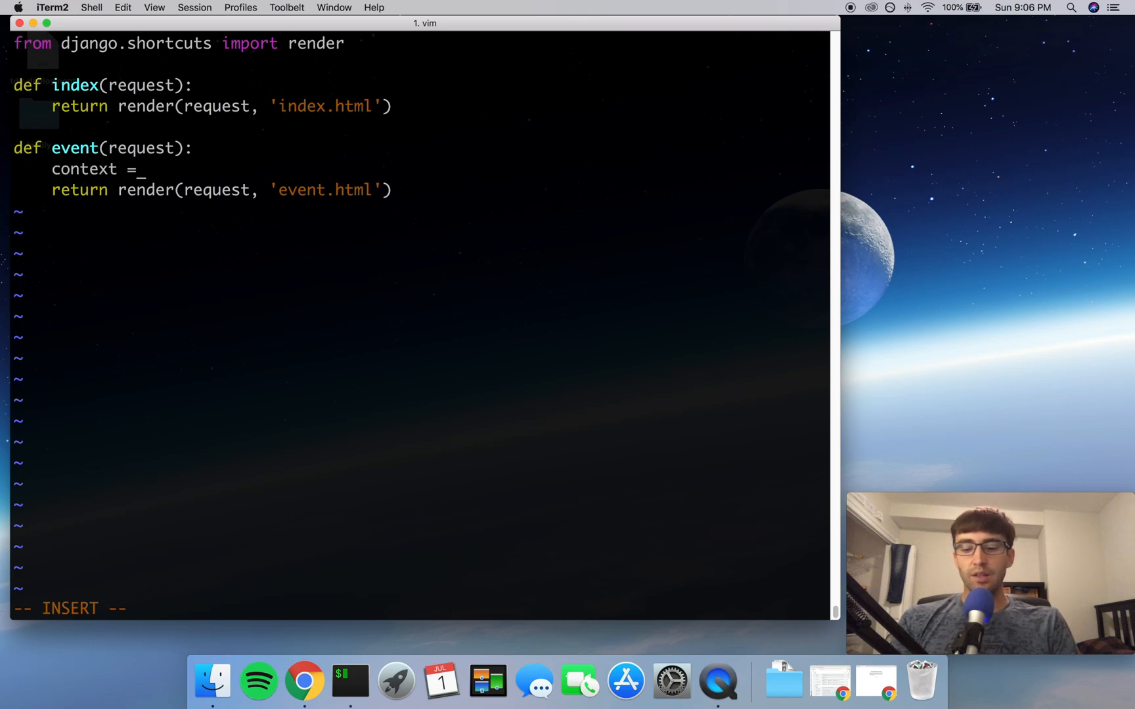
type("{}")
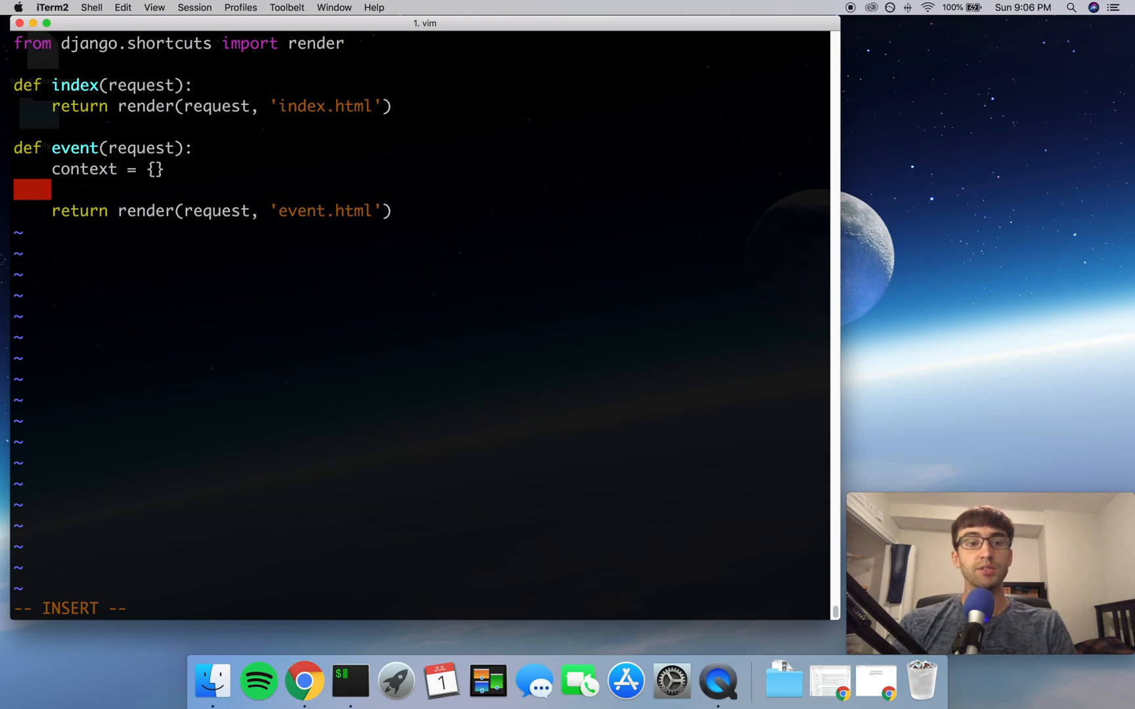
Step: Add system = request.POST.get('system', None) to the event view
type("s")
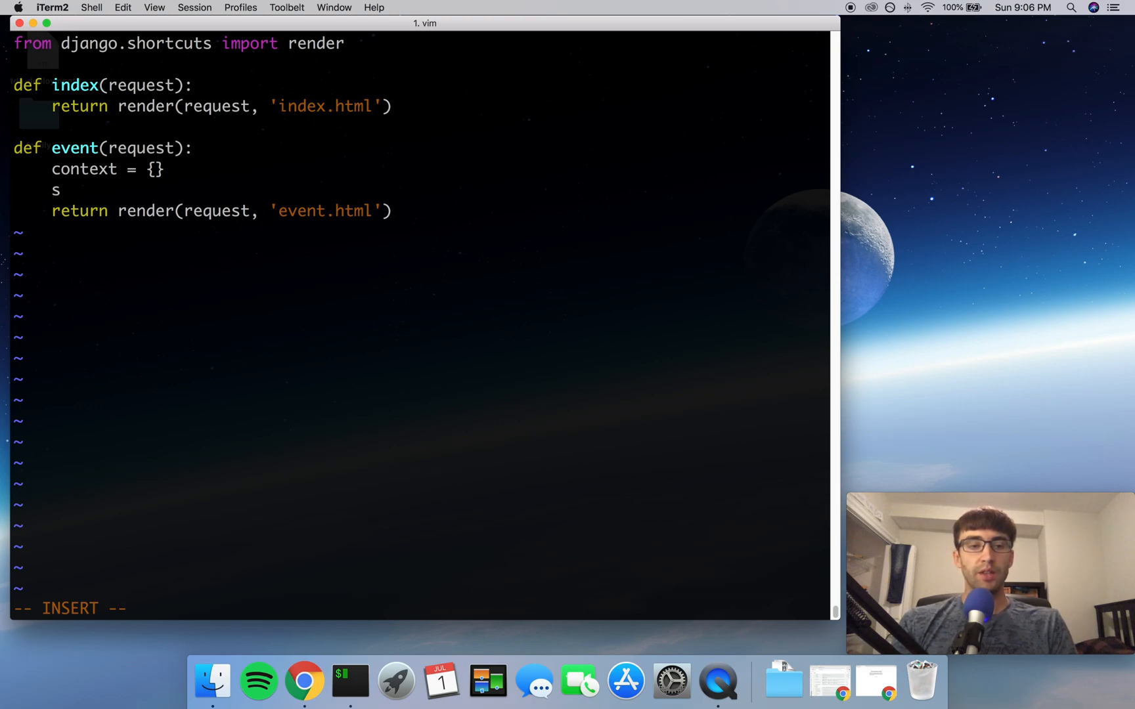
type("ystem")
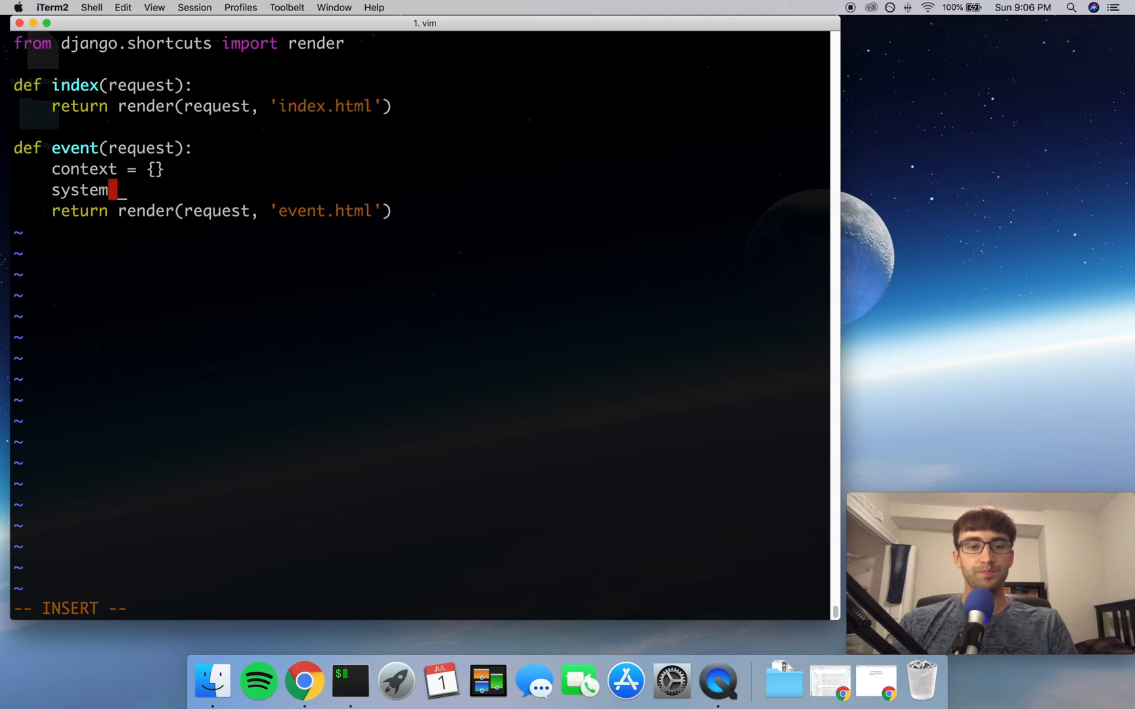
type("= req")
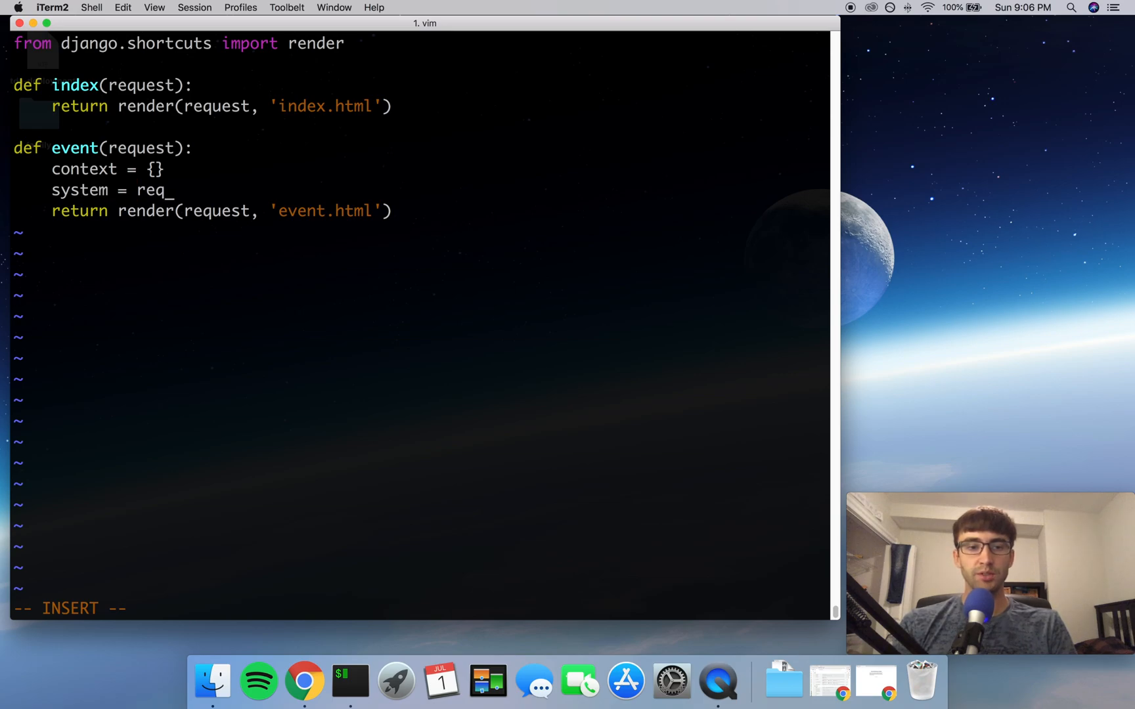
type("uest")
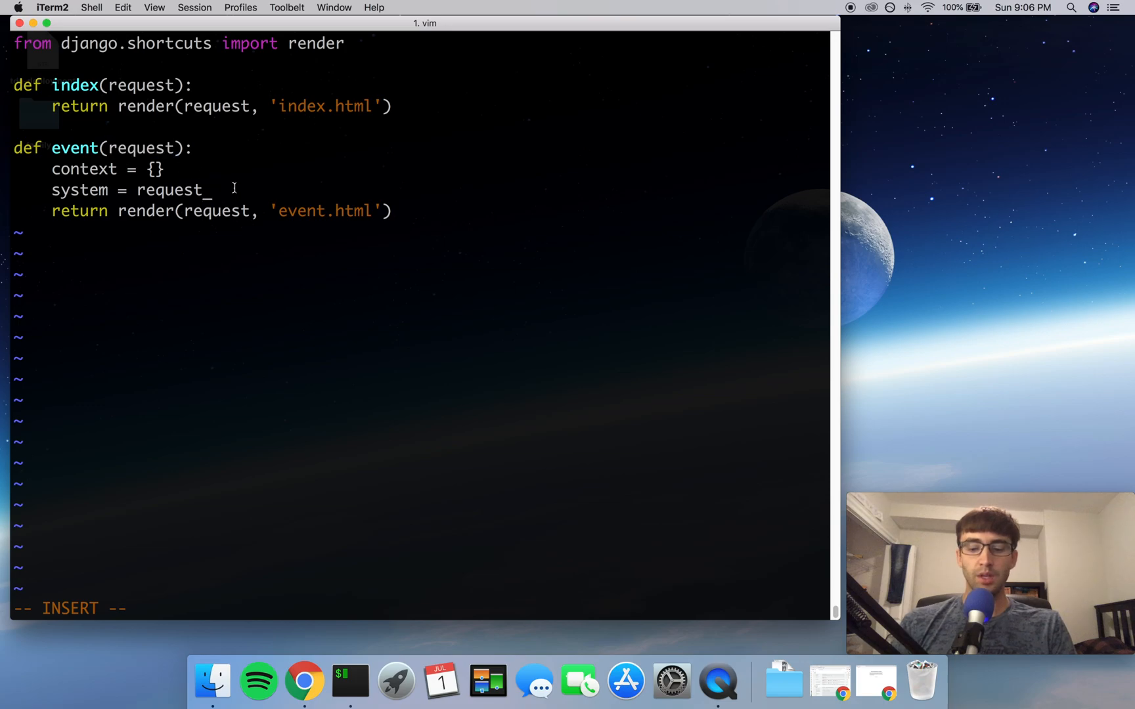
type(".POST")
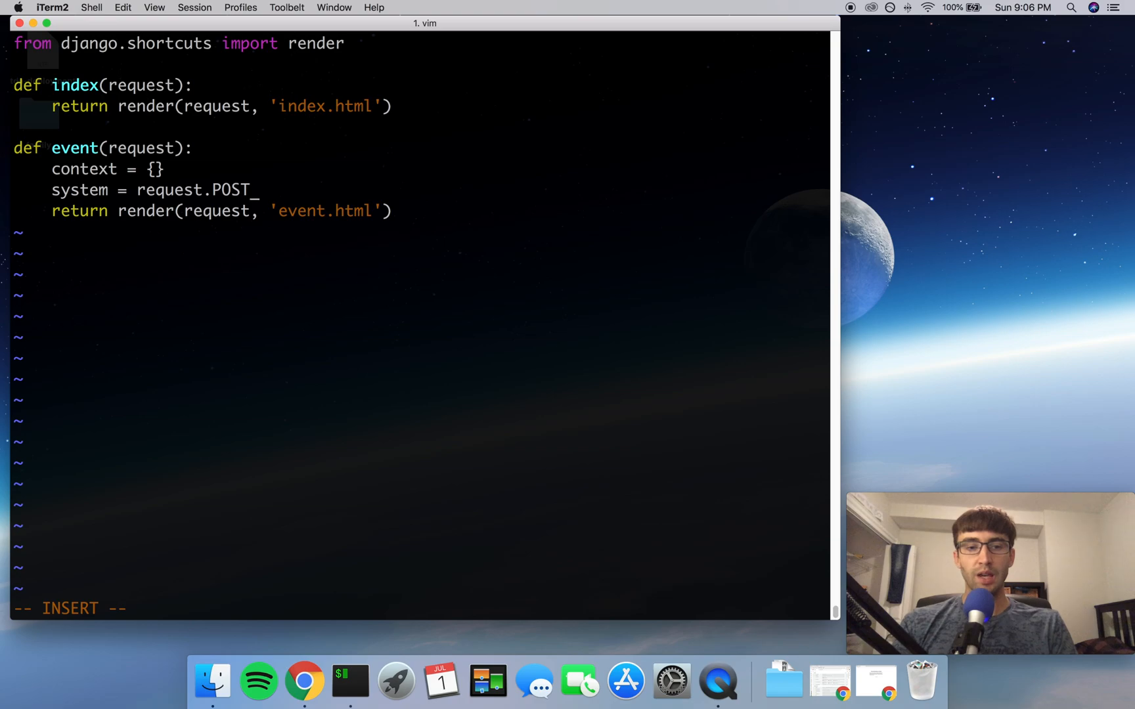
type(".")
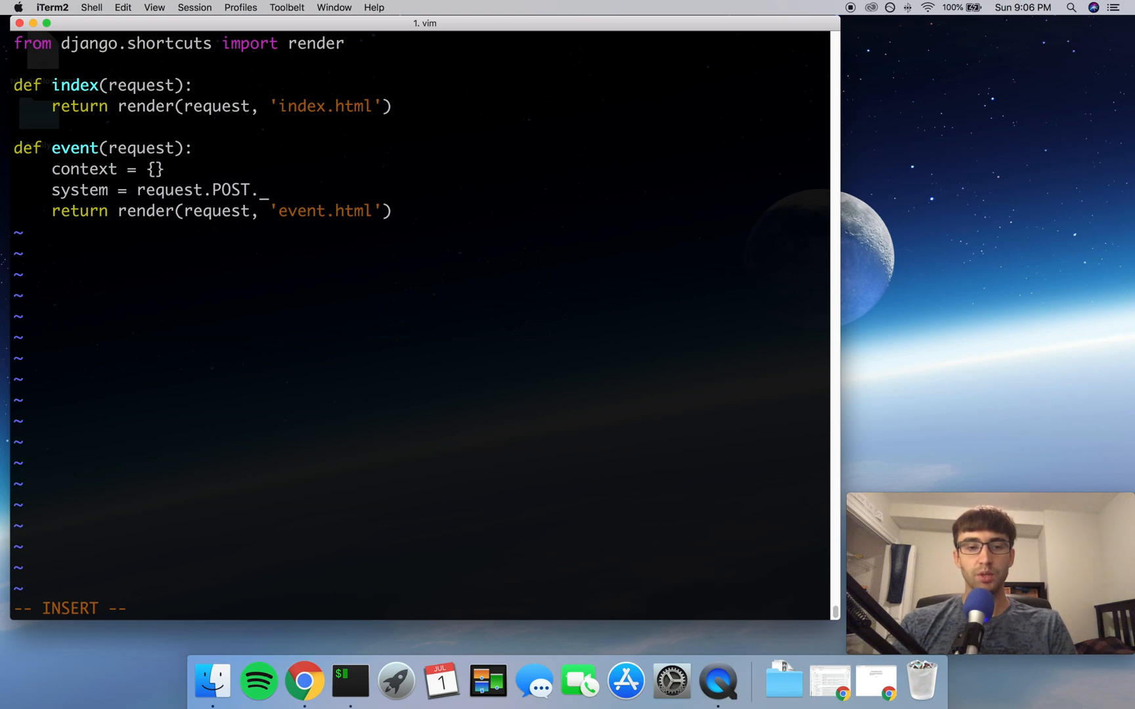
type("get(")
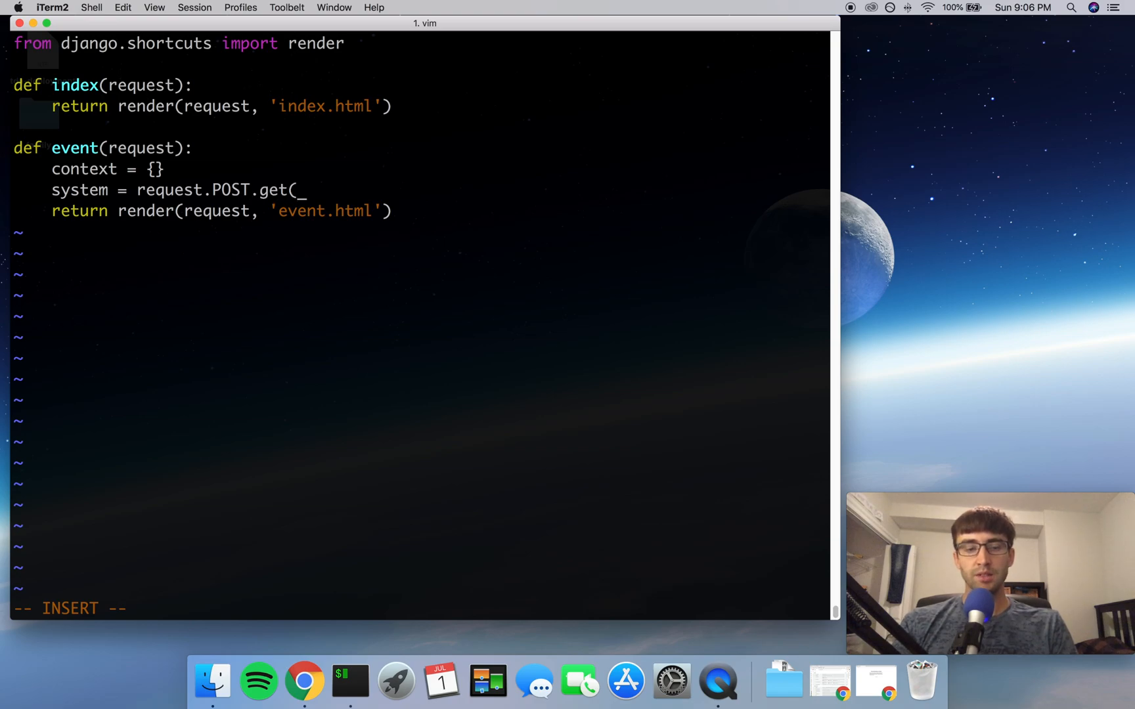
type("'")
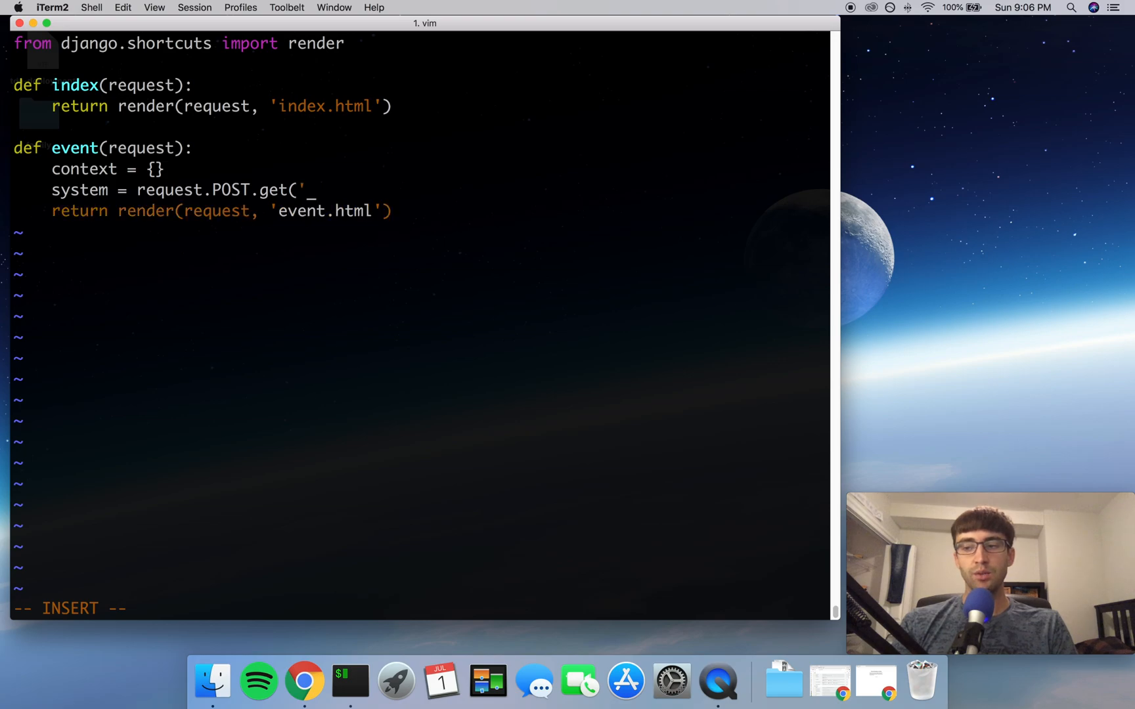
key("backspace")
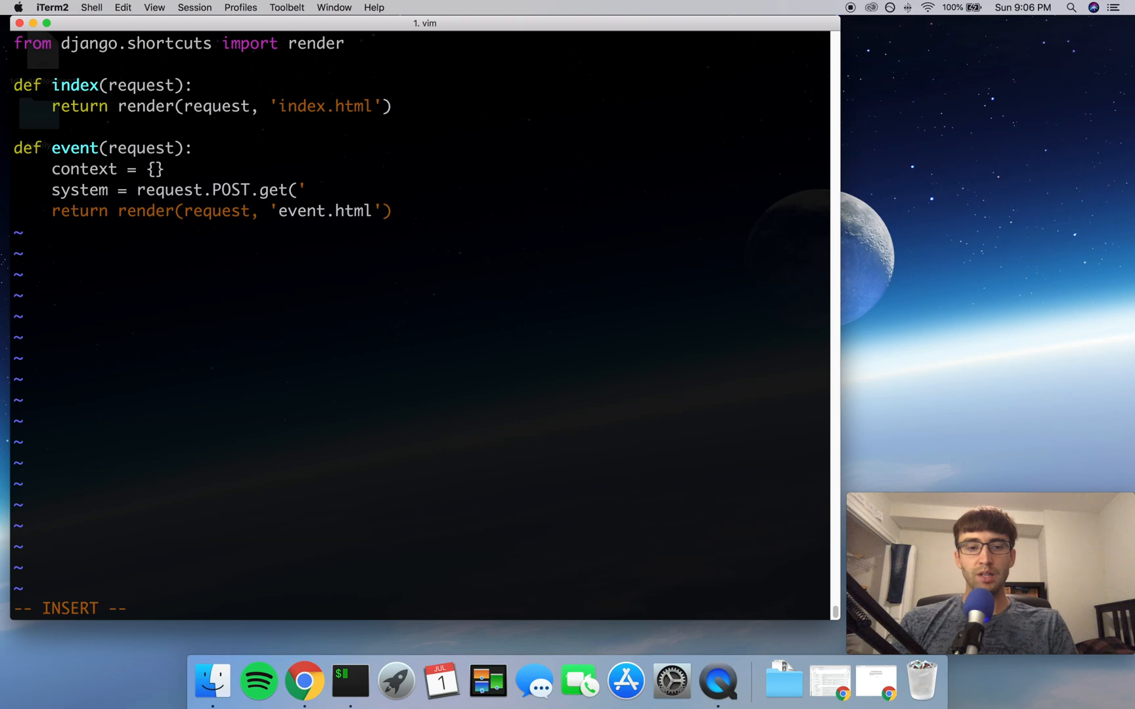
type("sy")
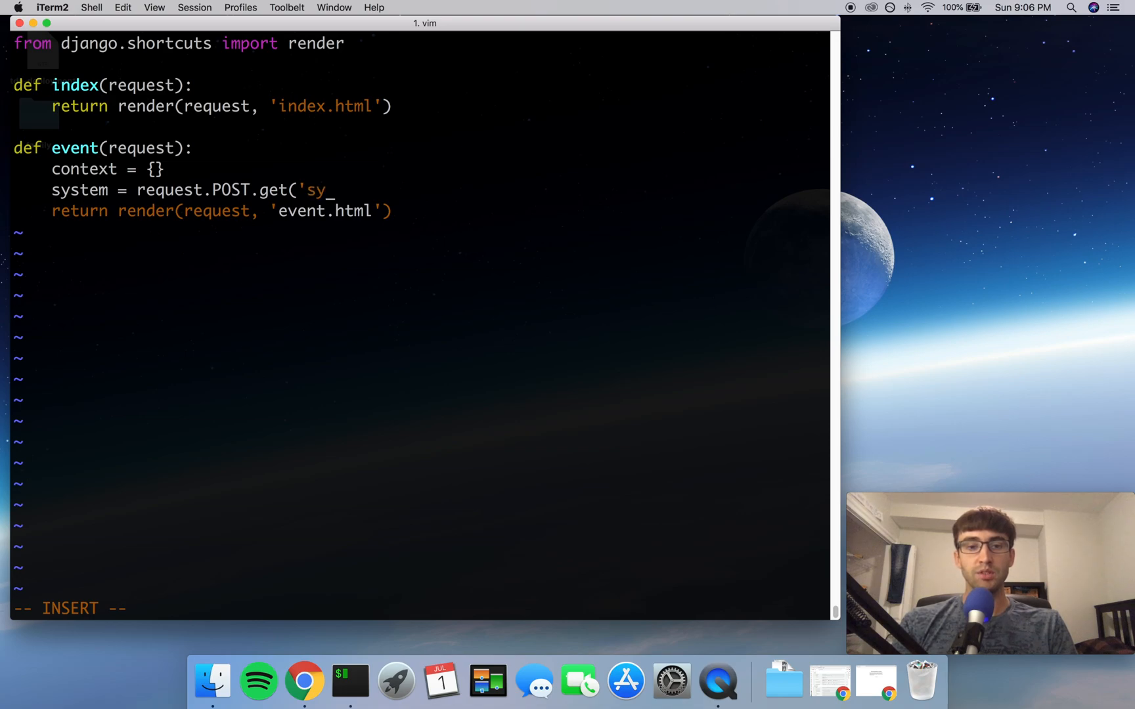
type("stem',")
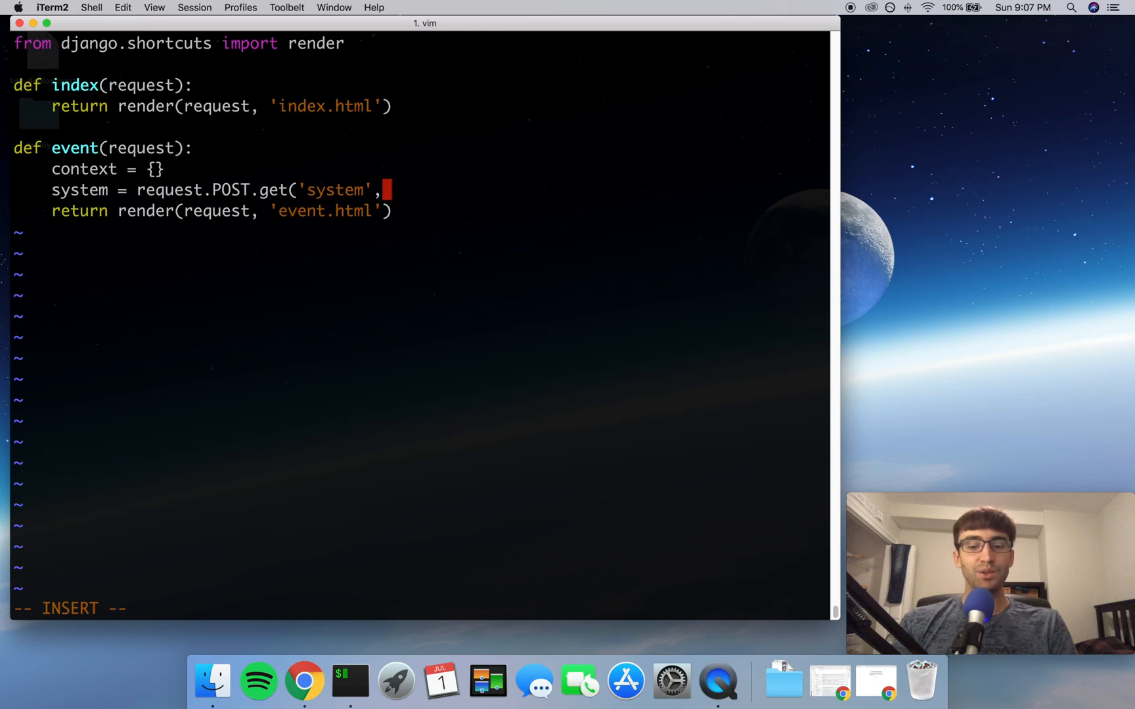
type("N)")
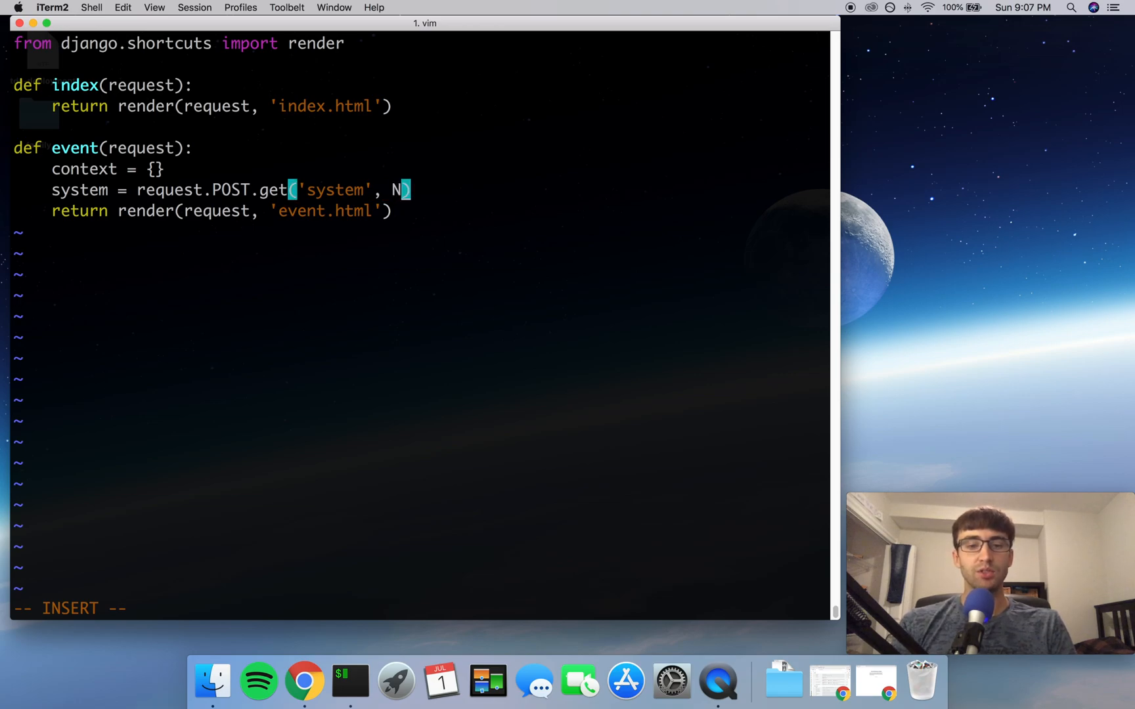
type("one")
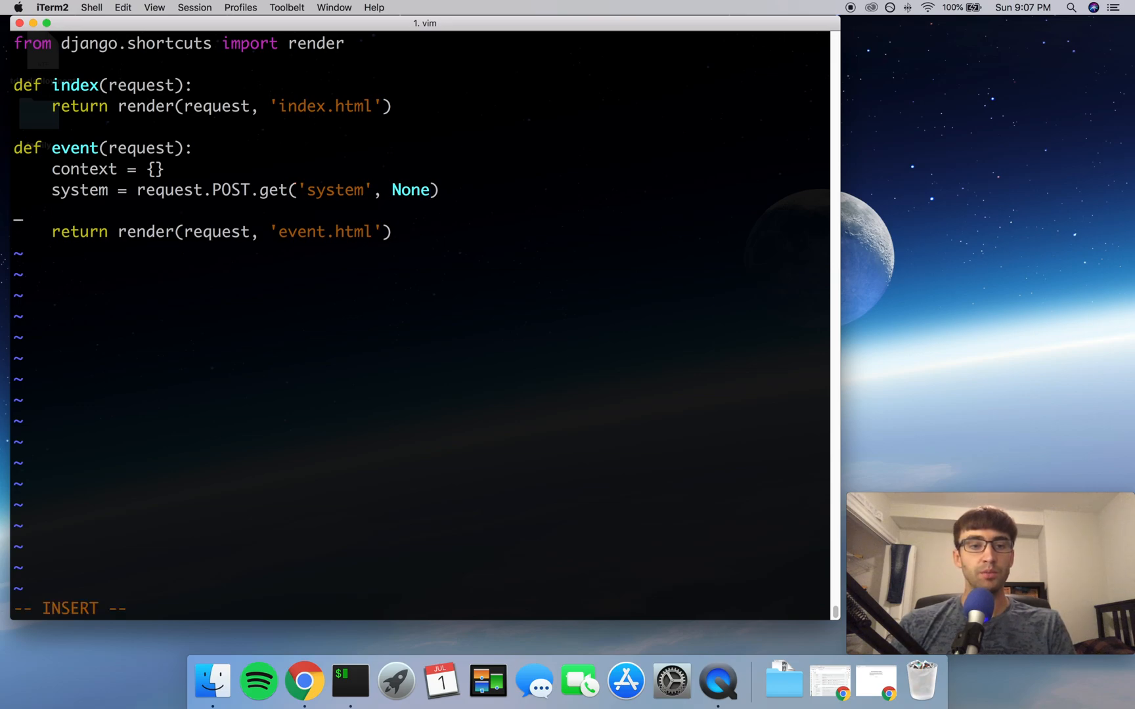
Step: Add context['system'] = system to the event view
double_click(335, 189)
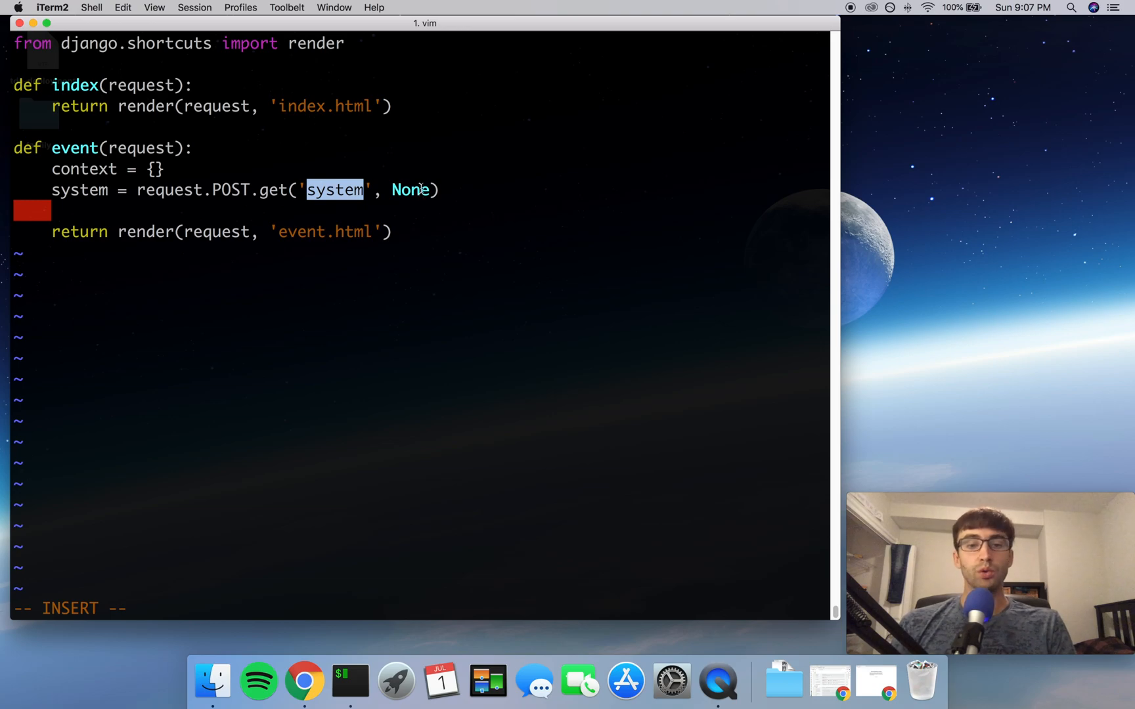
type("context['")
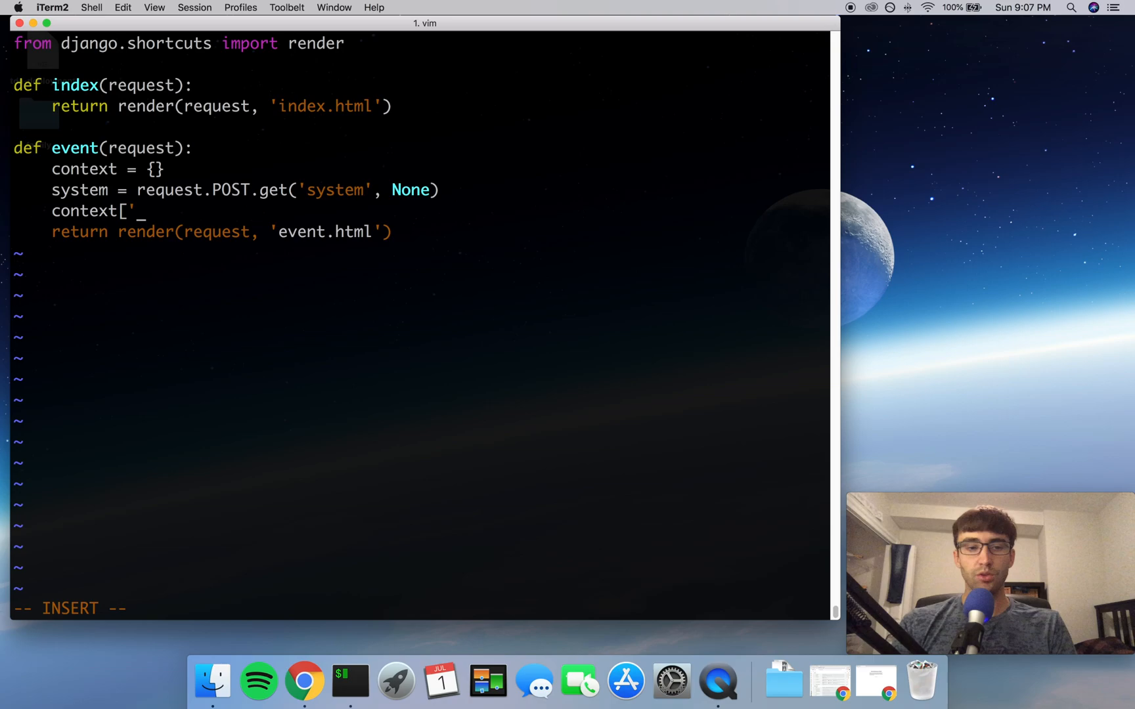
type("sys")
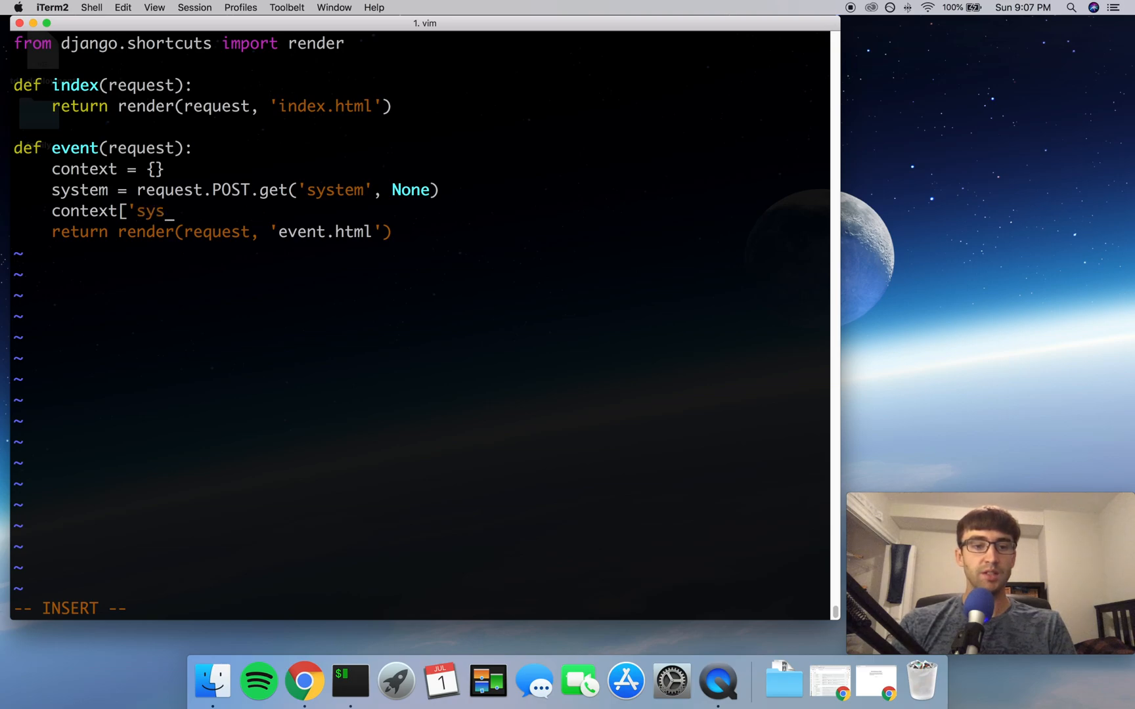
type("tem")
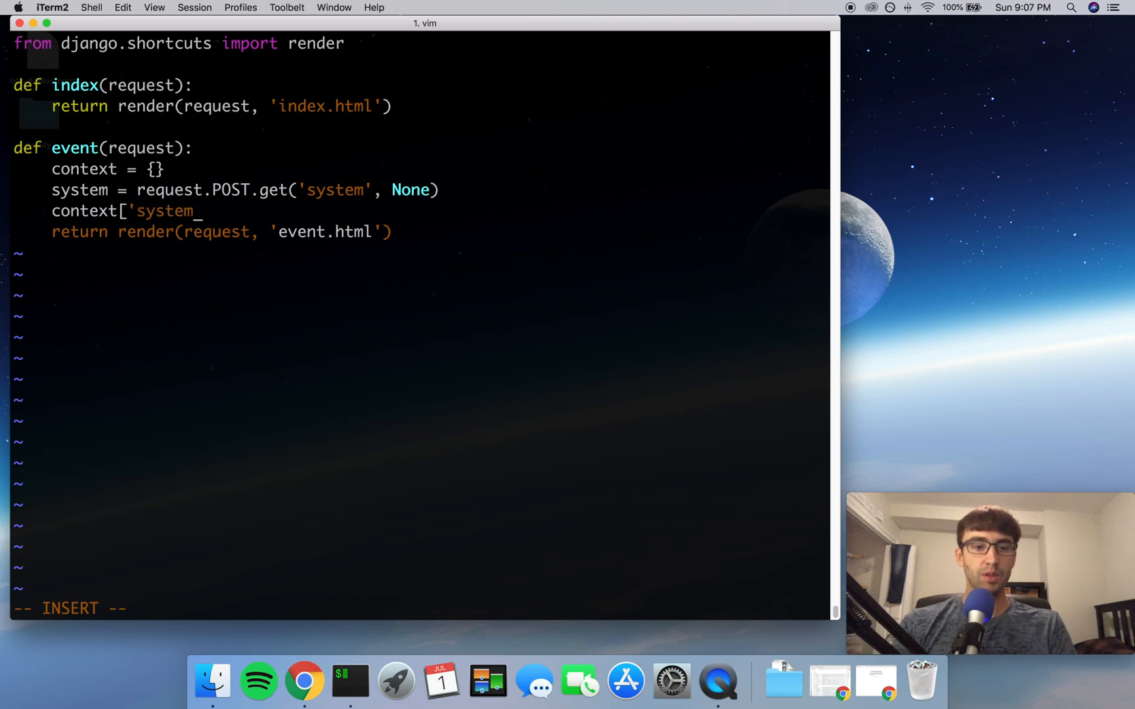
type("'] = s")
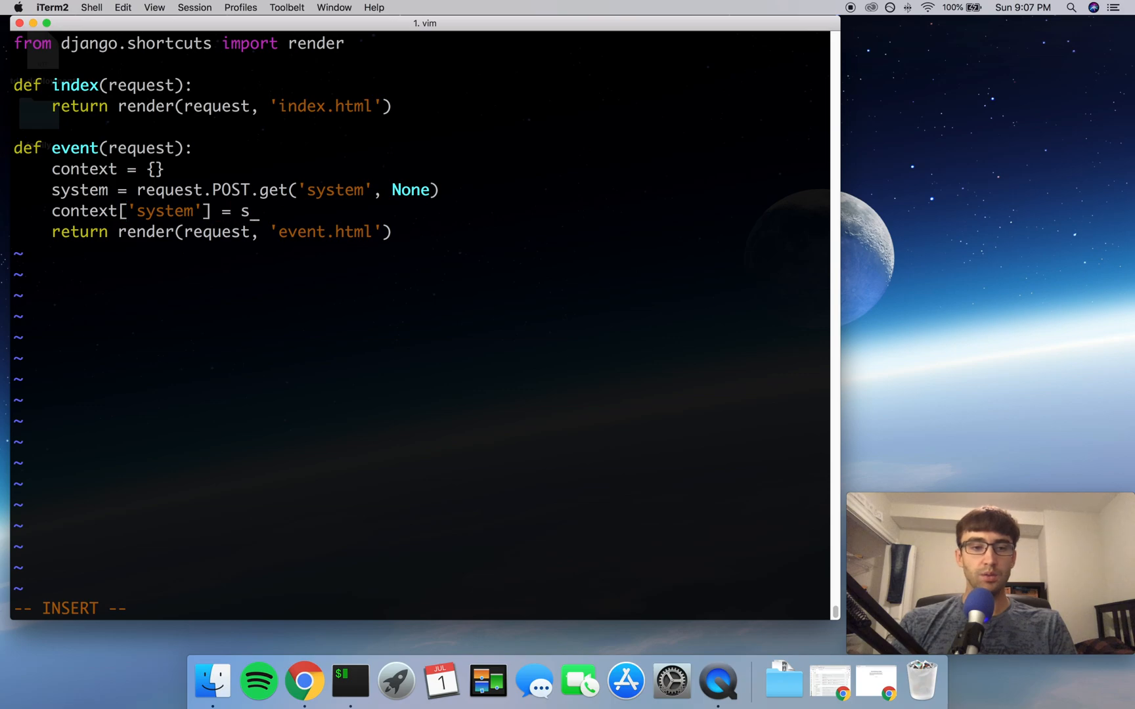
type("ystem")
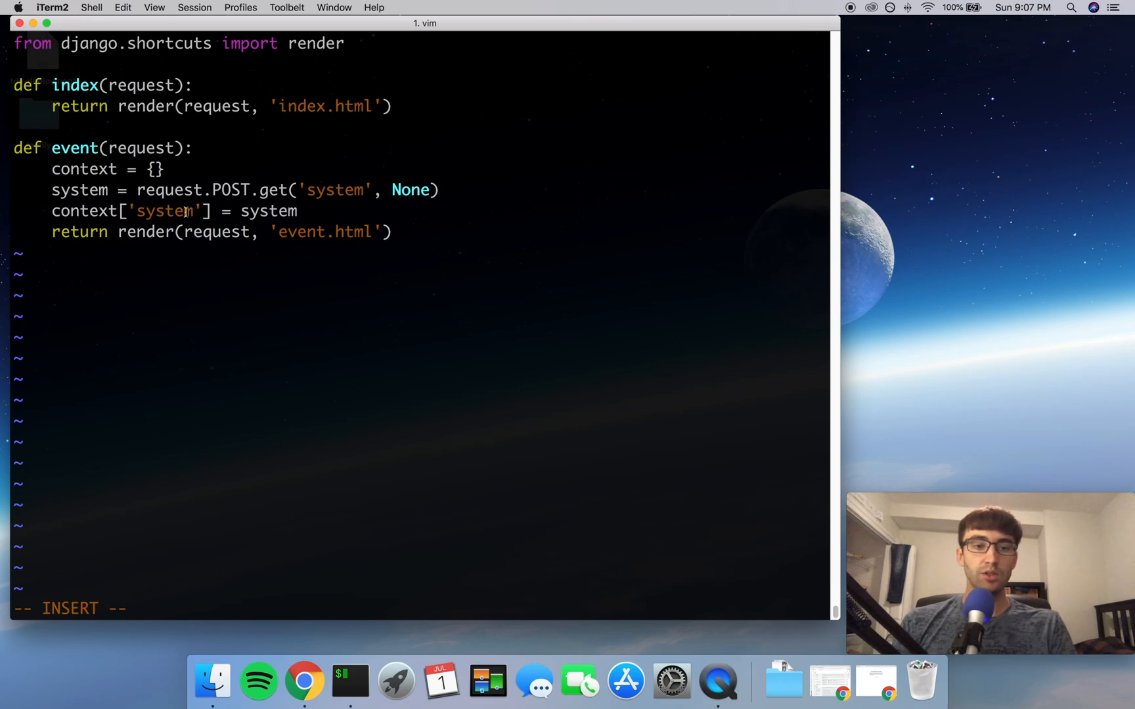
double_click(268, 210)
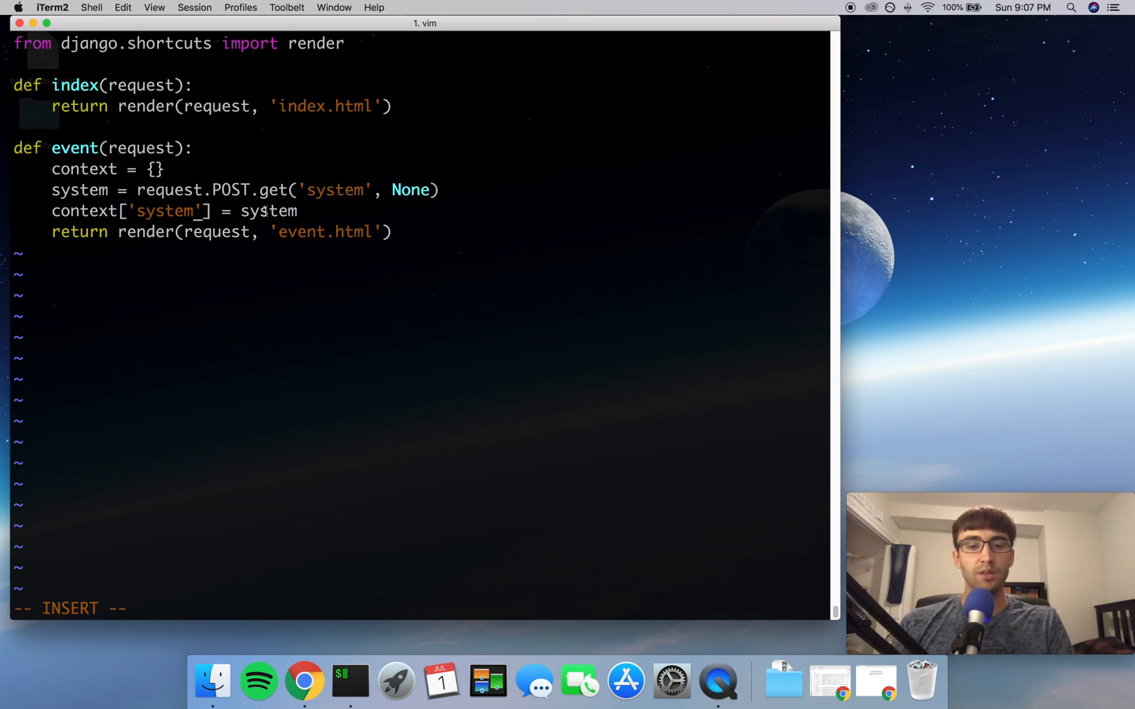
double_click(270, 210)
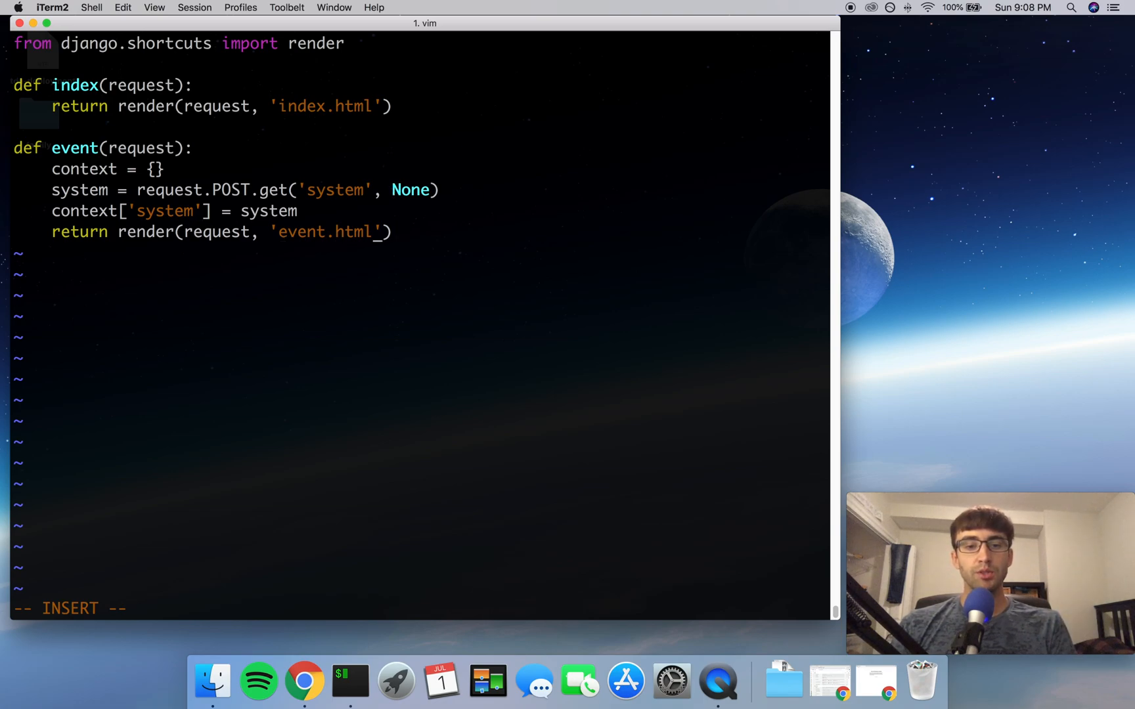
Step: Pass context to the render call for event.html, then save views.py with :wq
key("left")
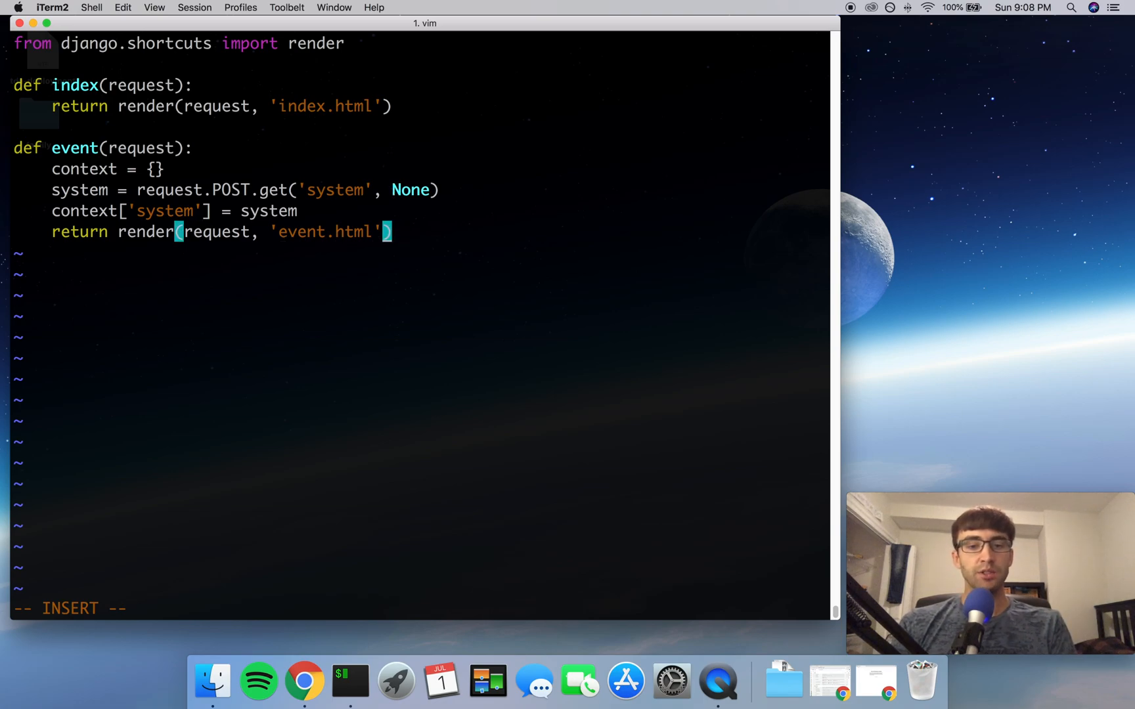
type(", c")
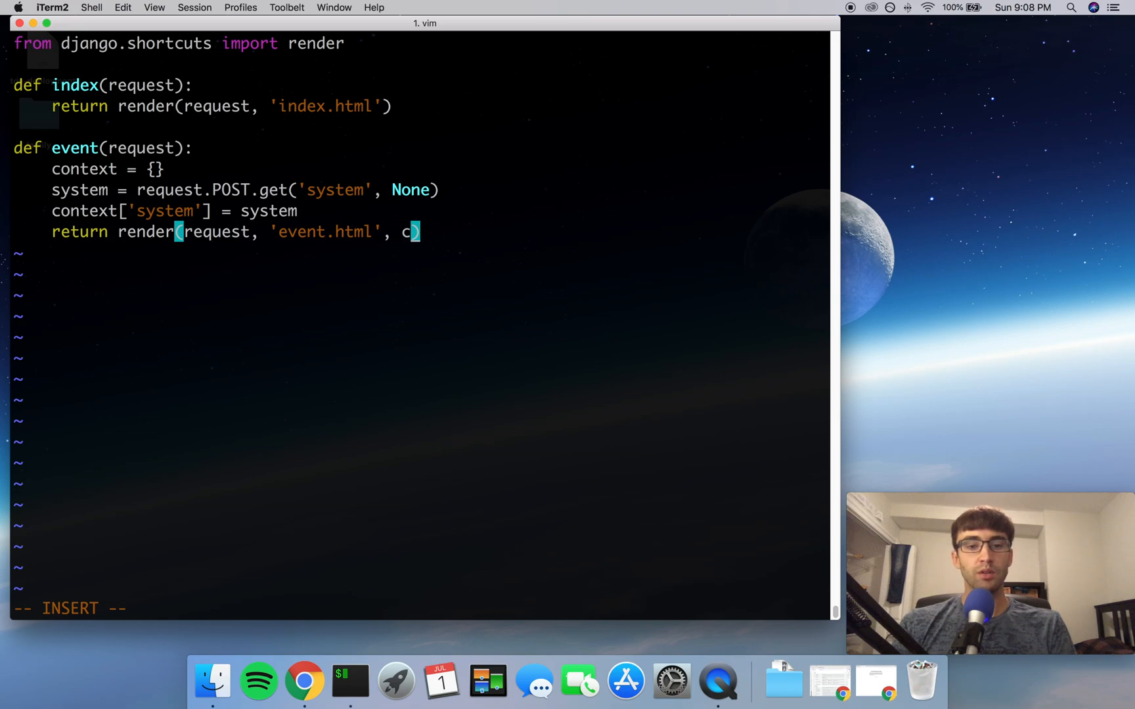
type("onte")
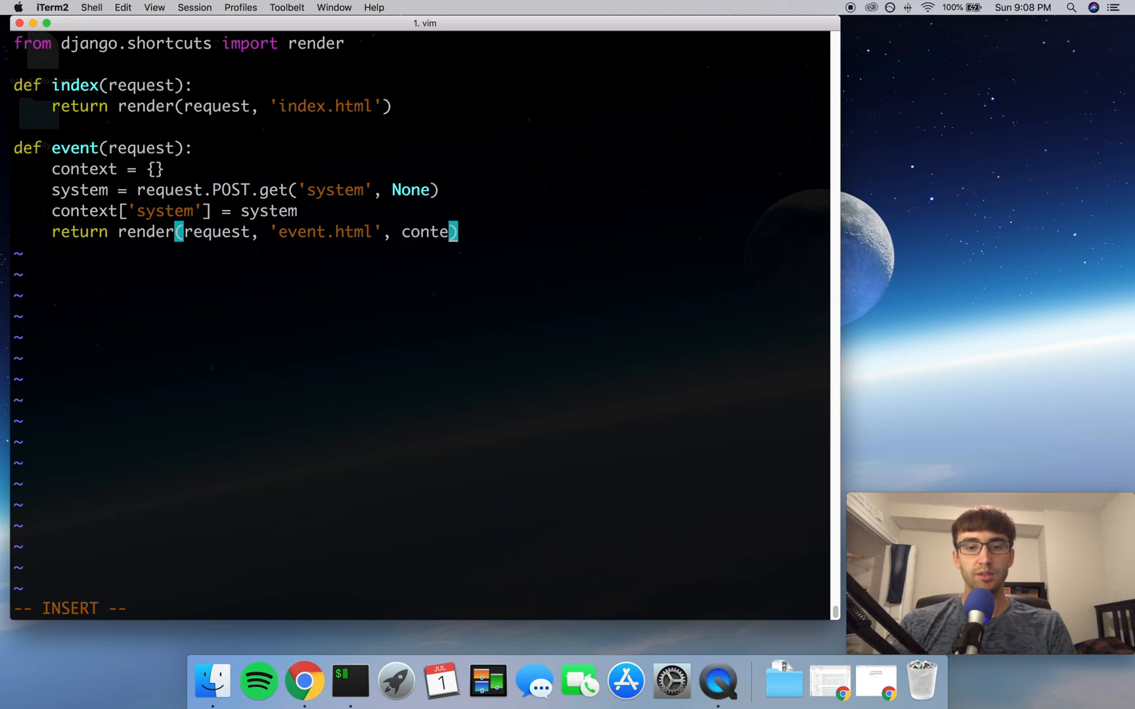
type("xt")
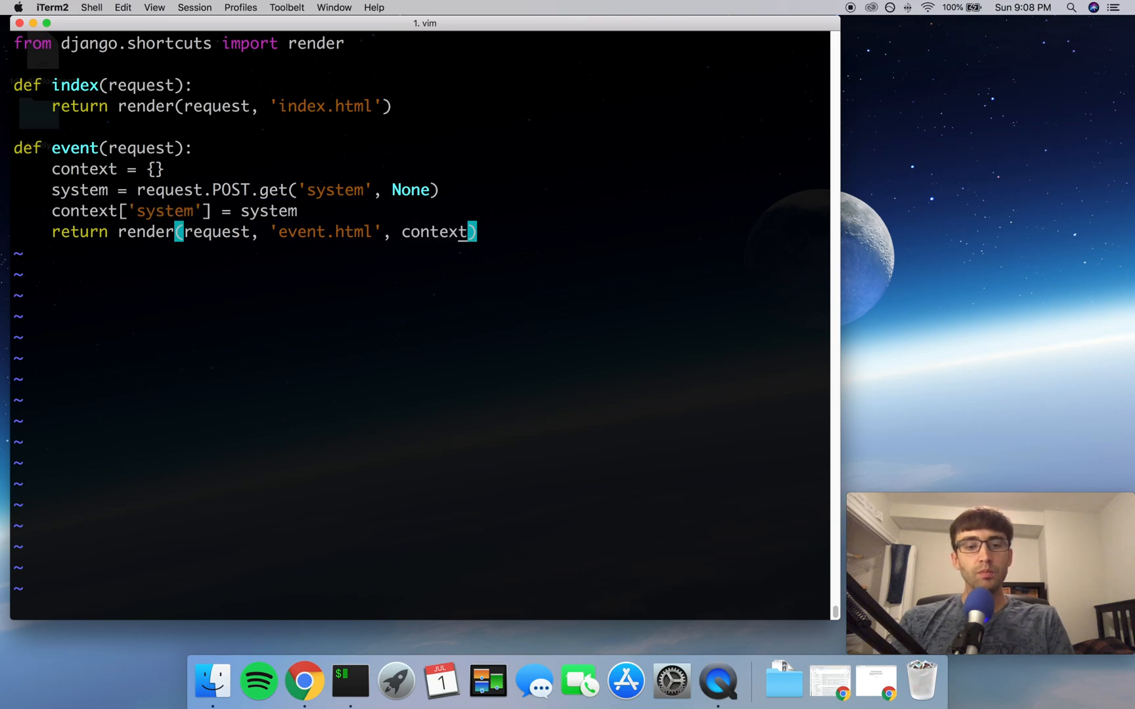
type(":wq")
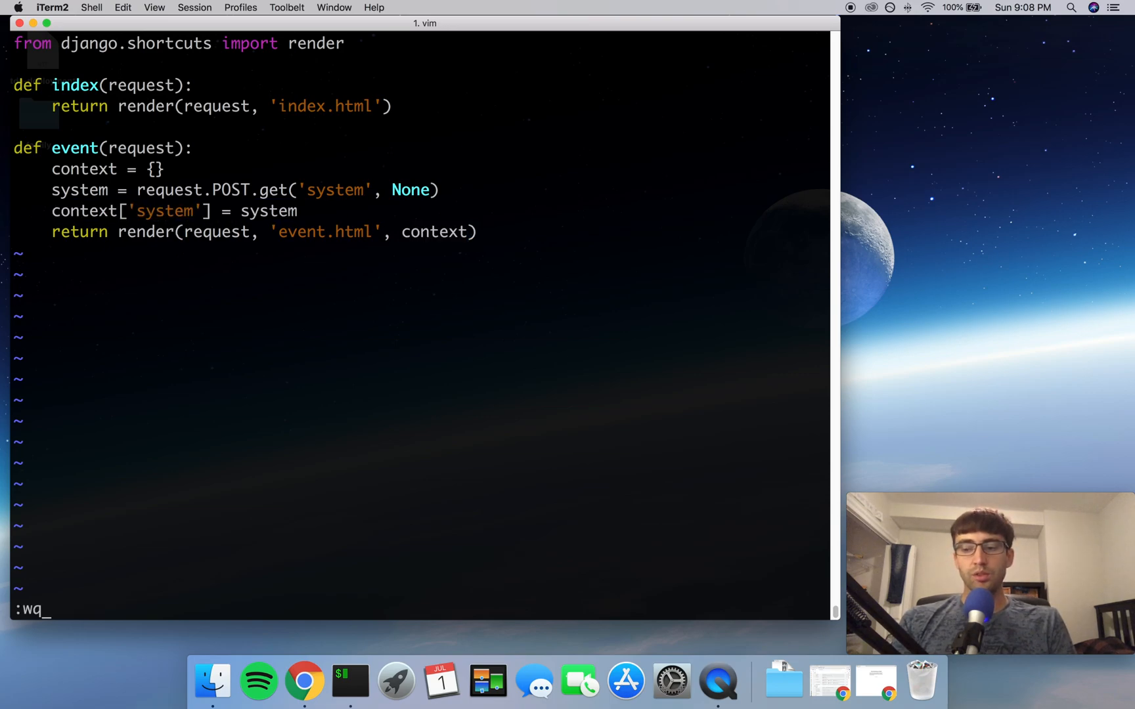
key("Return")
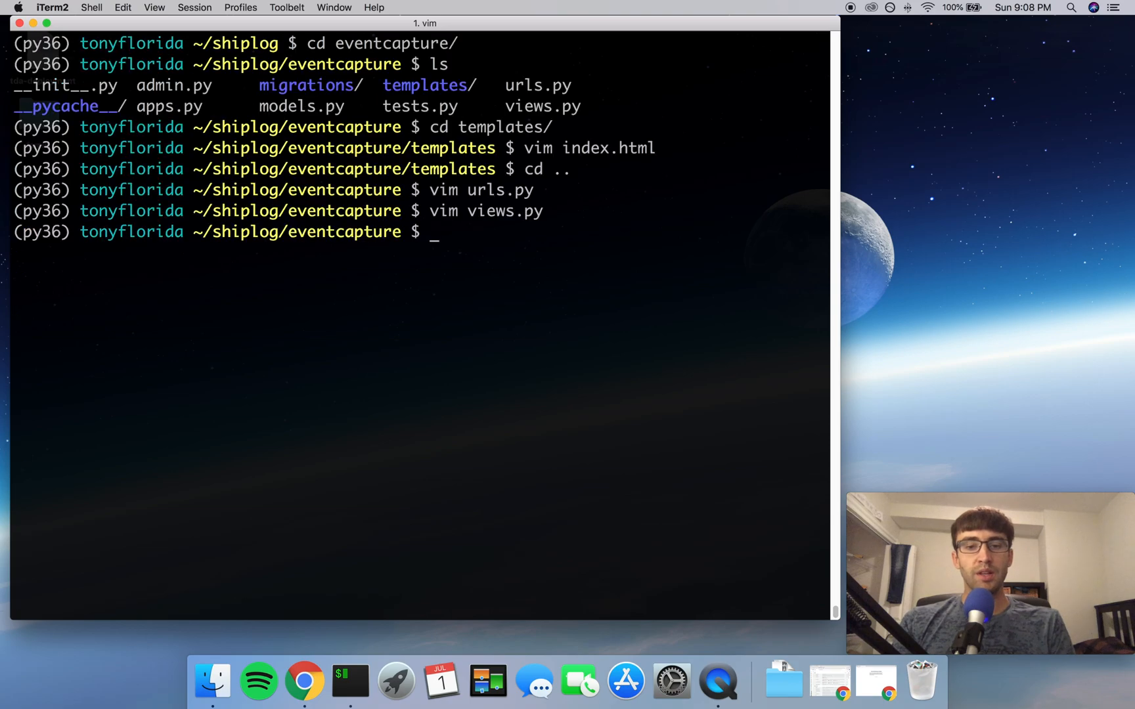
Step: Open templates/event.html in vim and begin a new line for an h1 element
type("vim te")
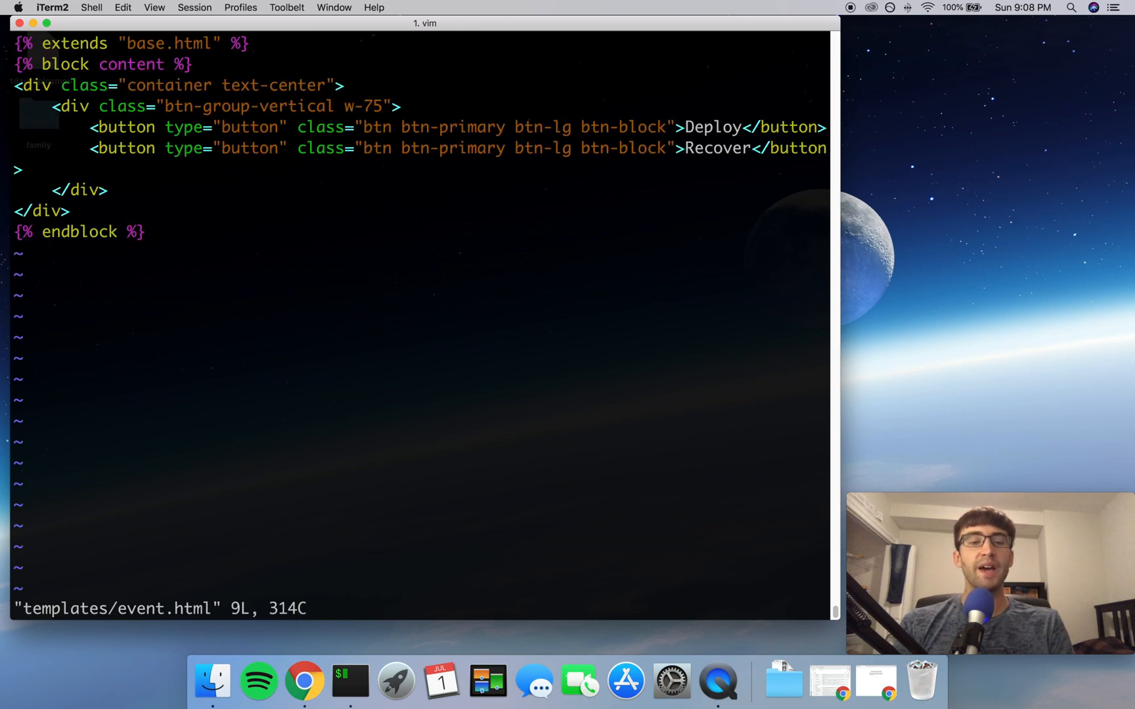
key("i")
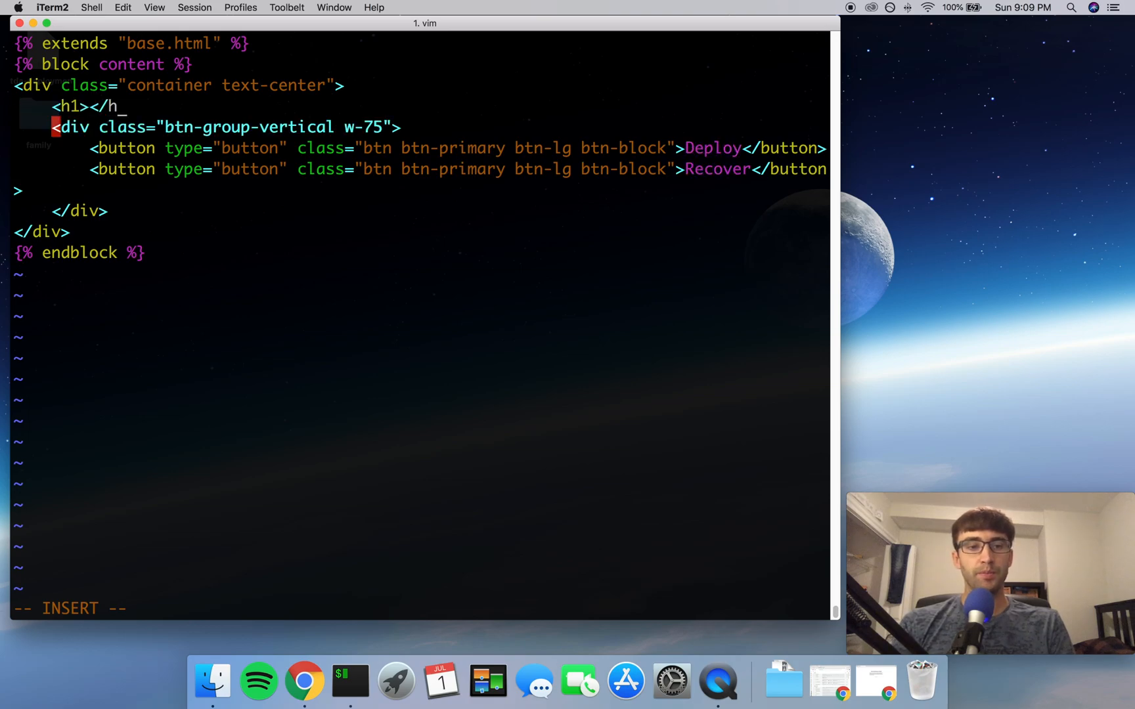
Step: Write the heading <h1>Event for {{ system }}</h1> above the btn-group-vertical div in event.html
type("1>")
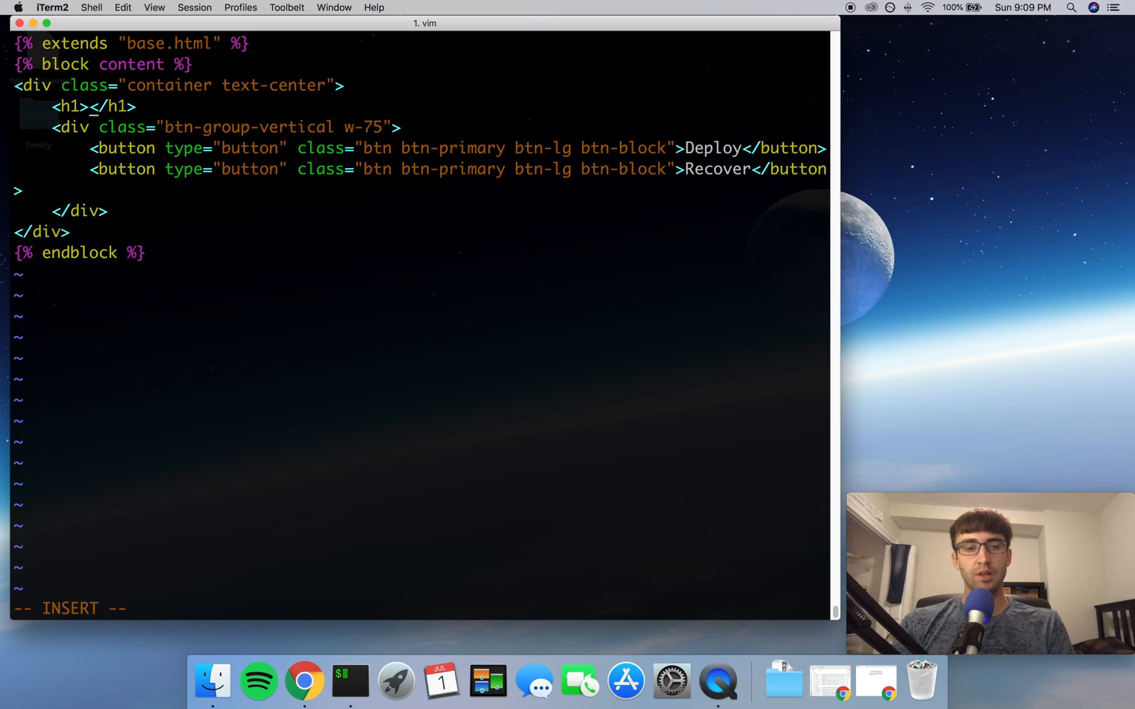
type("Event for")
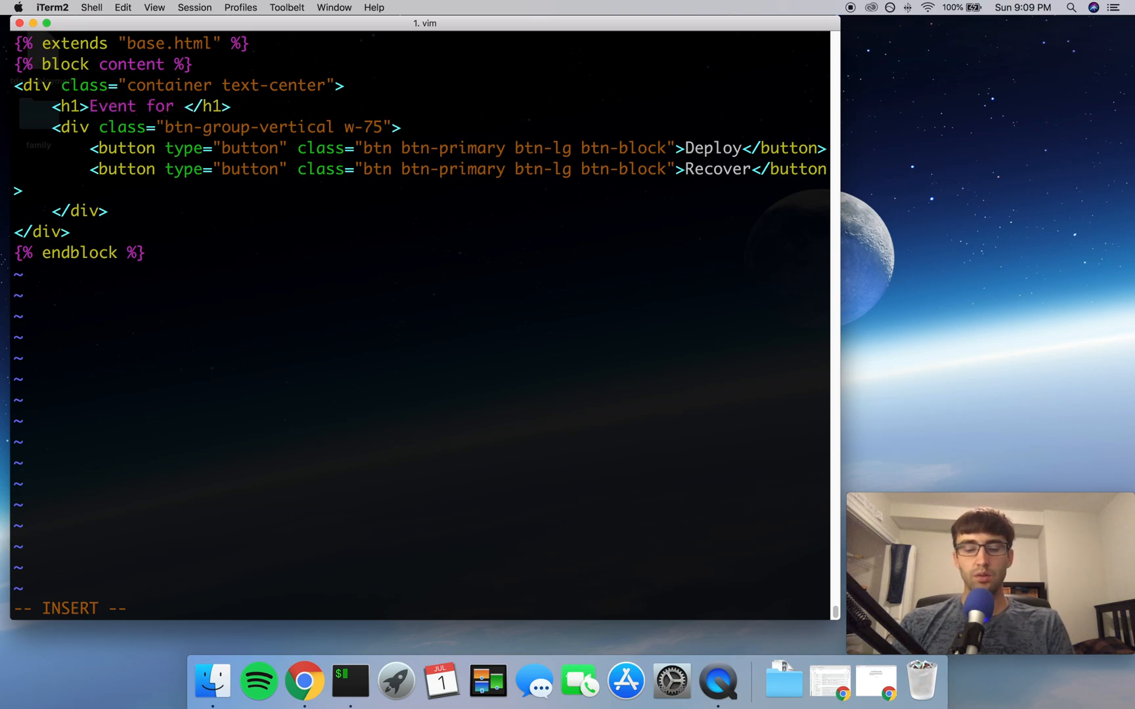
type("{{ }}")
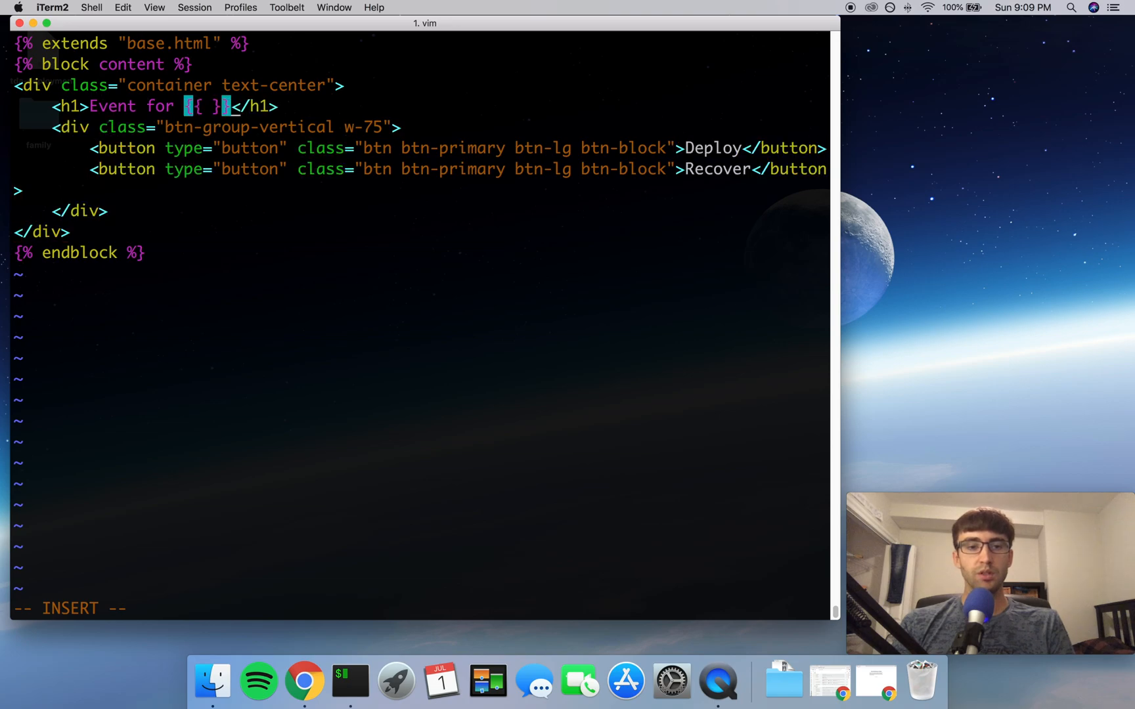
type("_")
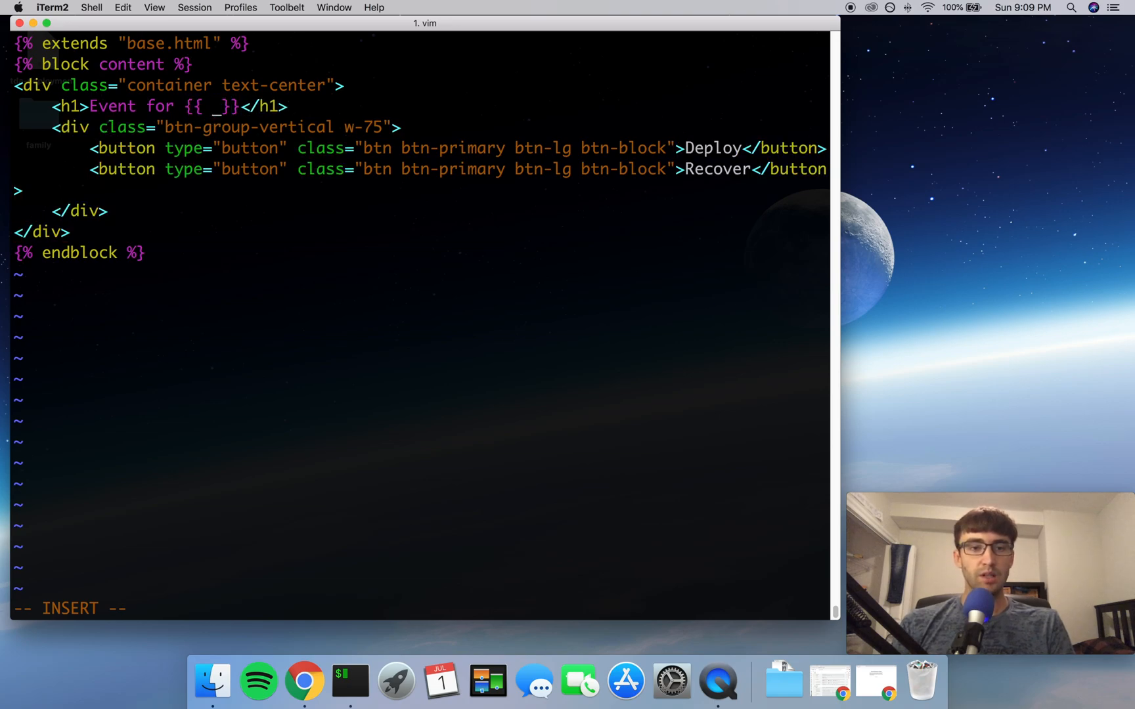
type("system")
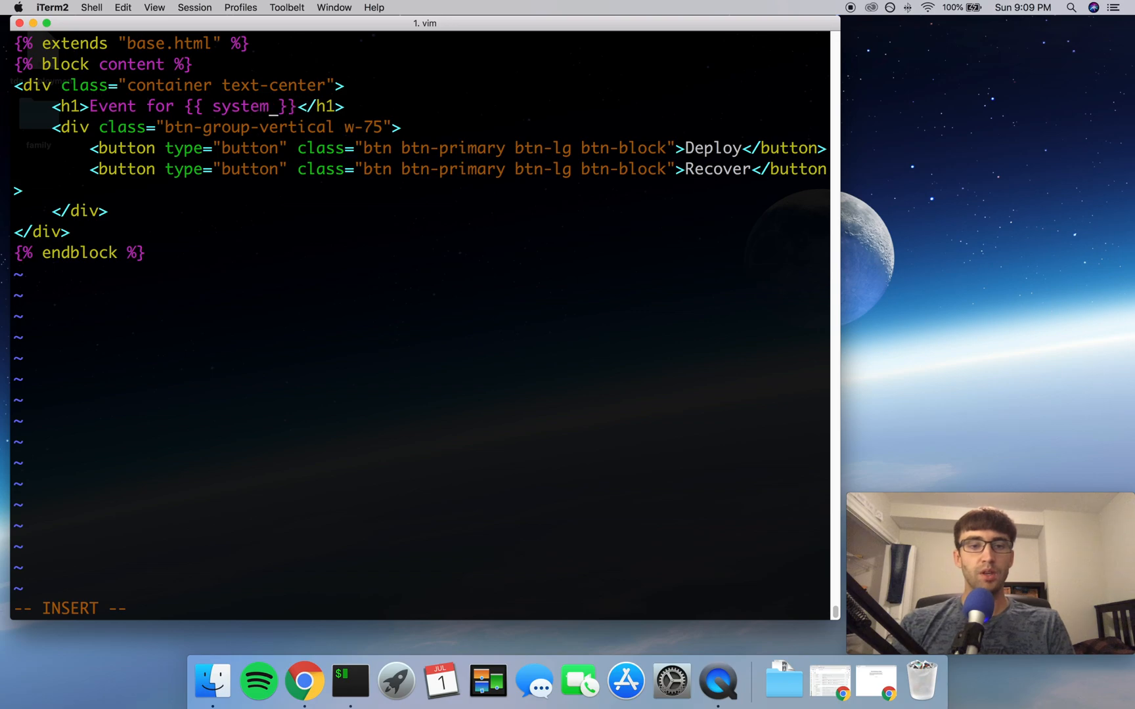
key("backspace")
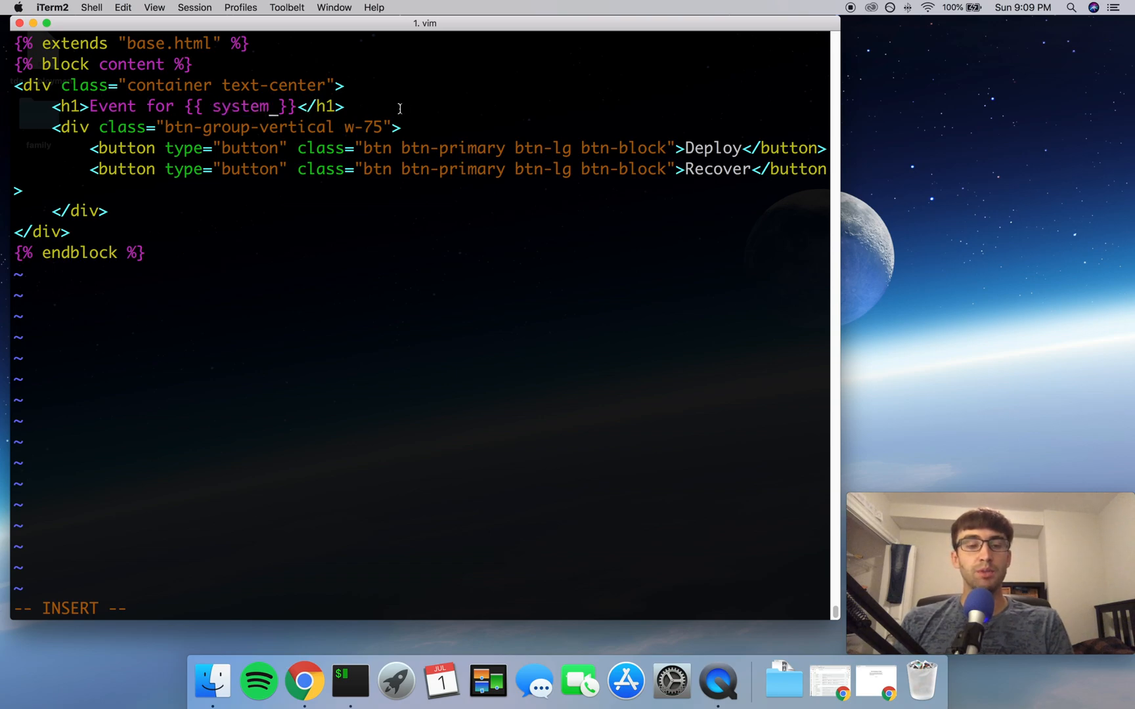
mouse_move(406, 109)
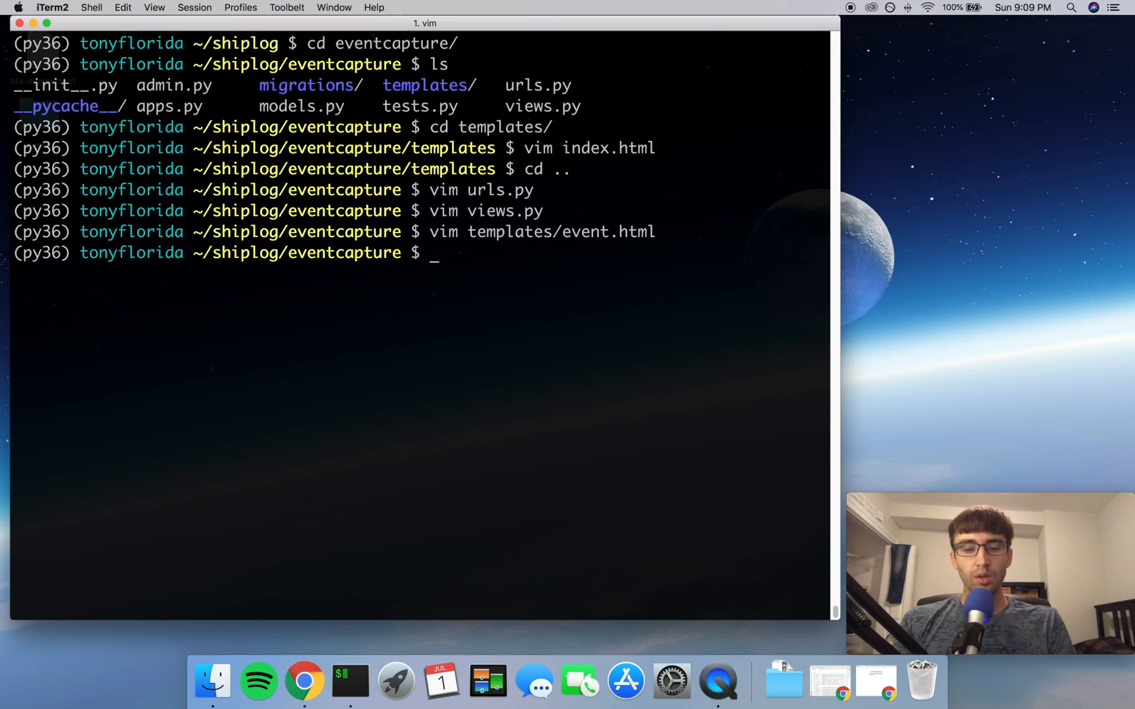
Step: Move up to the shiplog project and run python manage.py runserver at 127.0.0.1:8000
type("cd ..")
type("python manage.py")
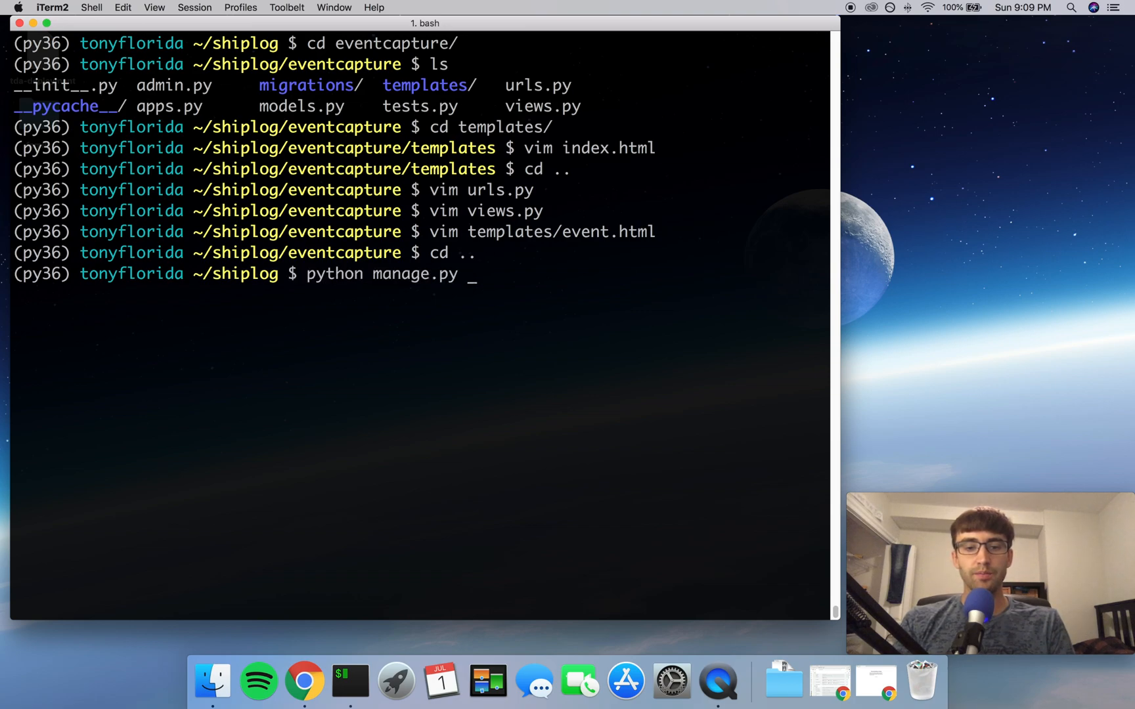
type("runserver")
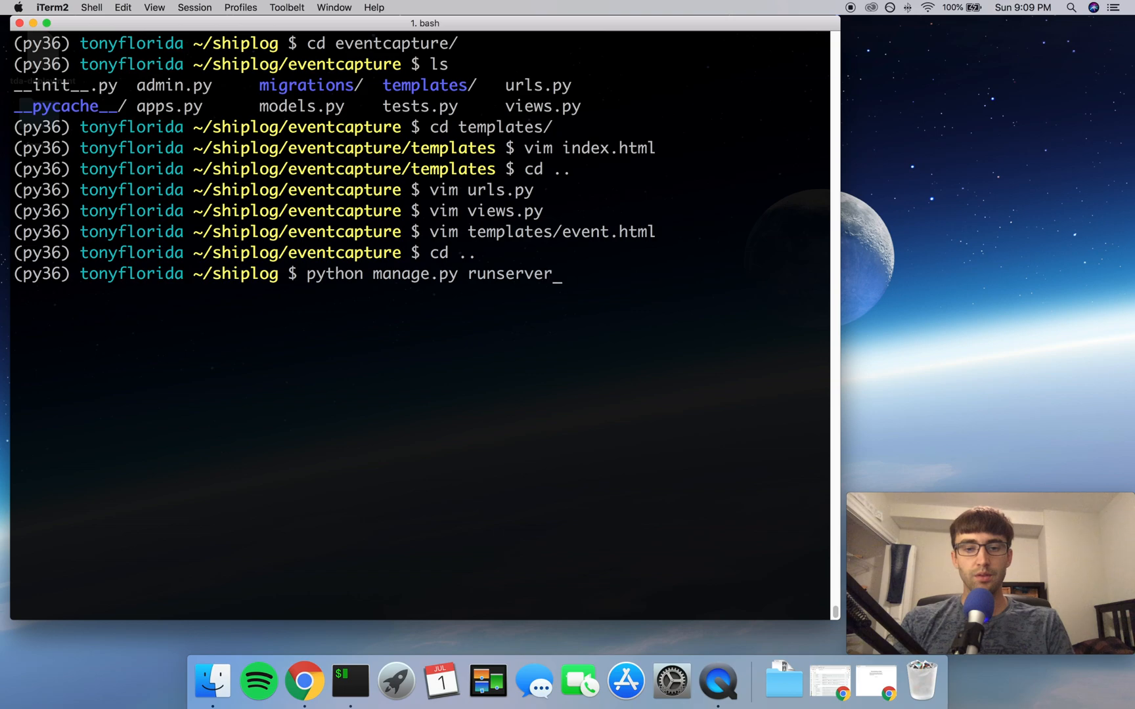
key("Return")
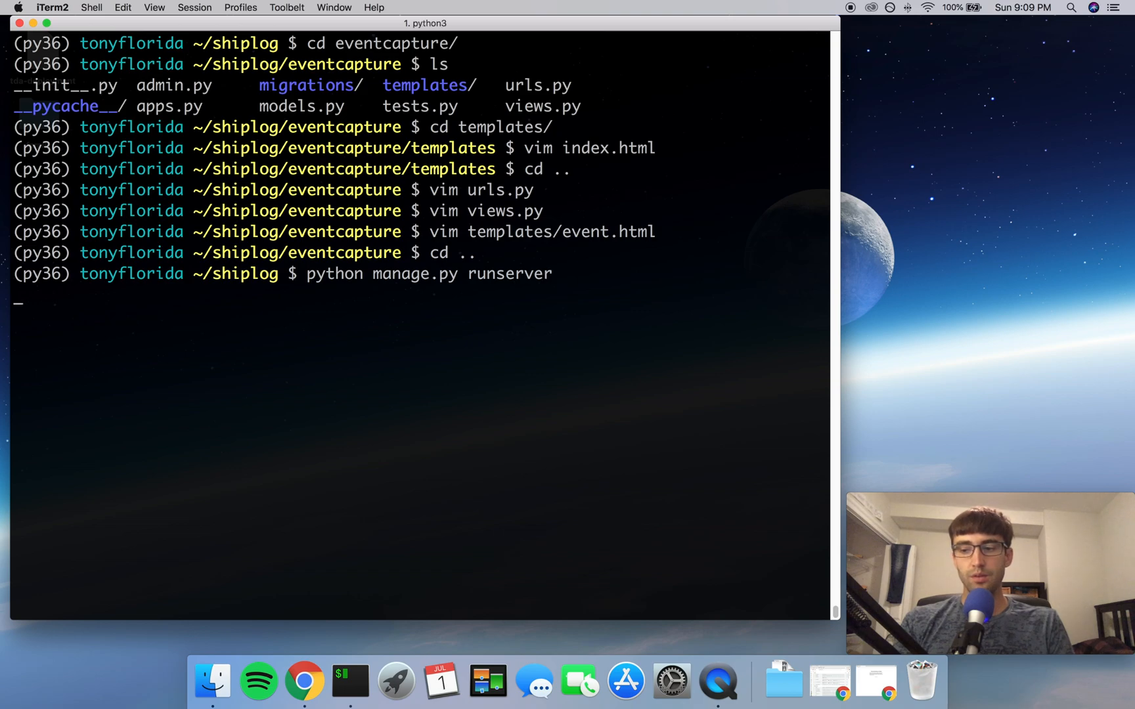
key("Return")
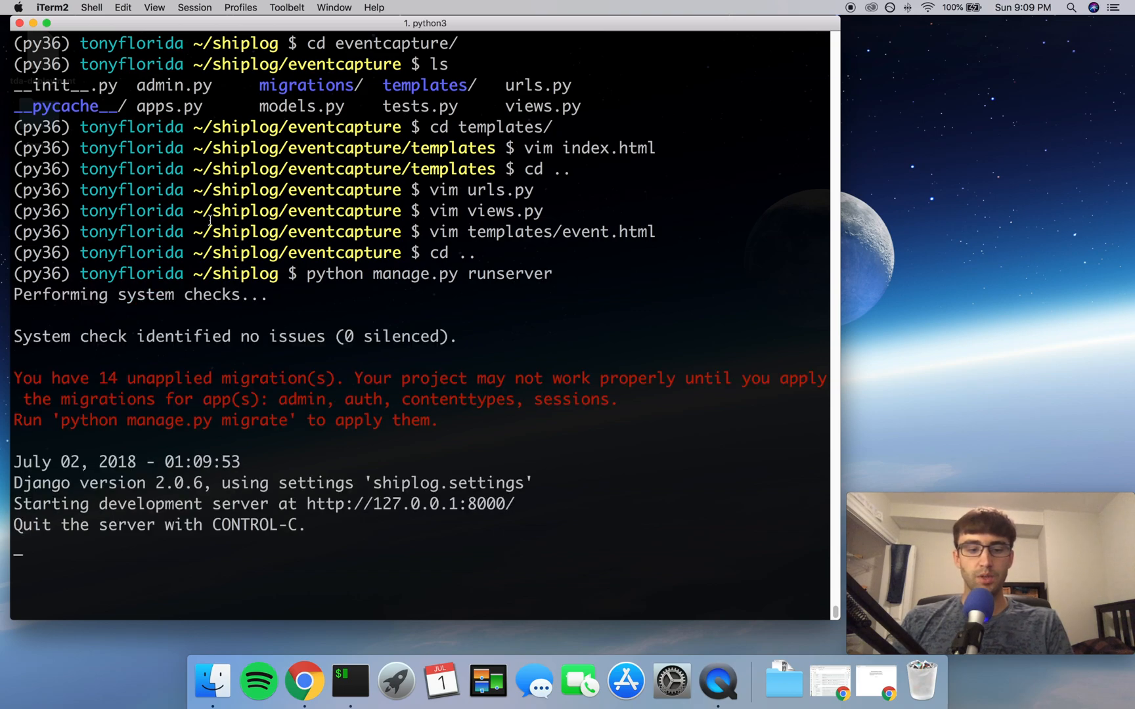
Step: Load localhost:8000 in Chrome and submit Submarine, getting the 403 CSRF verification failure
left_click(323, 681)
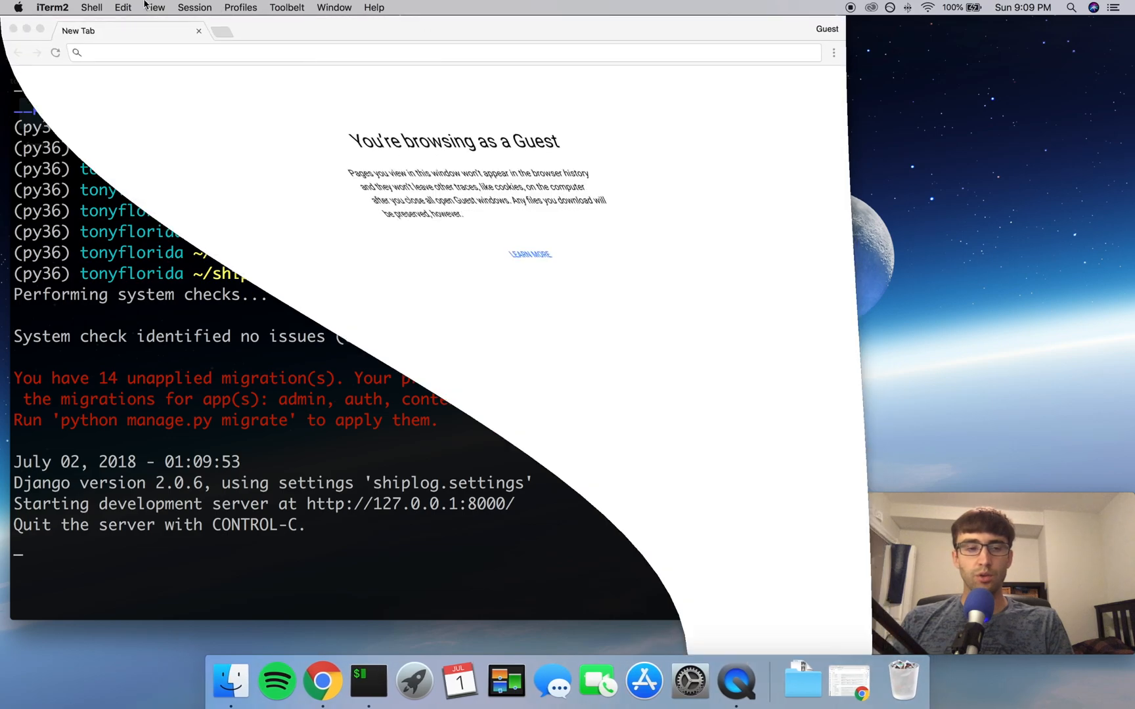
type("loc")
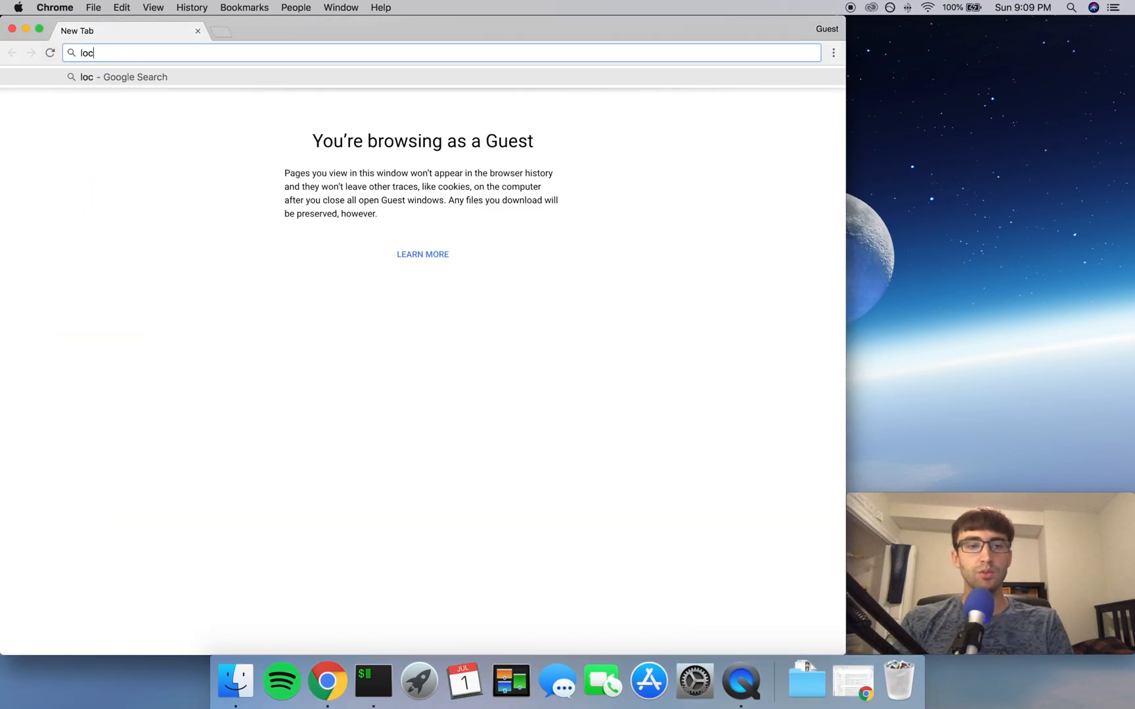
type("alhost")
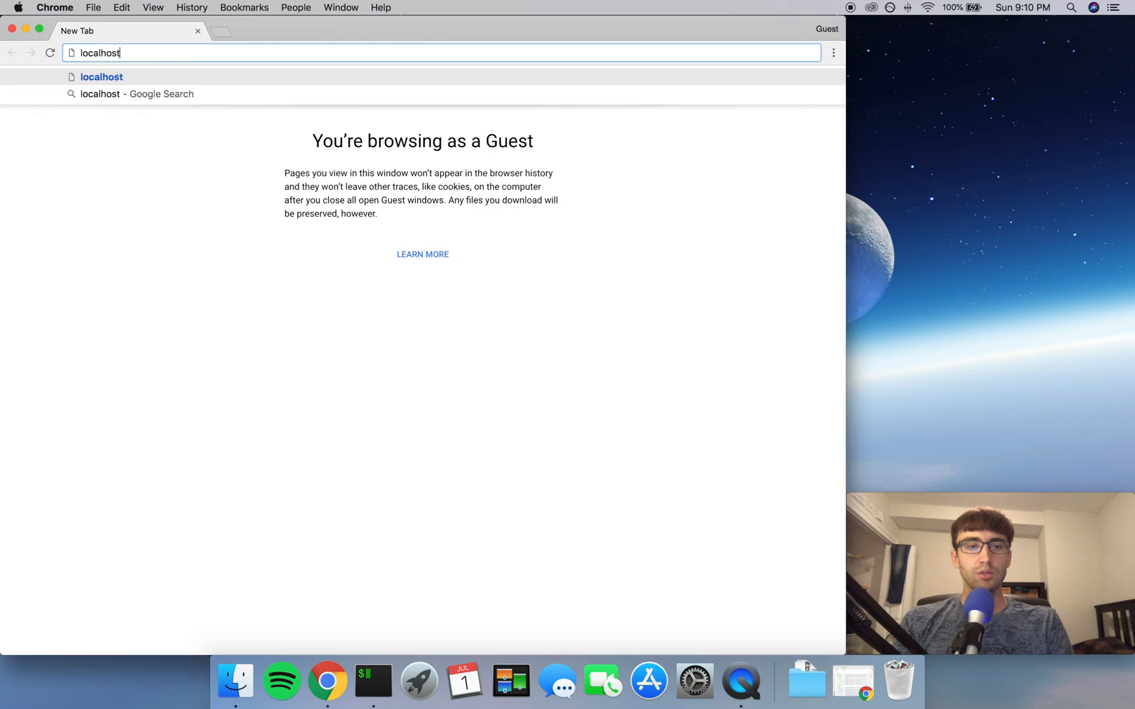
type(":8000")
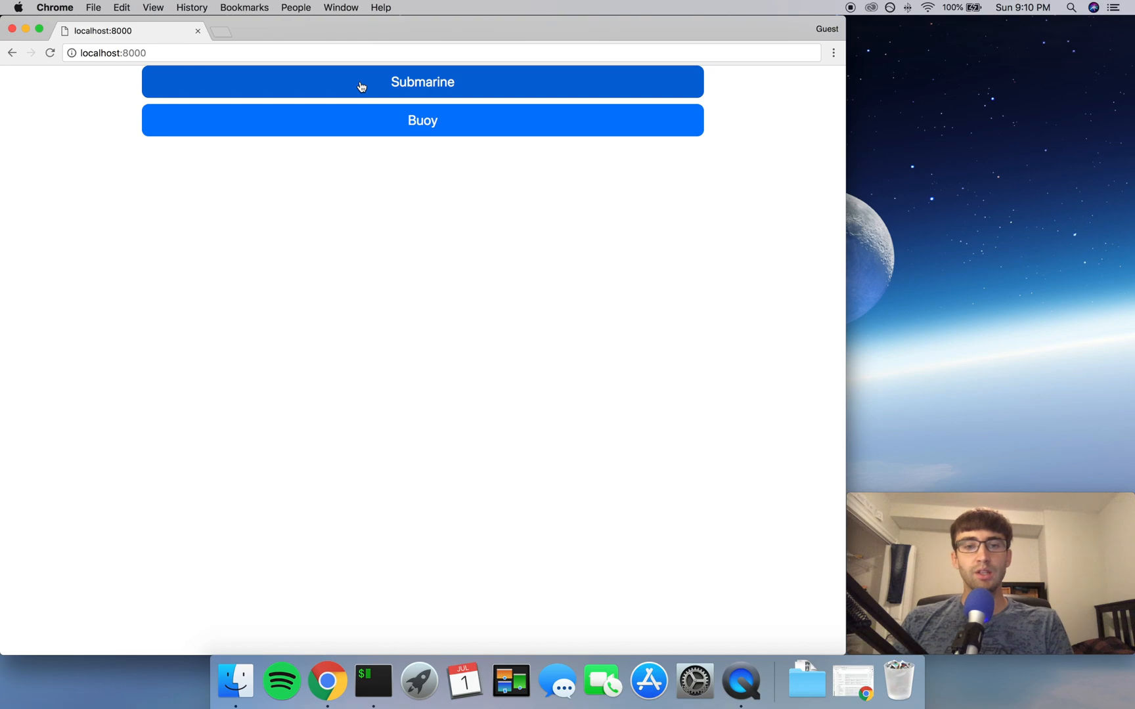
left_click(361, 87)
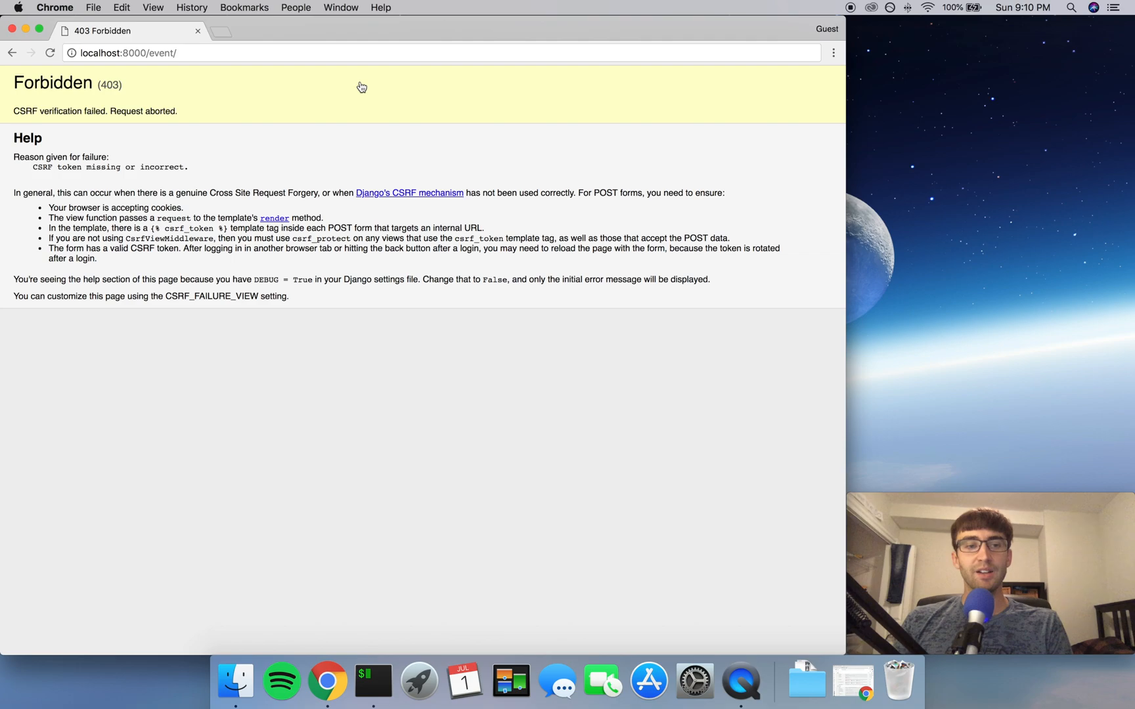
mouse_move(352, 85)
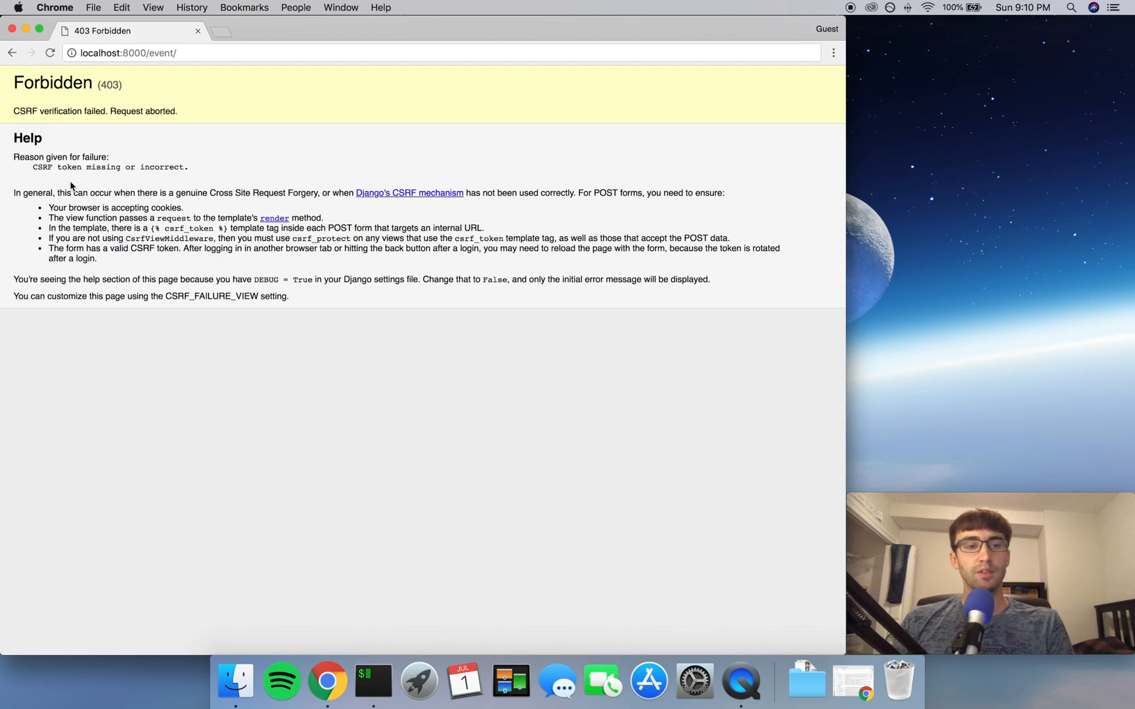
mouse_move(29, 123)
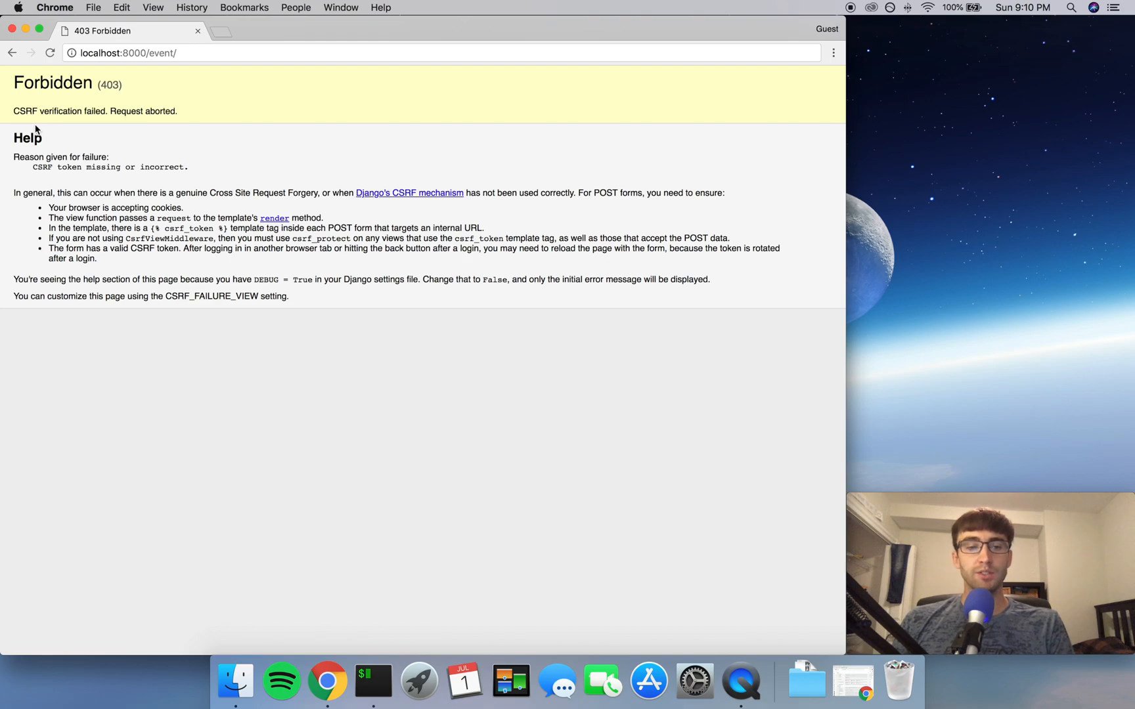
mouse_move(38, 179)
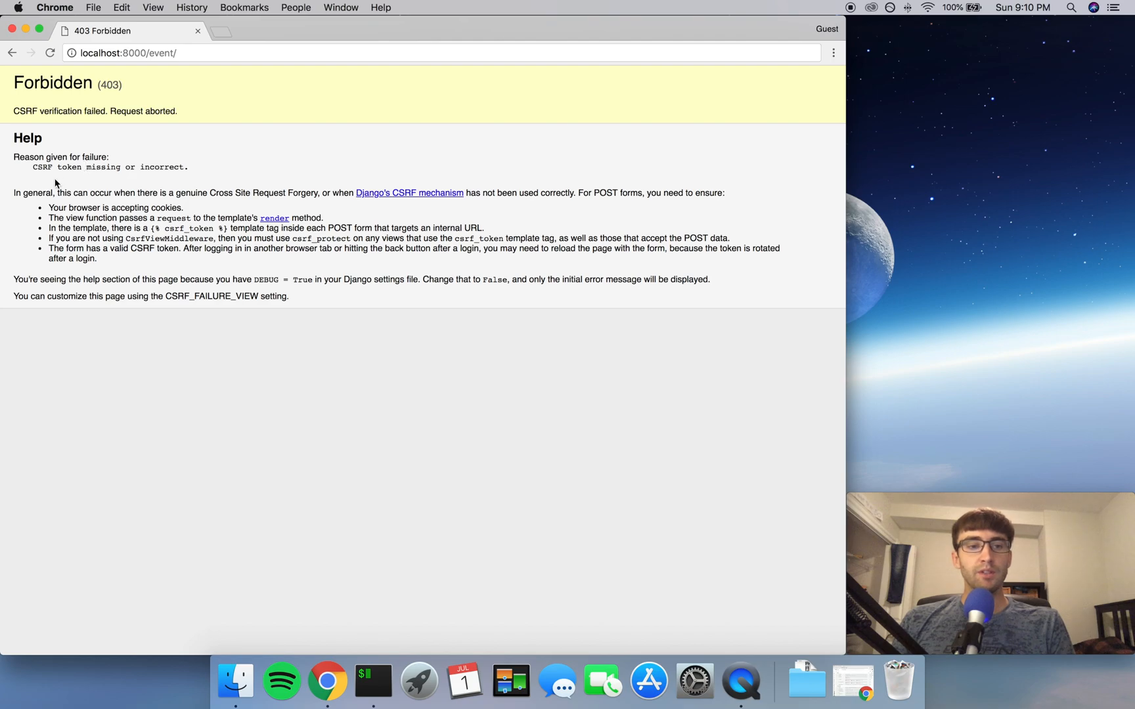
mouse_move(136, 180)
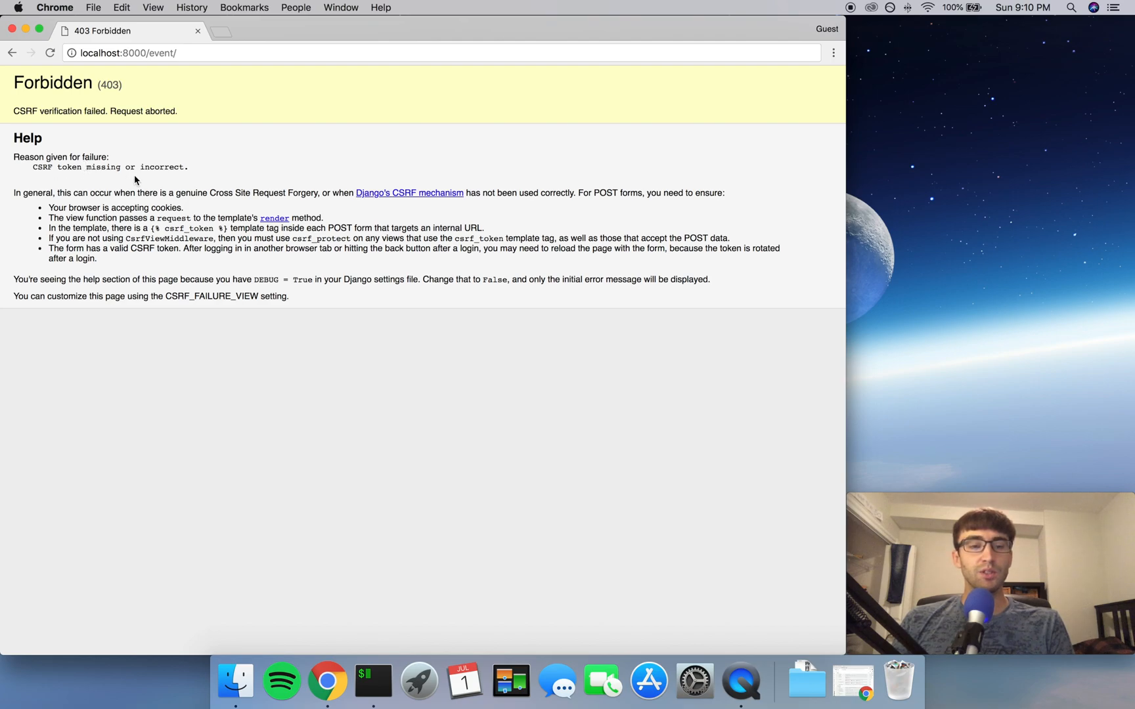
mouse_move(205, 185)
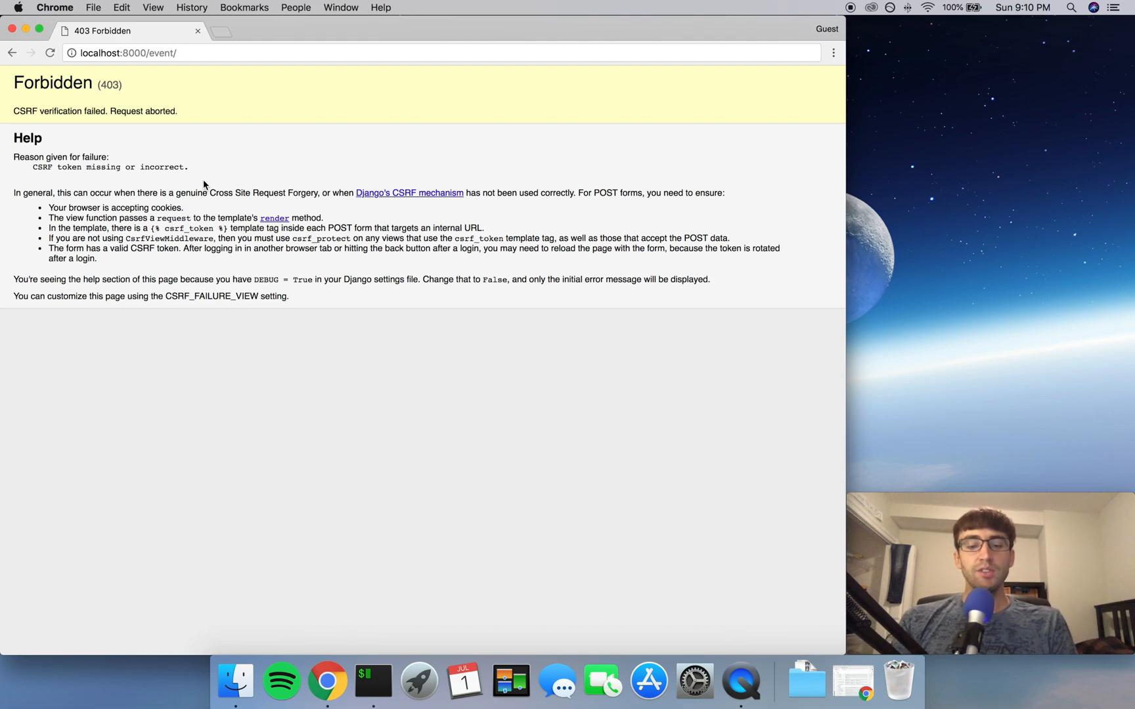
Step: Stop the running server with Ctrl+C and change into the eventcapture templates folder
left_click(373, 680)
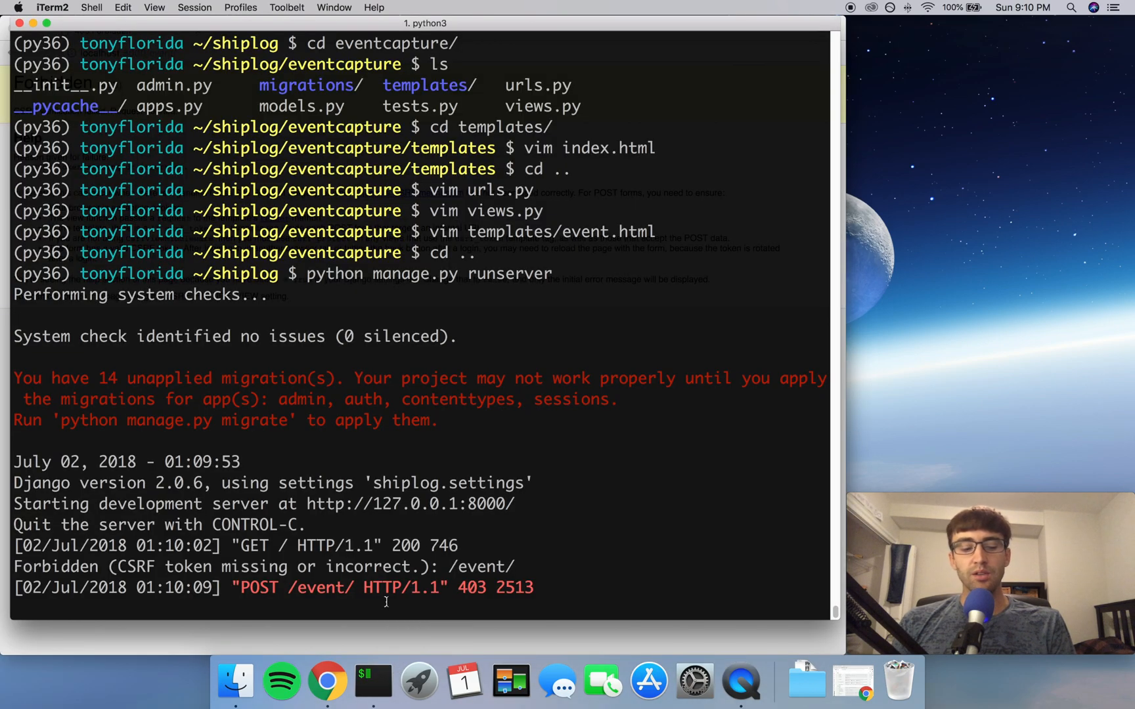
key("ctrl+c")
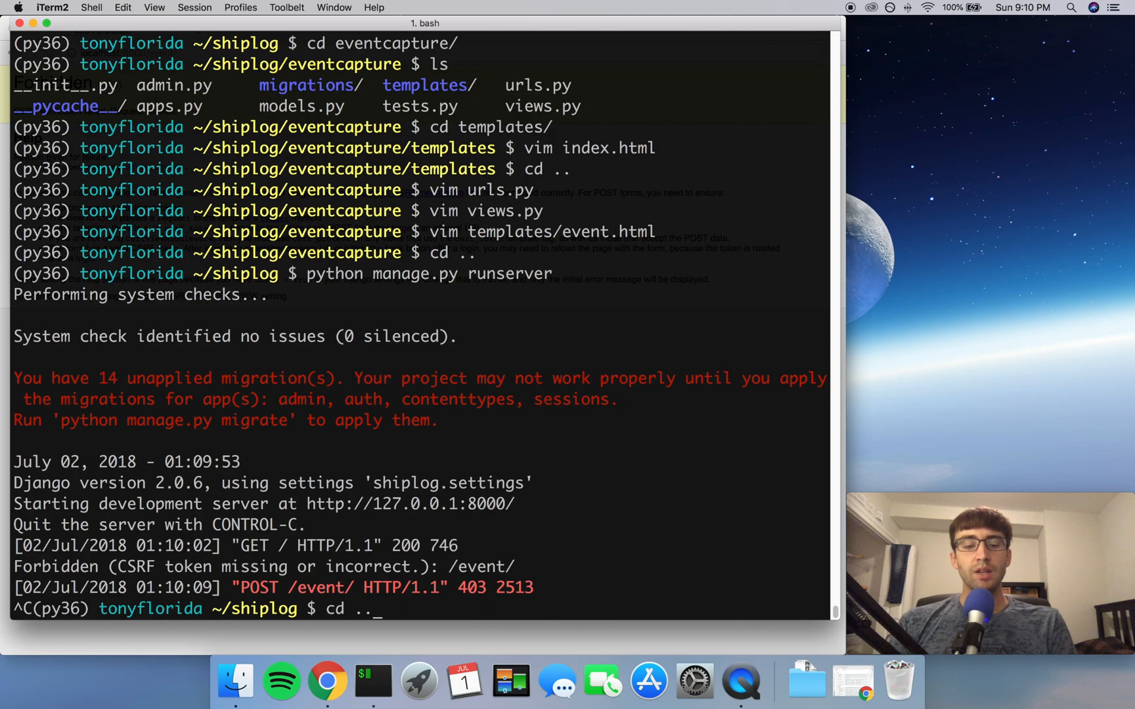
type("vim templates/event.html")
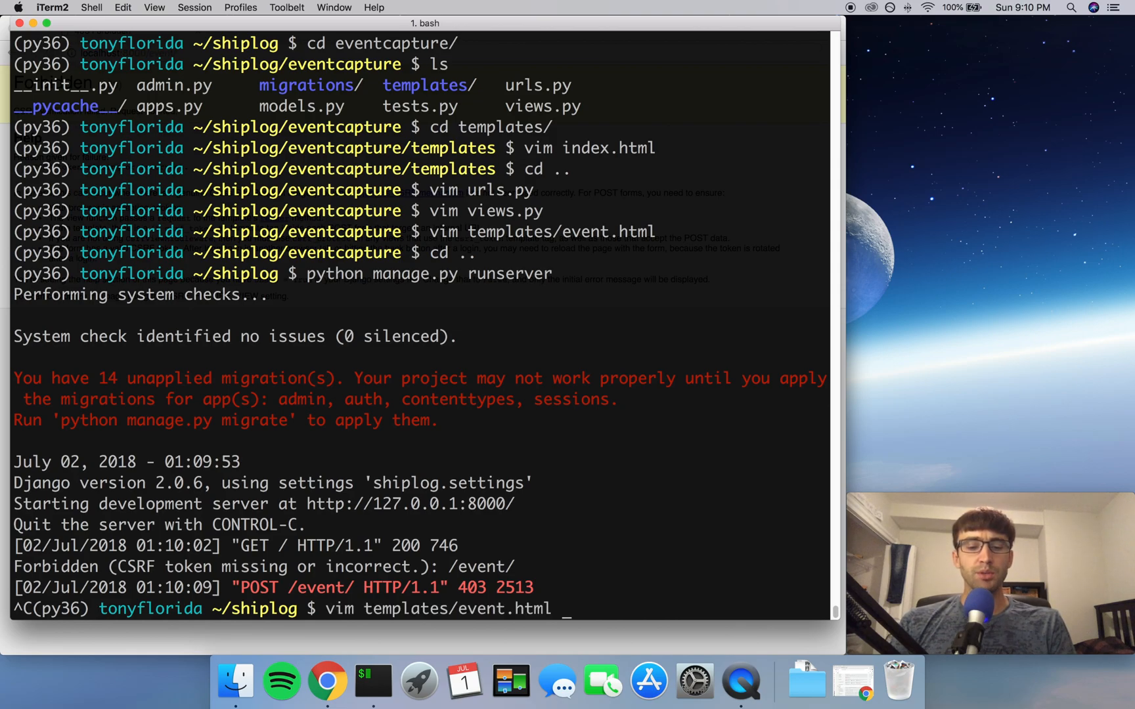
type("python manage.py runserver")
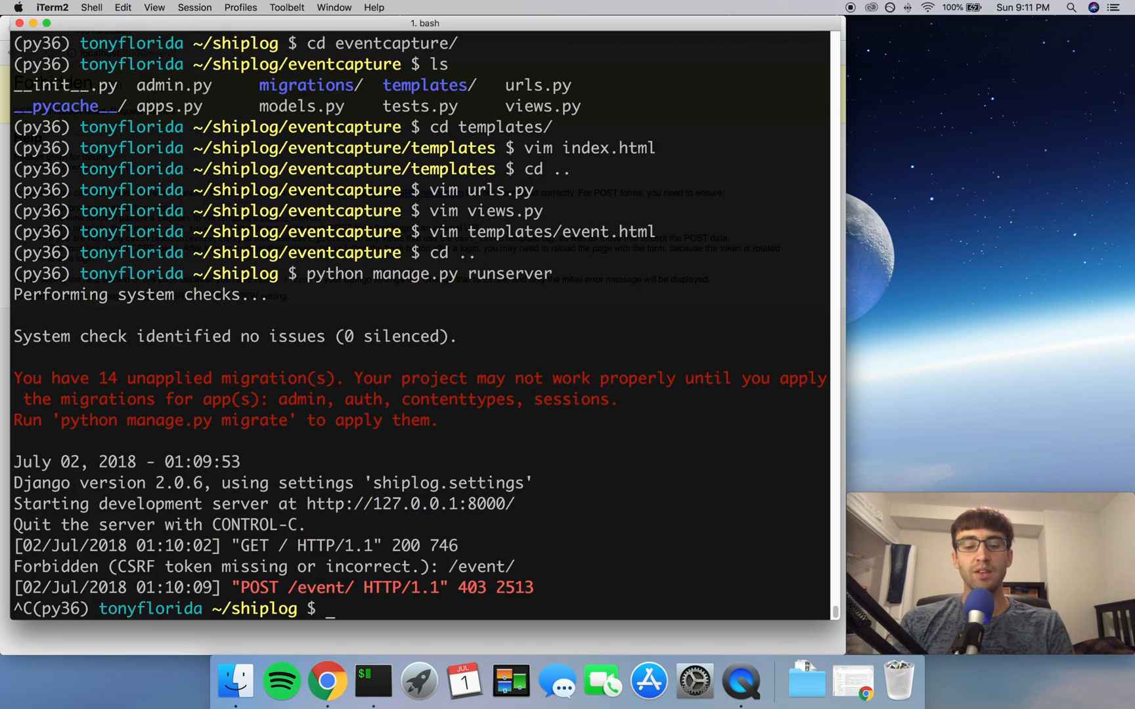
type("cd eventcapture/templates/")
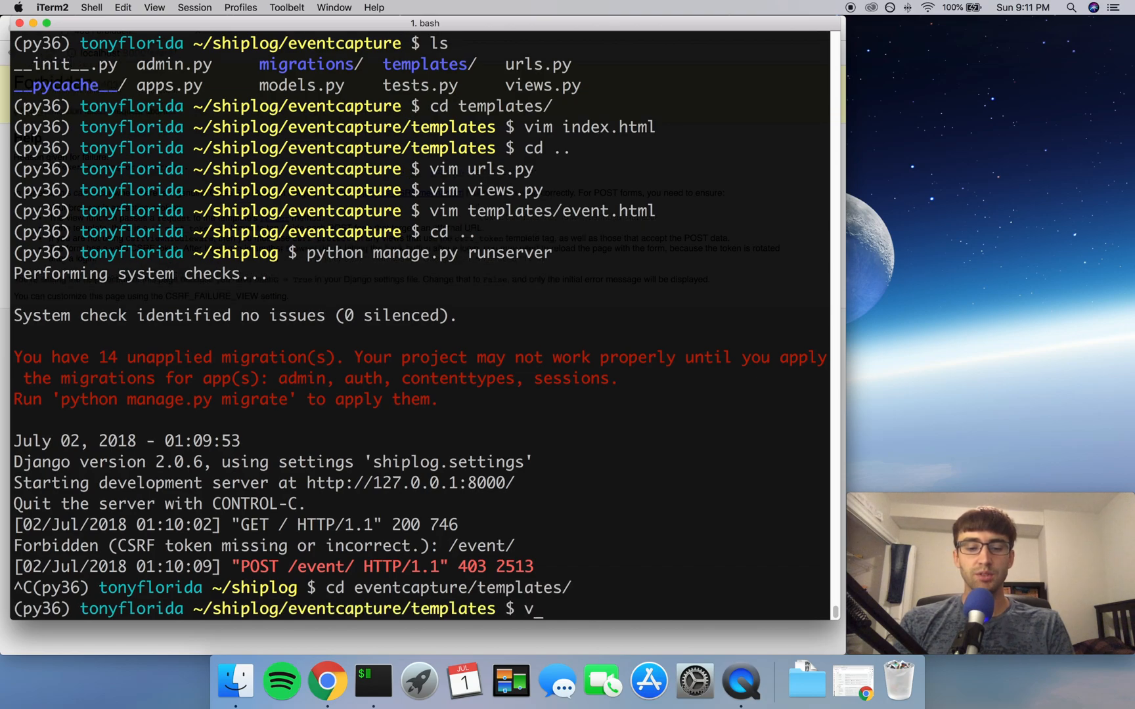
Step: Insert {% csrf_token %} as the first line inside index.html's form, then save and quit vim
type("im index.html")
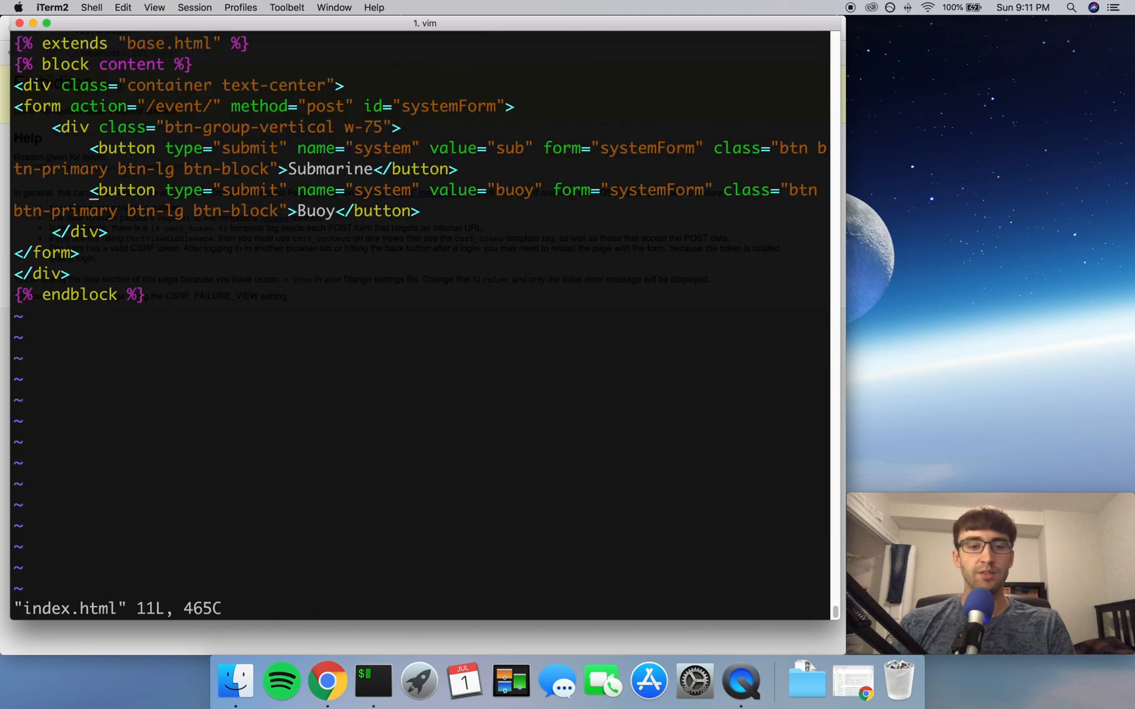
key("i")
type("{")
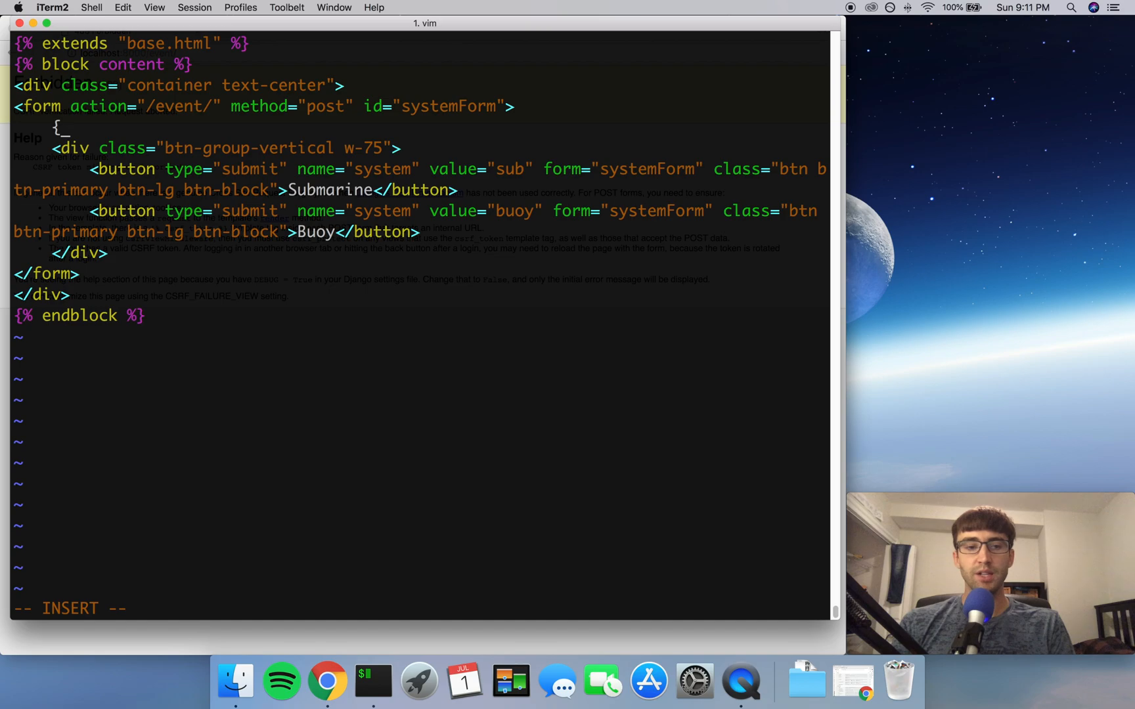
type("%")
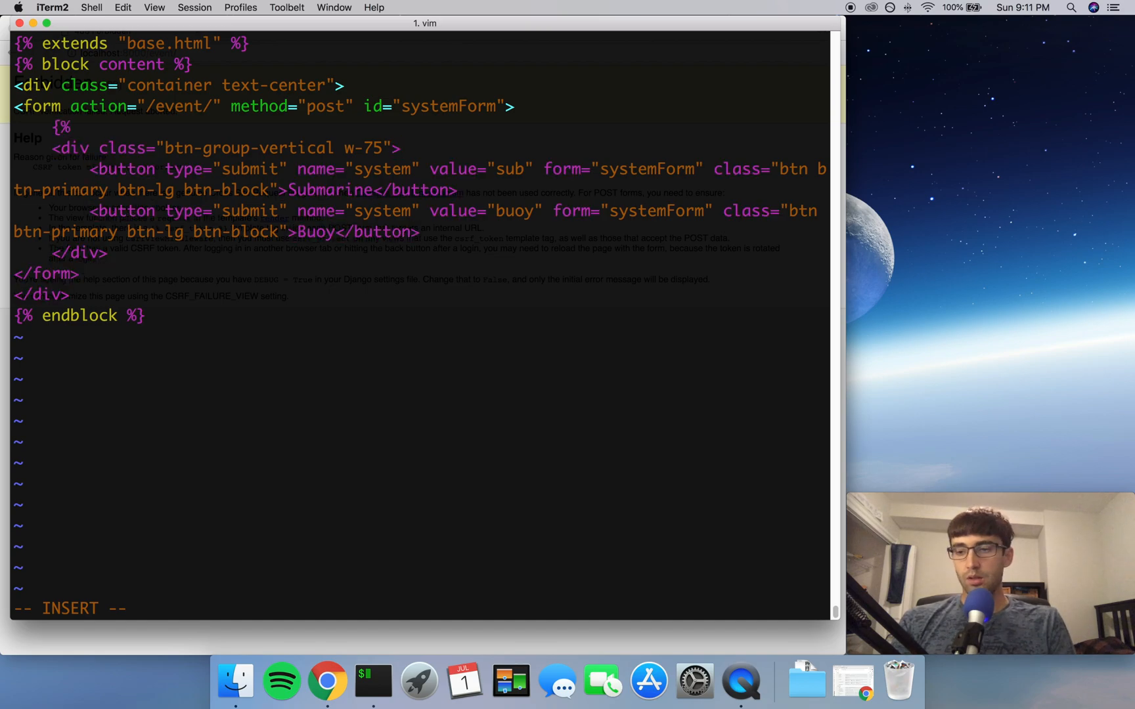
type("c")
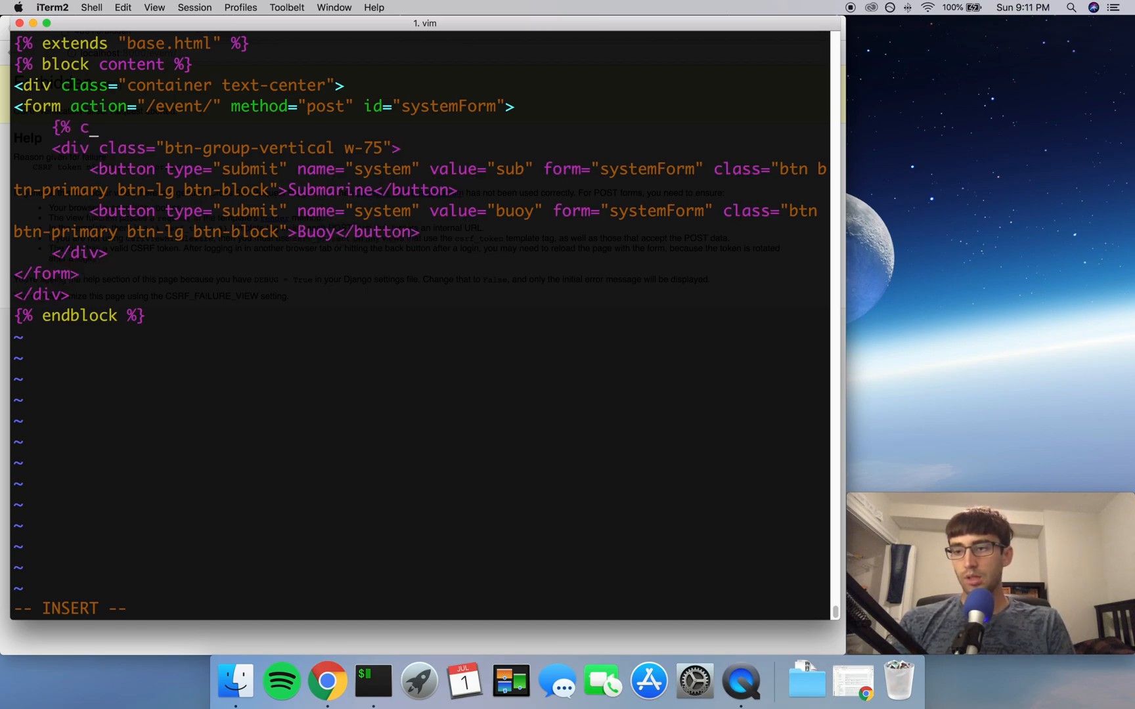
type("srf_to")
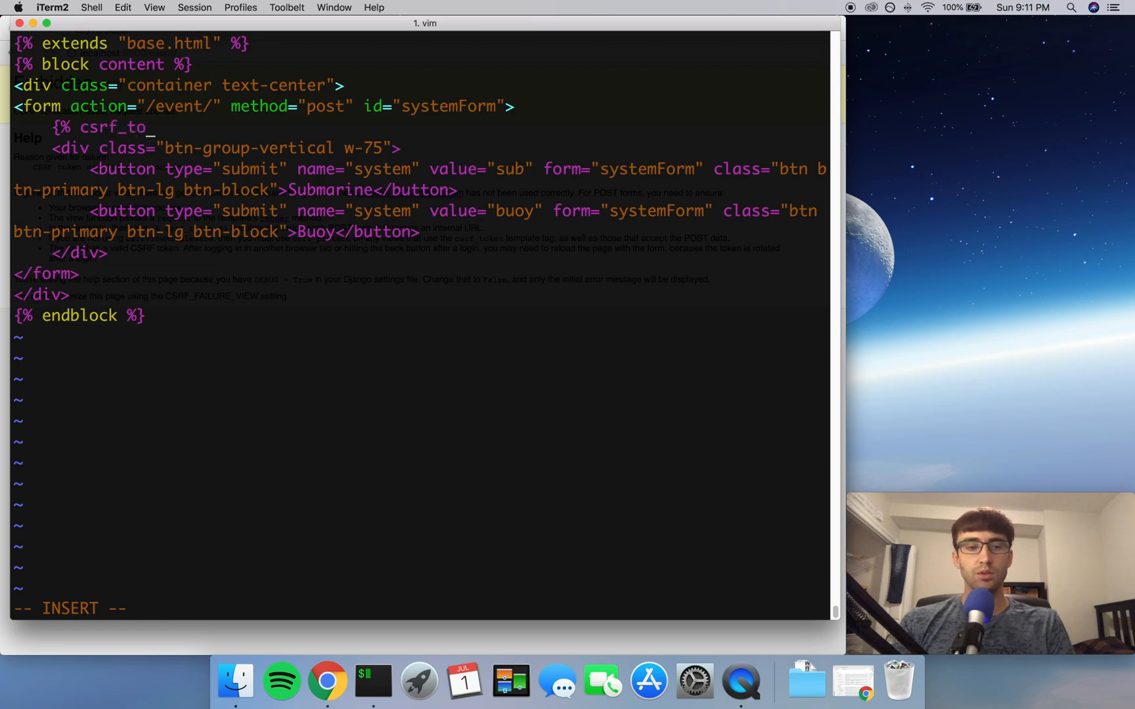
type("ken %")
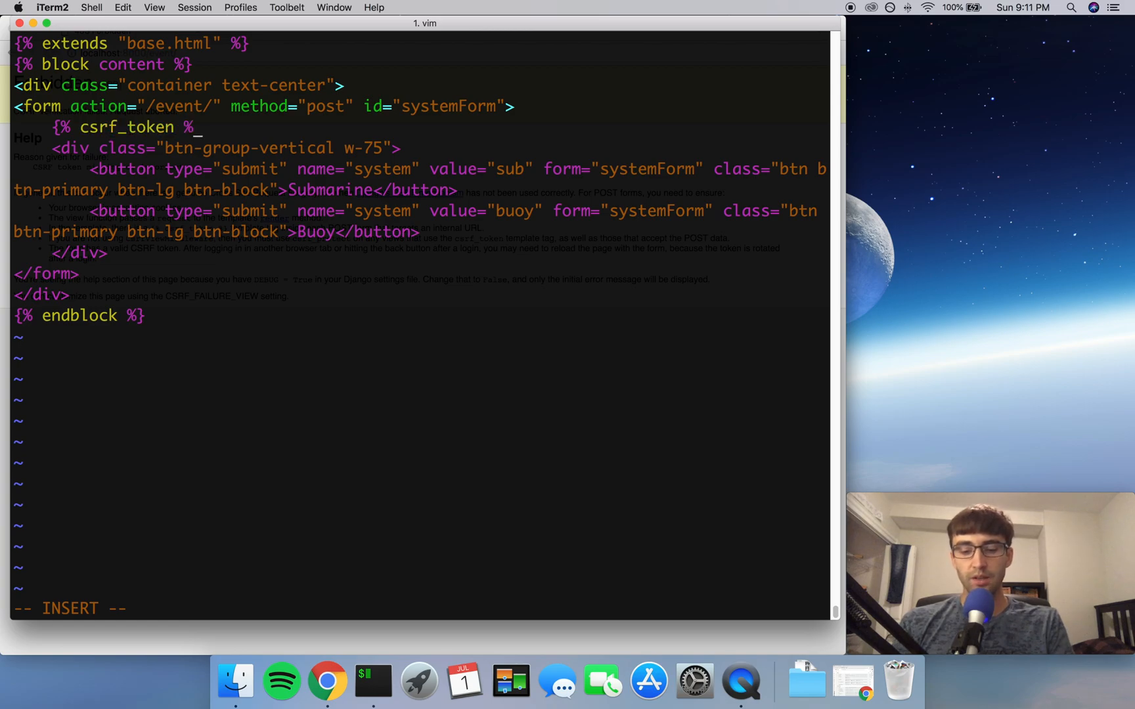
key("Escape")
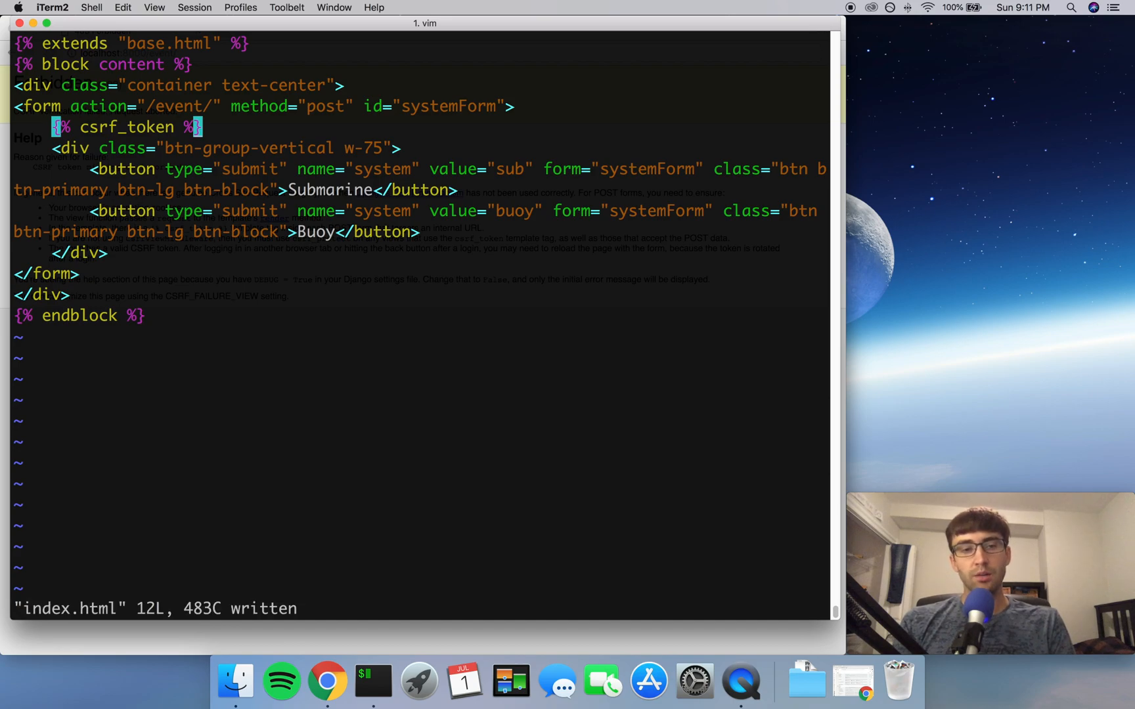
type(":q")
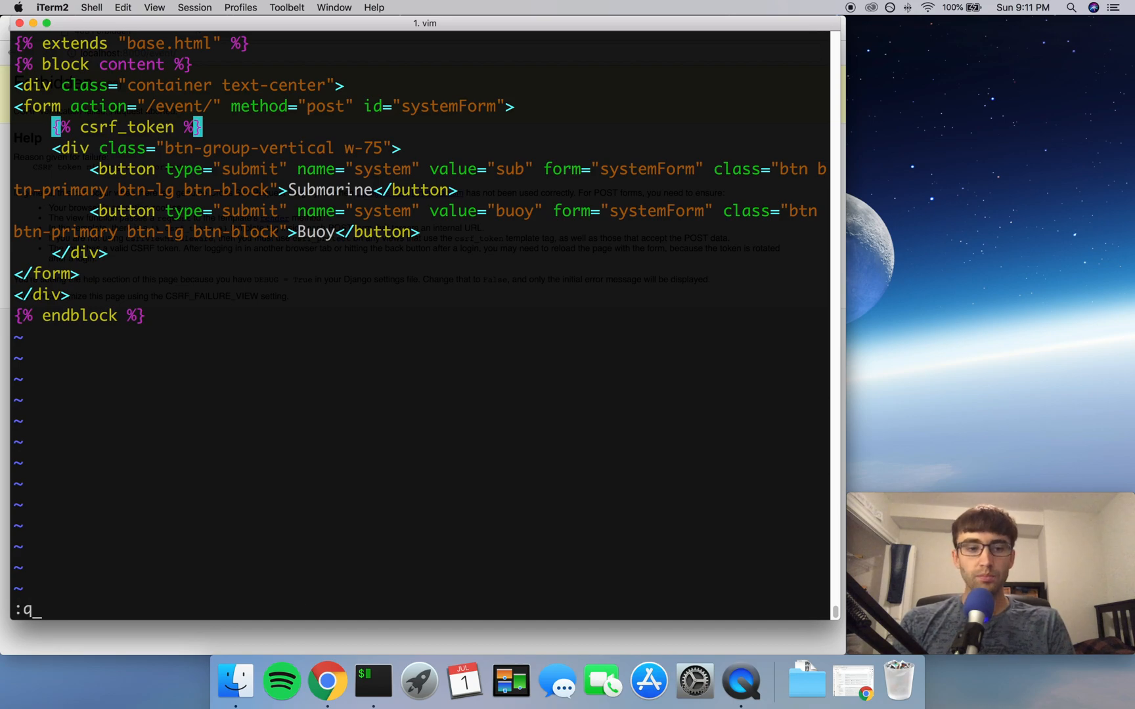
key("Return")
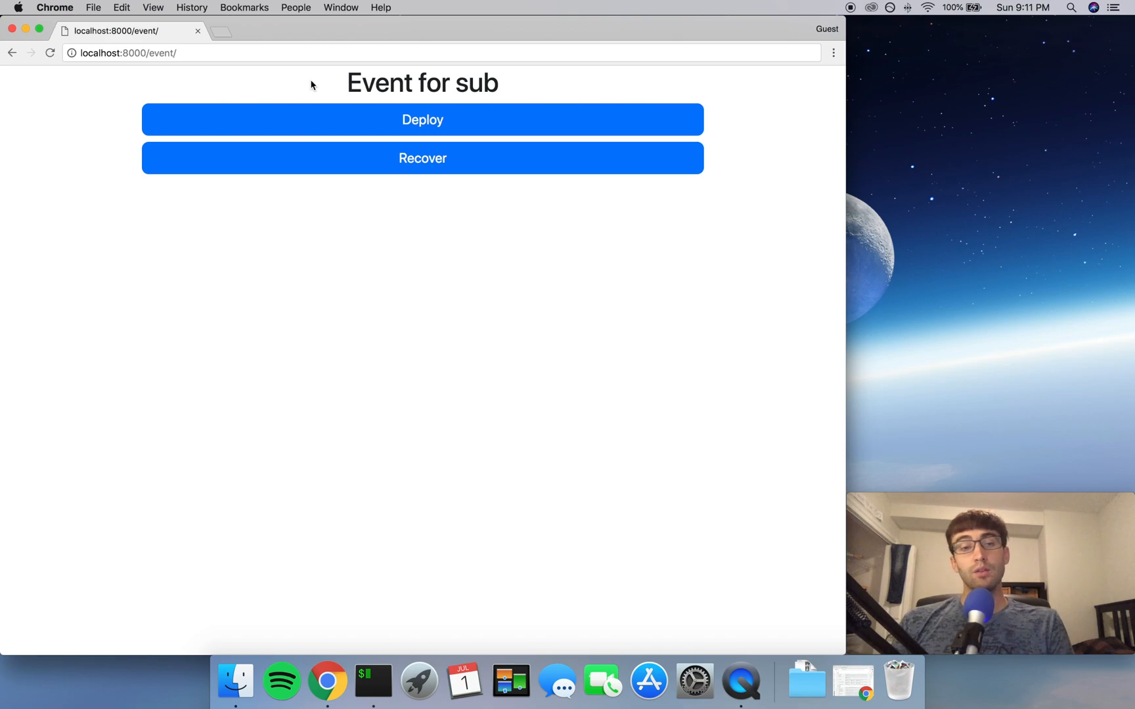
mouse_move(365, 70)
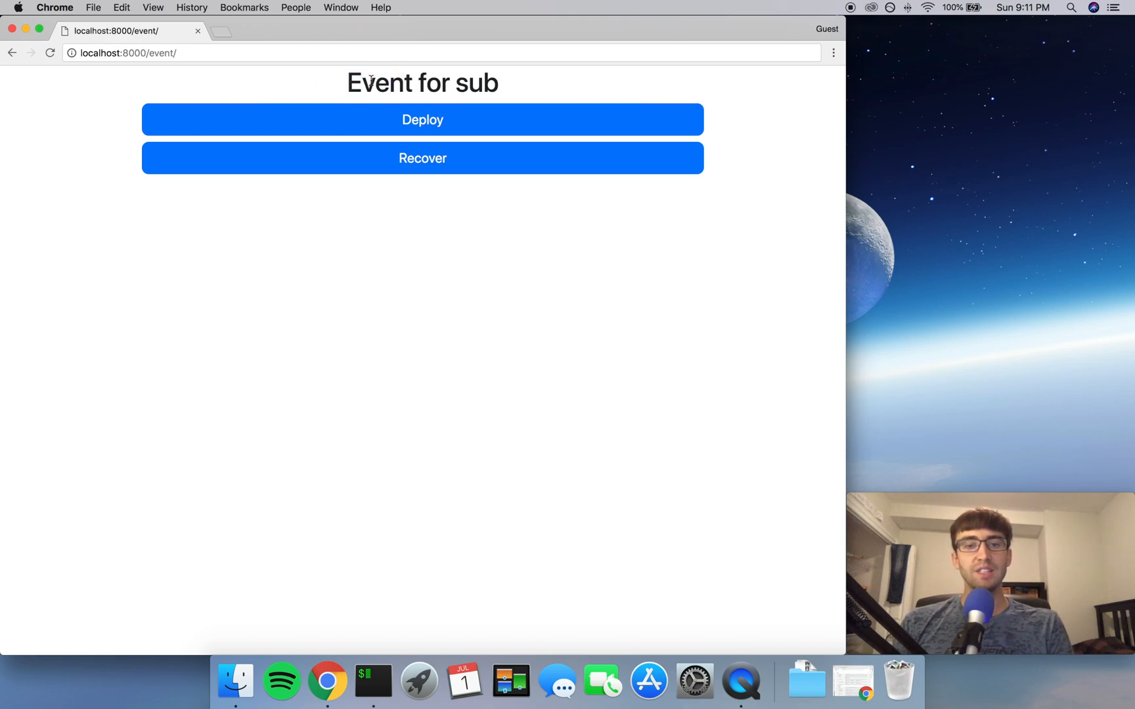
Step: Highlight the word sub in the 'Event for sub' heading, then clear the selection
double_click(476, 82)
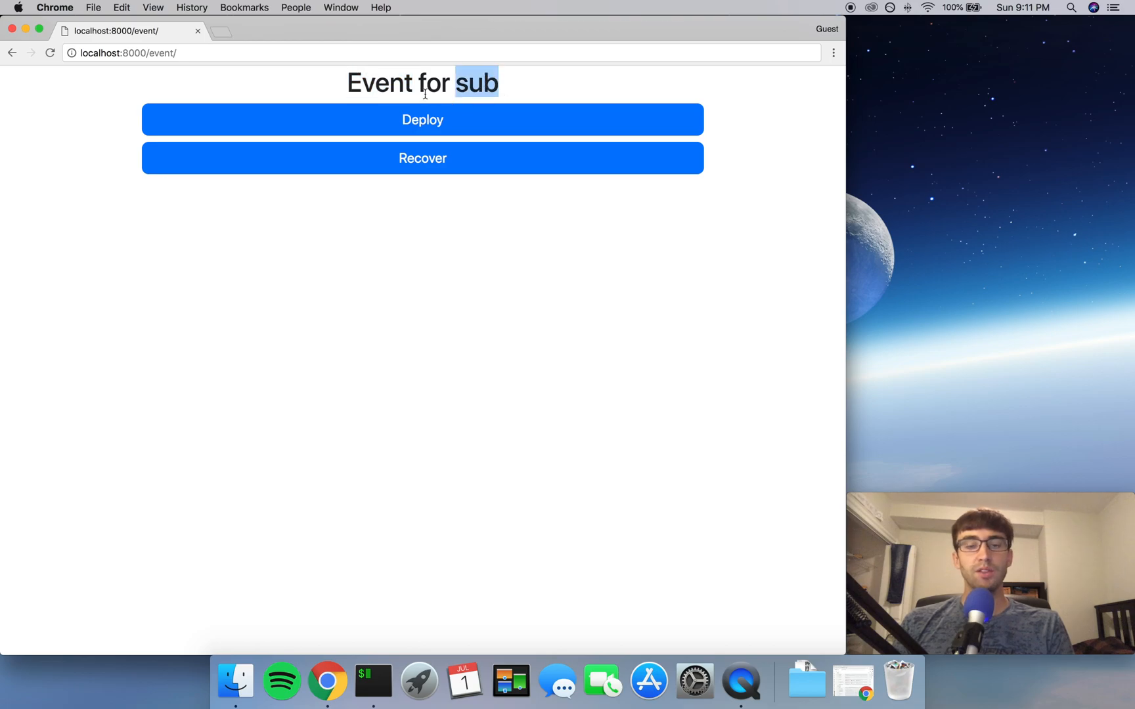
mouse_move(417, 563)
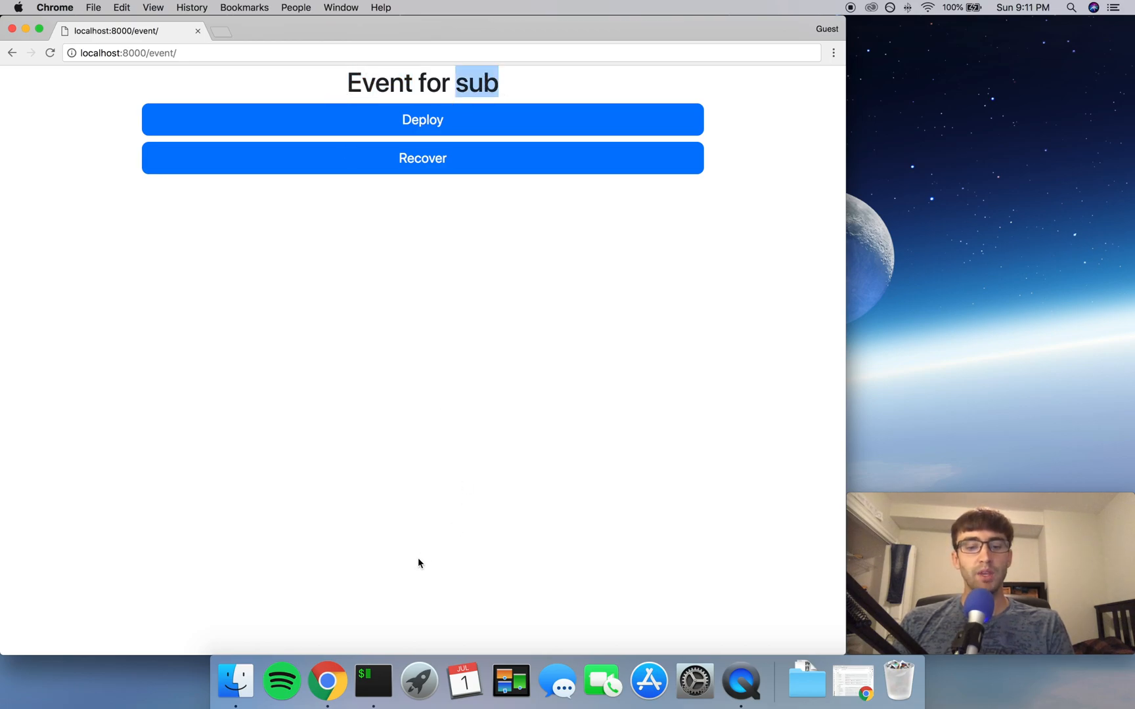
left_click(373, 681)
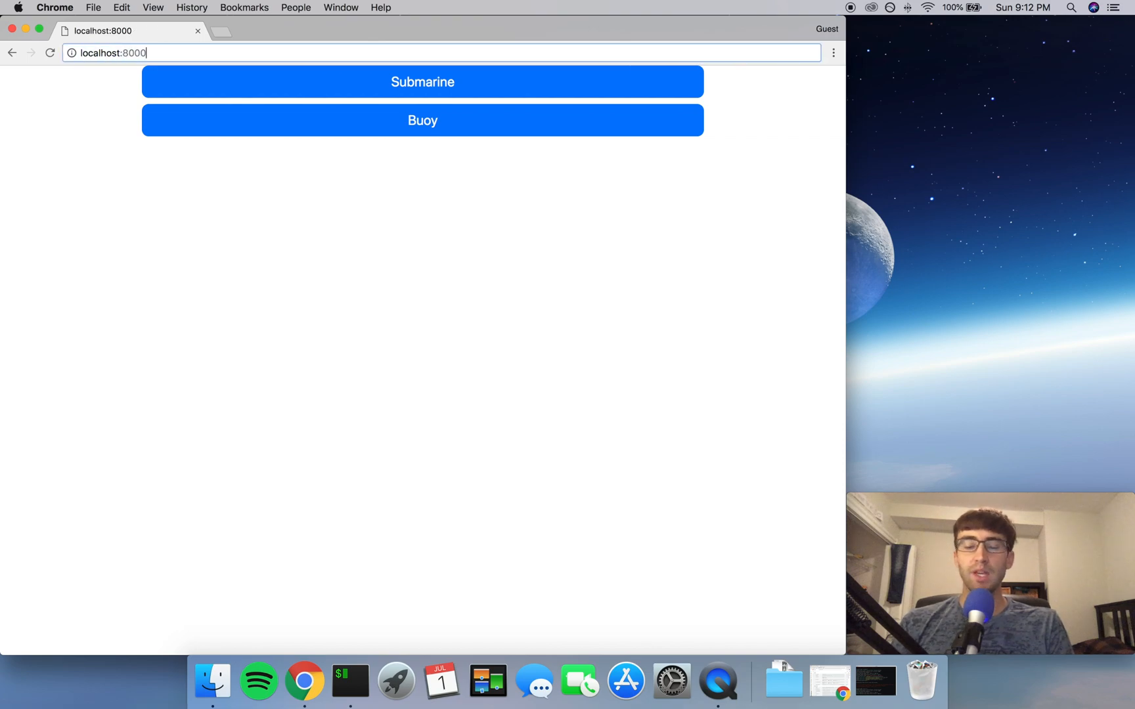
Step: Load localhost:8000/event/ directly so the page shows Event for None
type("/e")
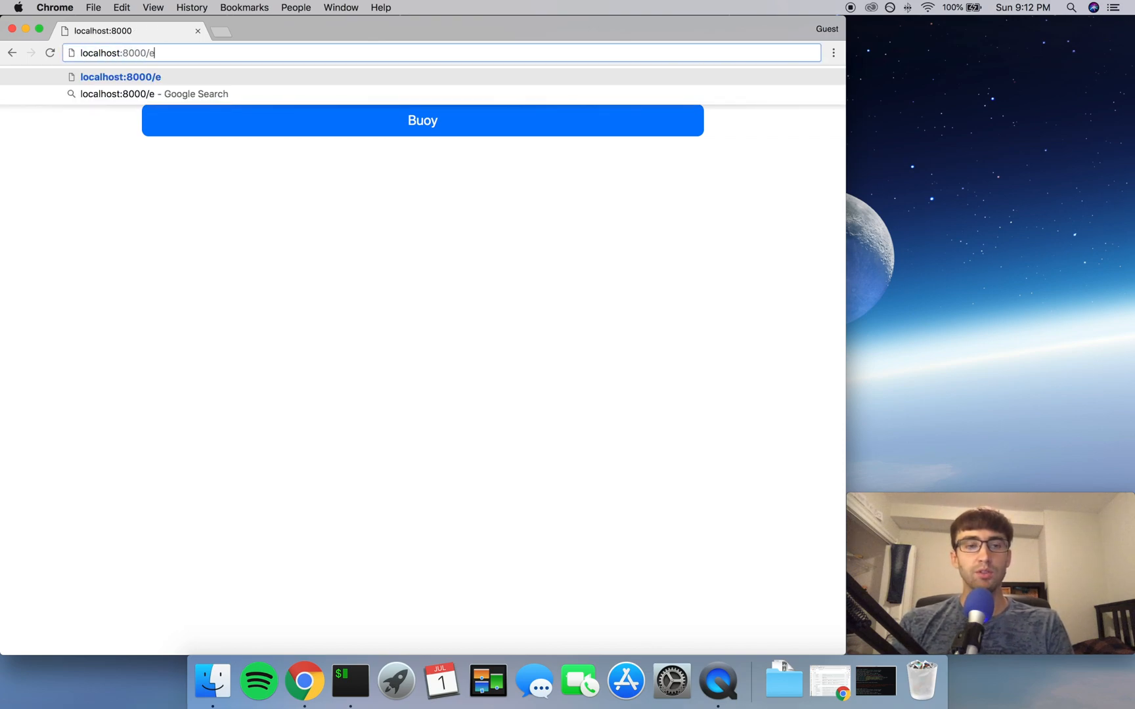
type("vent")
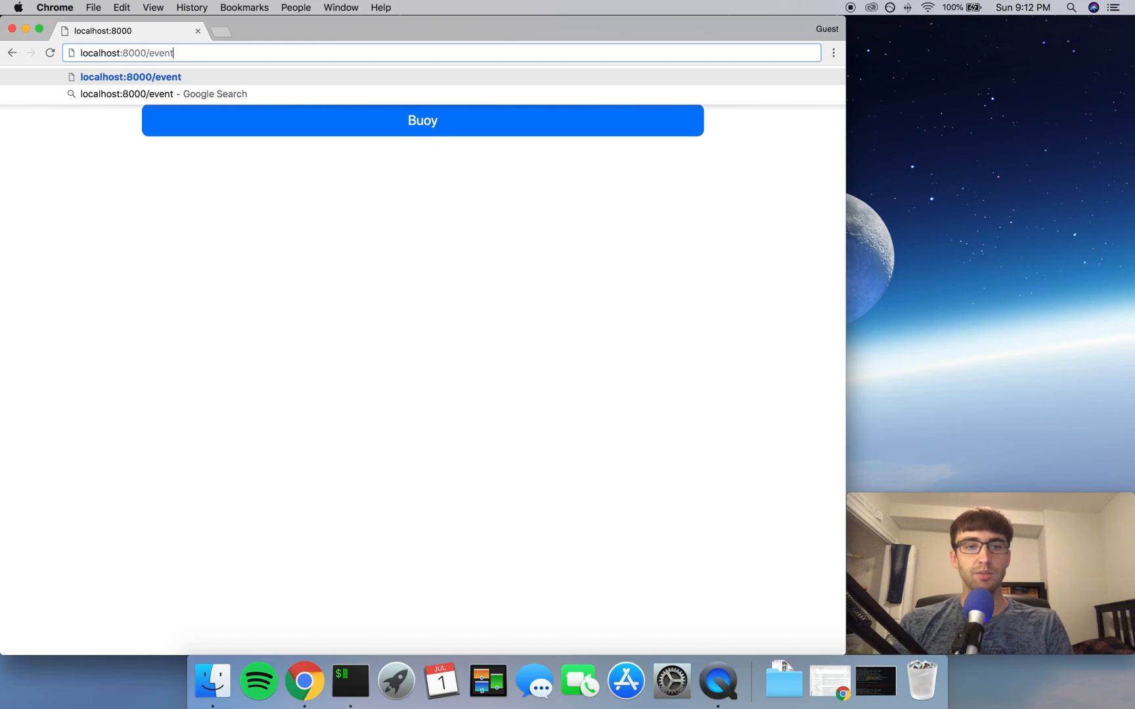
type("/")
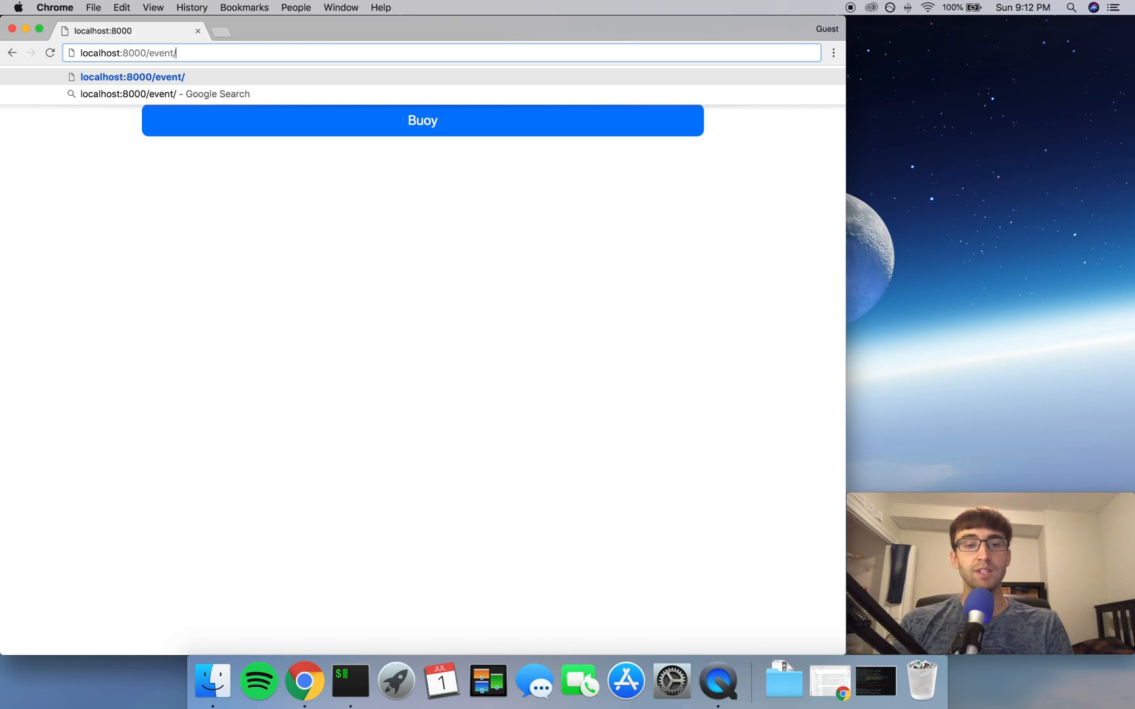
key("Return")
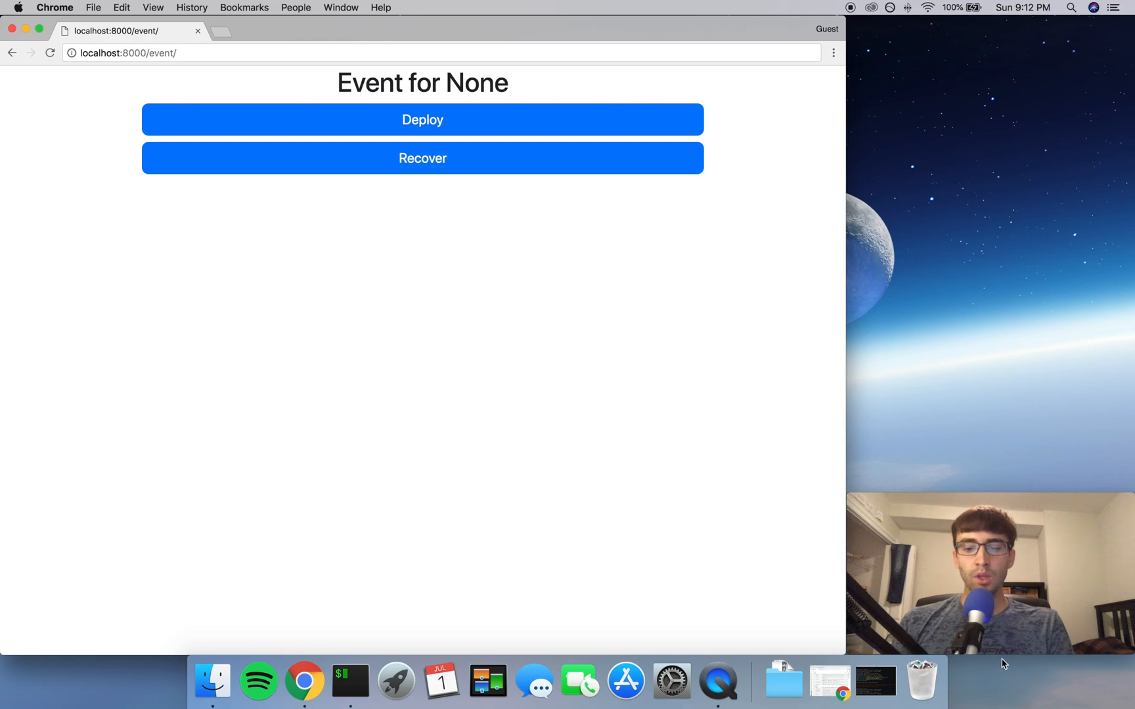
mouse_move(974, 376)
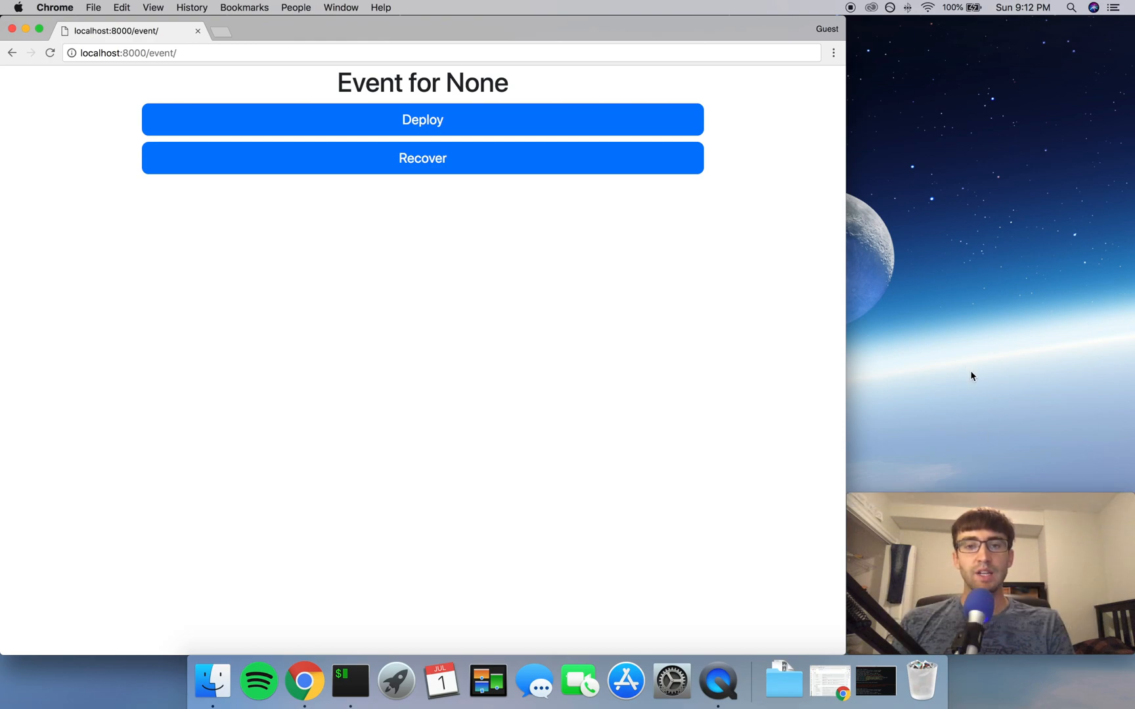